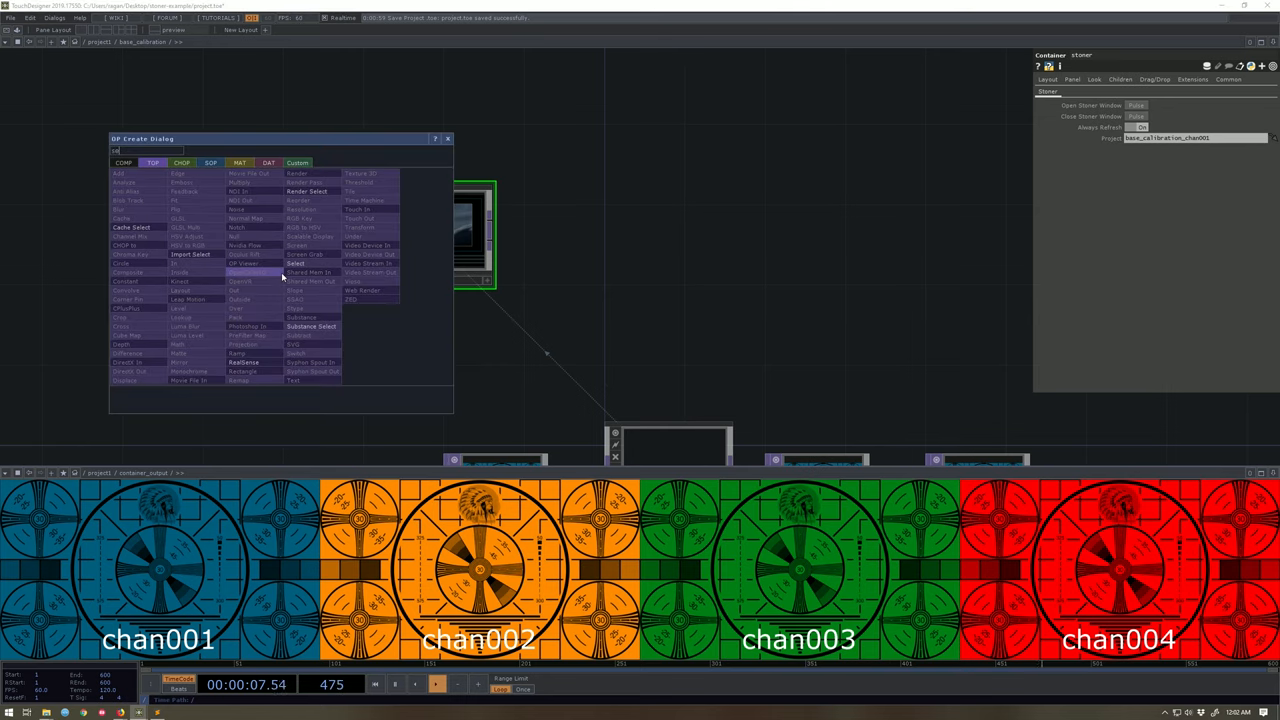
pyautogui.moveTo(296, 263)
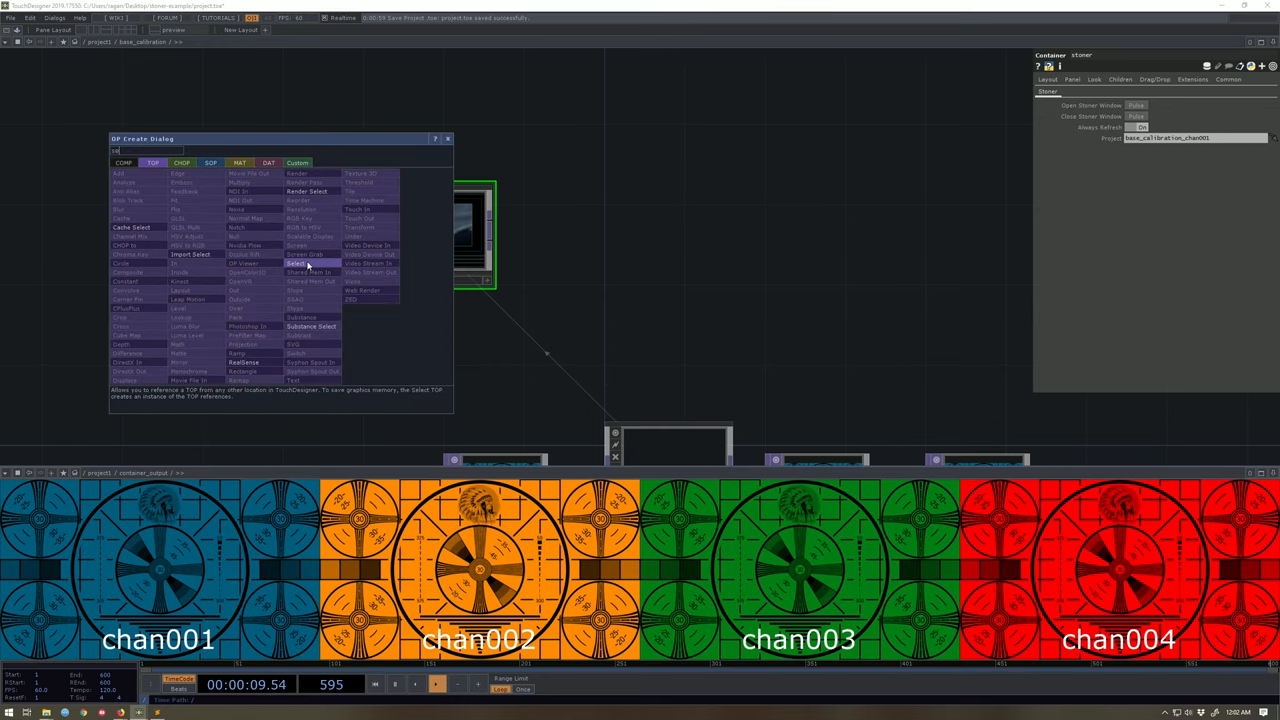
# Step: Place a Select TOP in the base_calibration network to reference a channel image
pyautogui.click(295, 262)
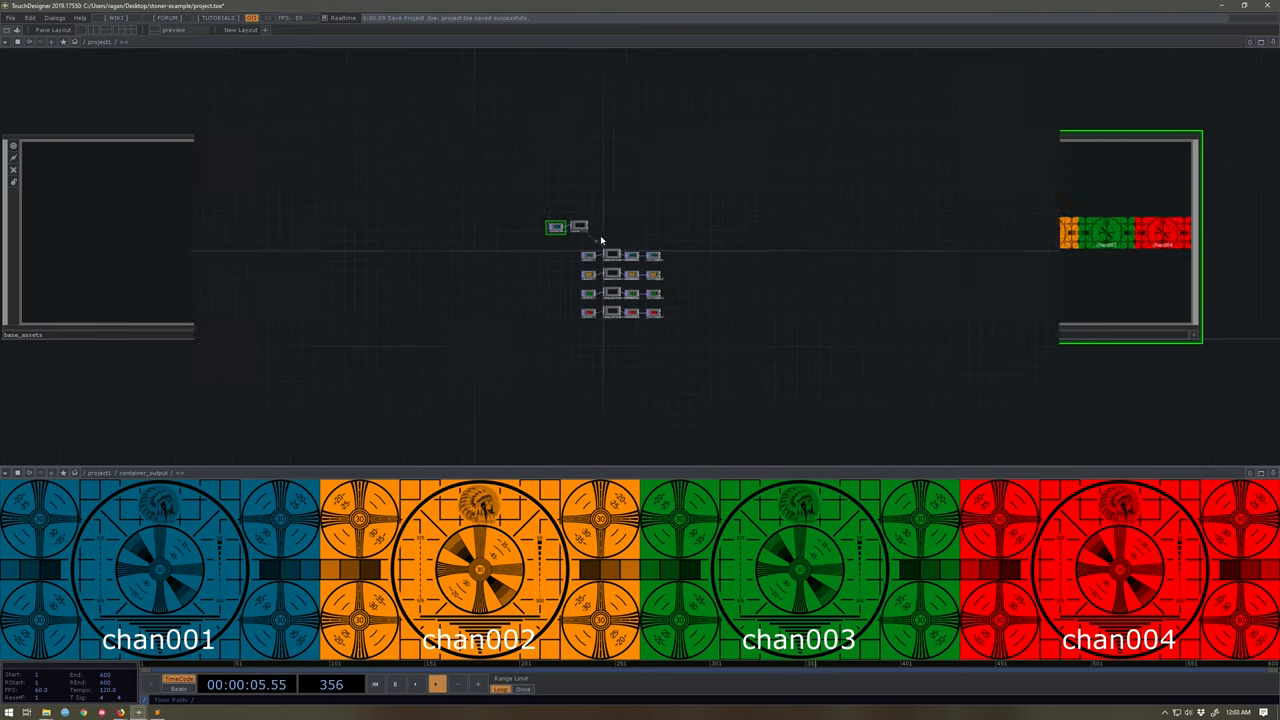
# Step: Add a Calibration custom page to base_calibration with a Channel parameter and pick its type
pyautogui.rightClick(590, 240)
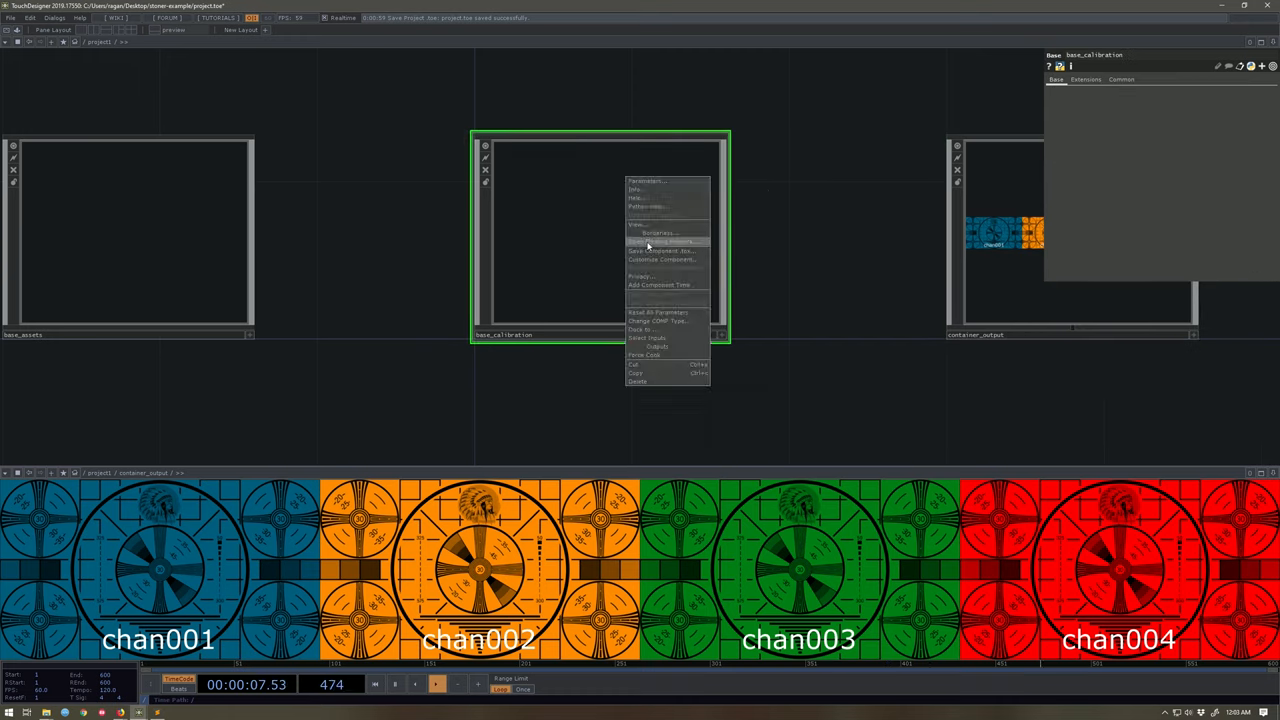
pyautogui.click(537, 250)
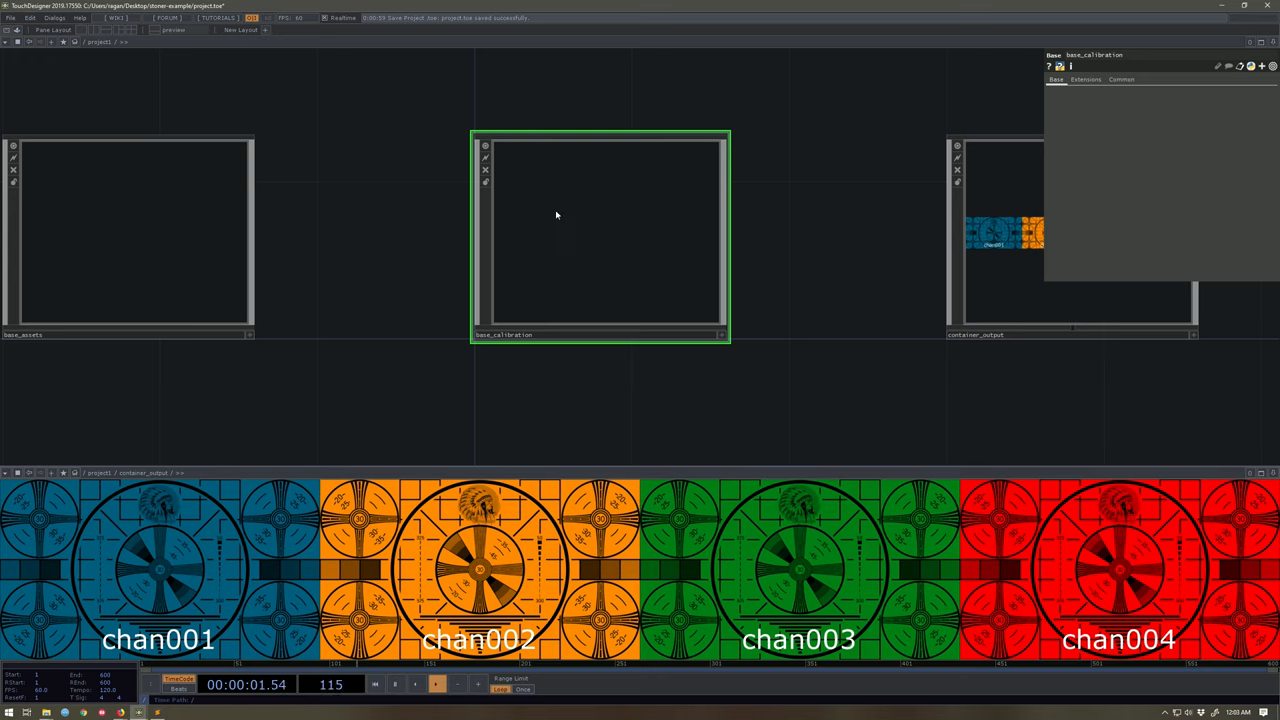
pyautogui.rightClick(600, 230)
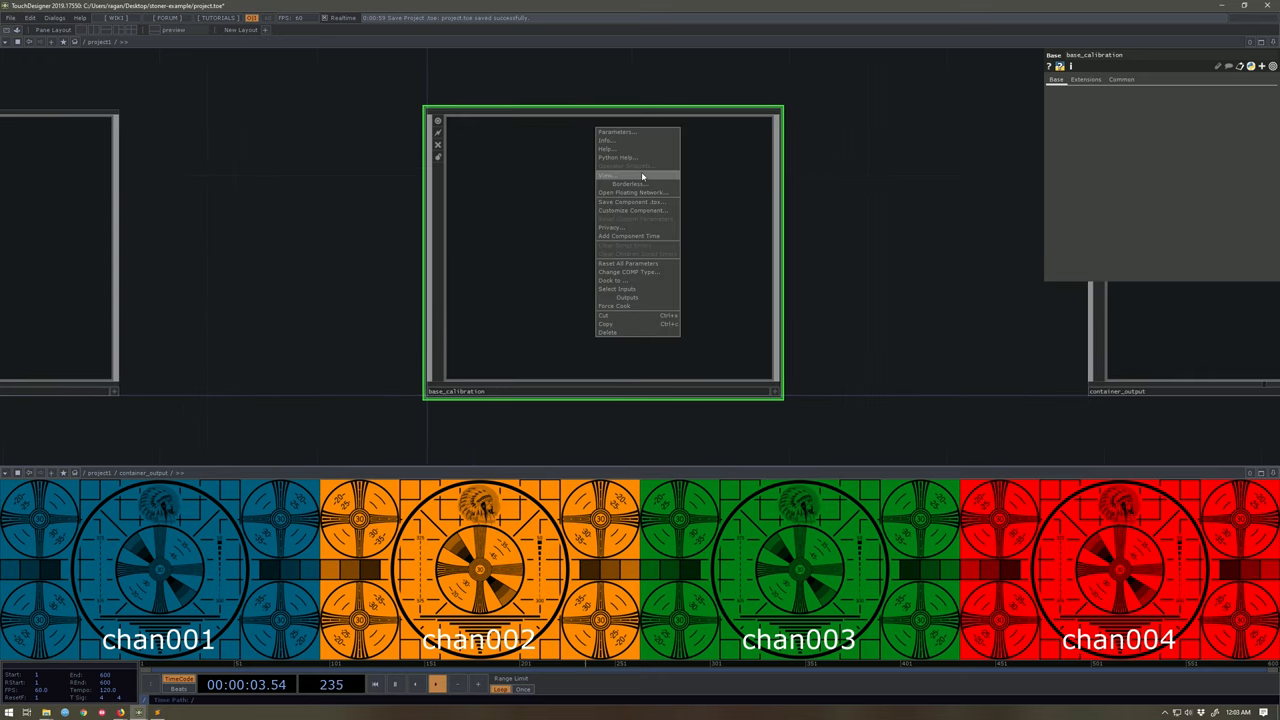
pyautogui.moveTo(637, 210)
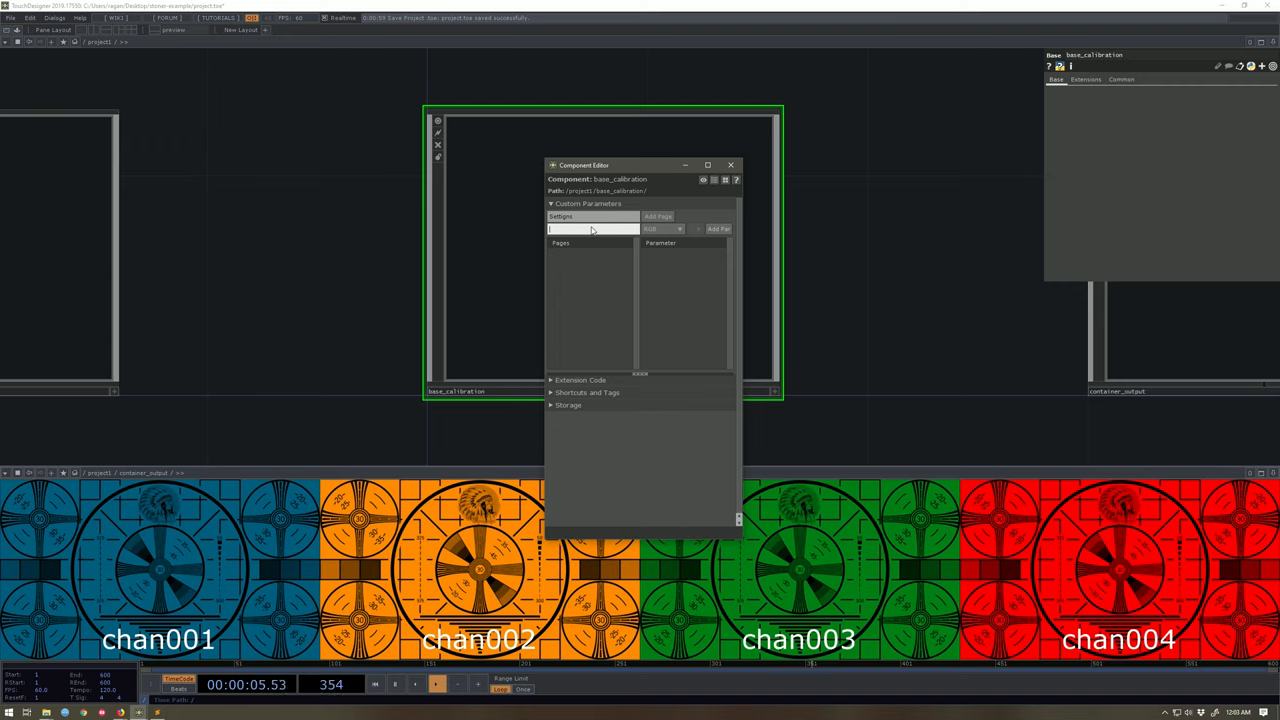
pyautogui.write('Calibration')
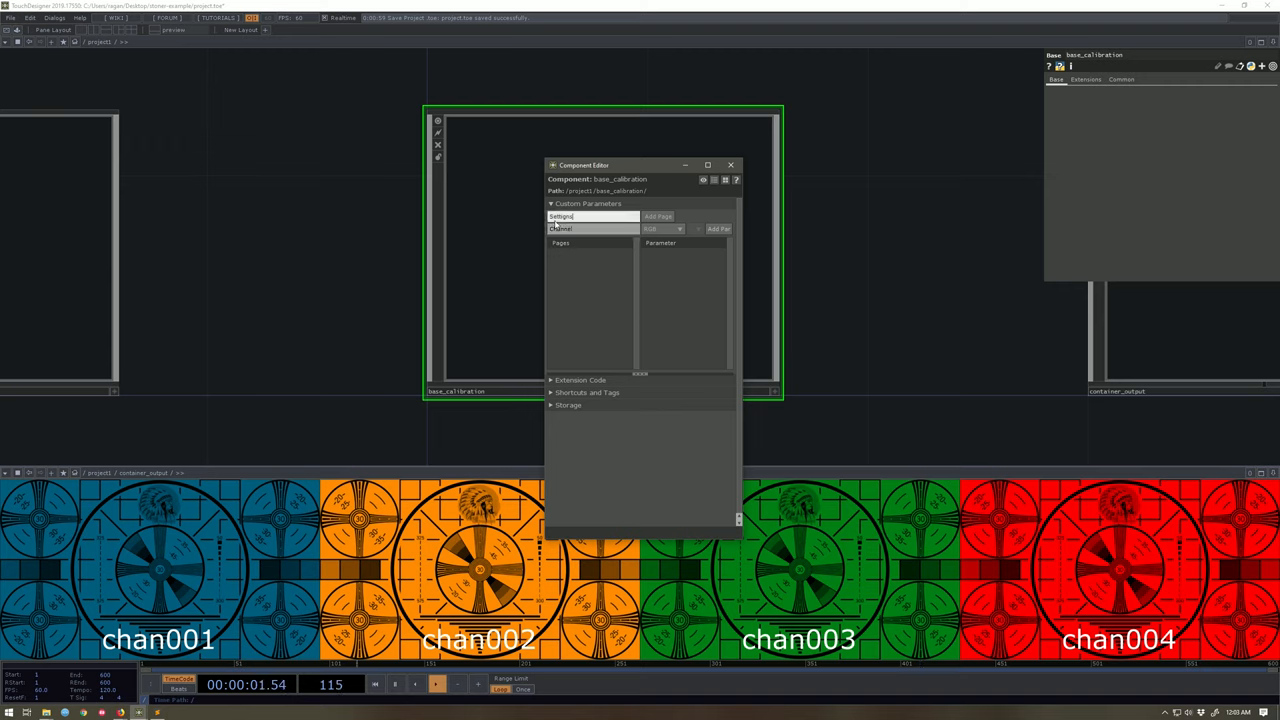
pyautogui.write('Calibrat')
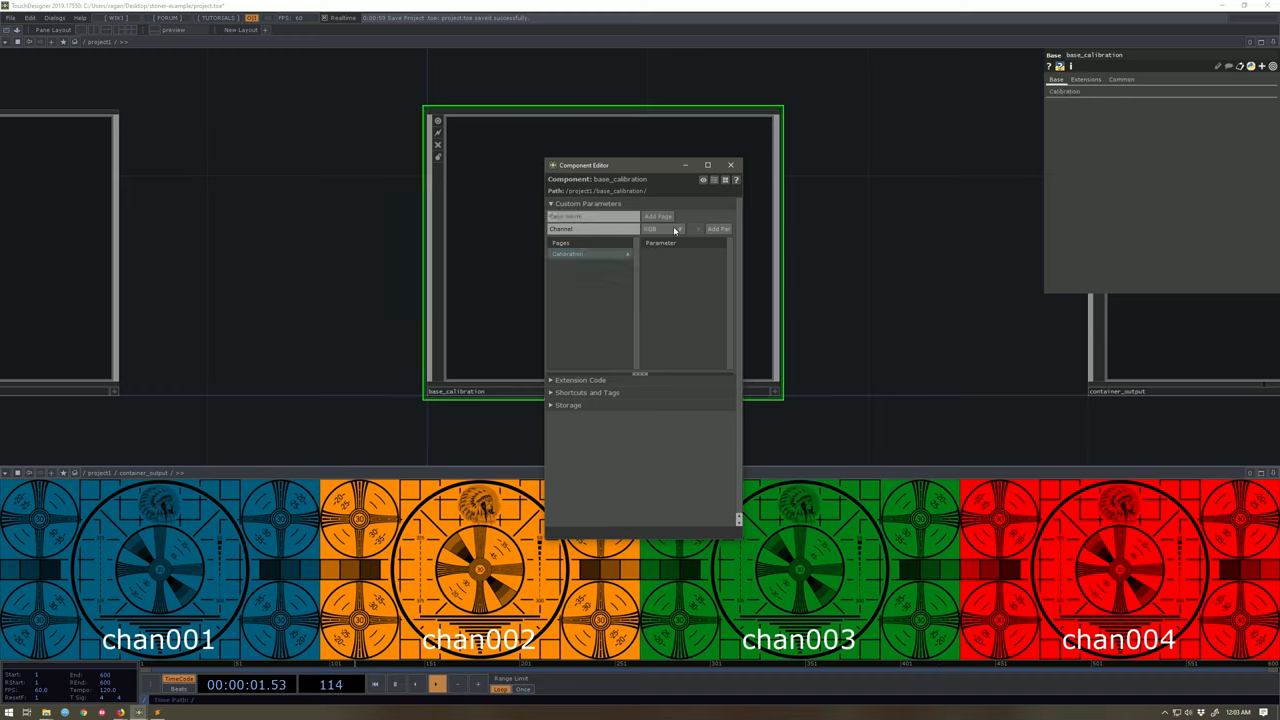
pyautogui.click(665, 229)
pyautogui.write('te')
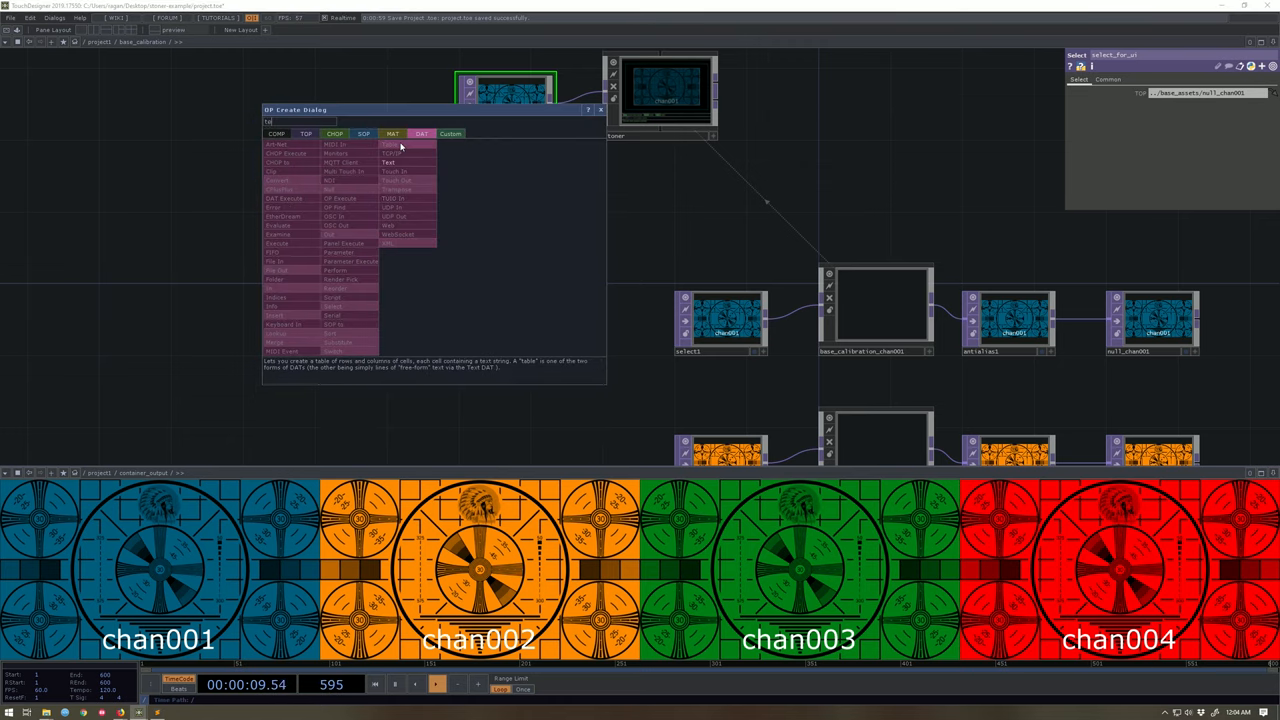
# Step: Place a new Text DAT in base_calibration for the menu-building script
pyautogui.click(388, 144)
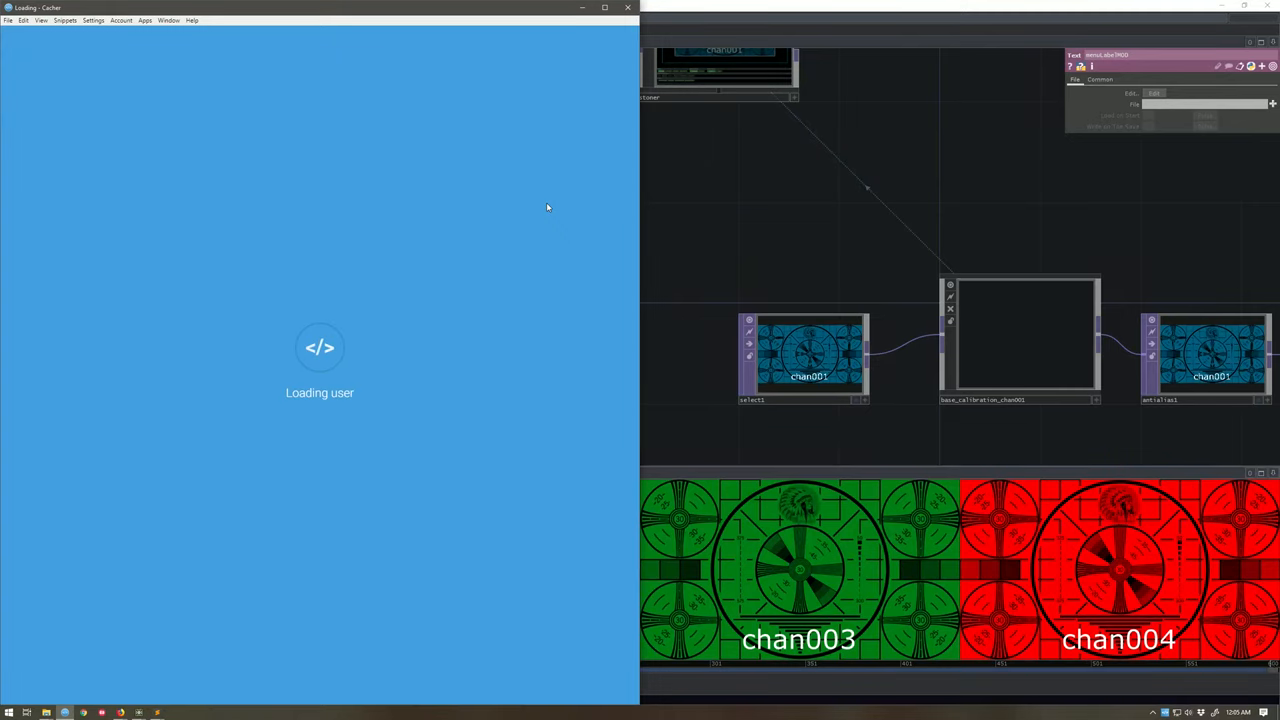
pyautogui.moveTo(457, 192)
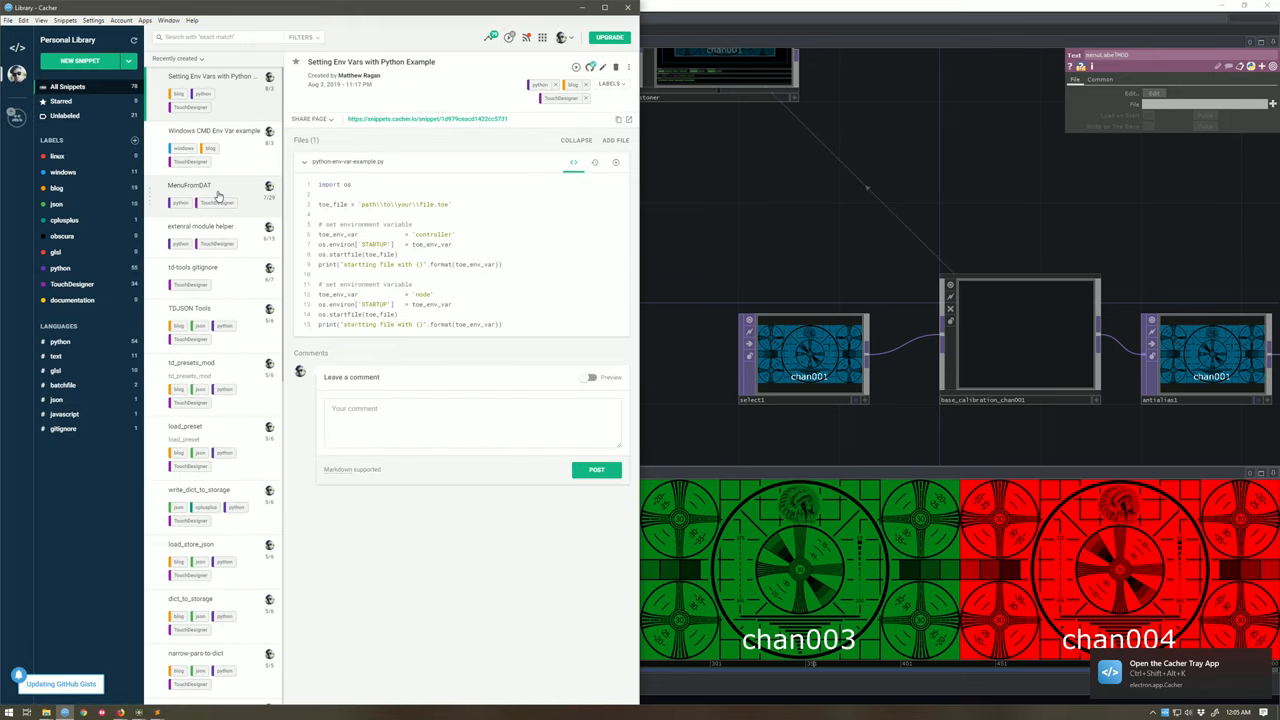
# Step: Select the MenuFromDAT snippet in Cacher's loaded personal library
pyautogui.click(190, 185)
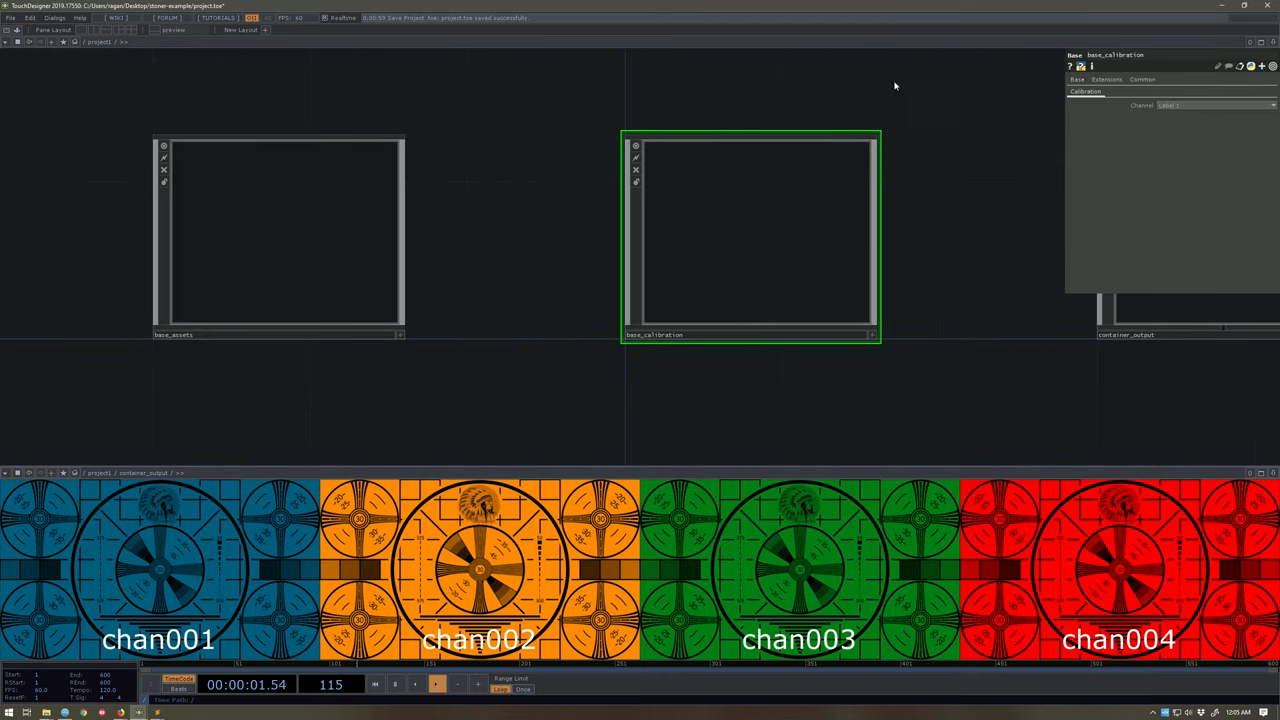
# Step: Dive into base_calibration to reach the menuLabelMOD Text DAT for editing
pyautogui.doubleClick(750, 235)
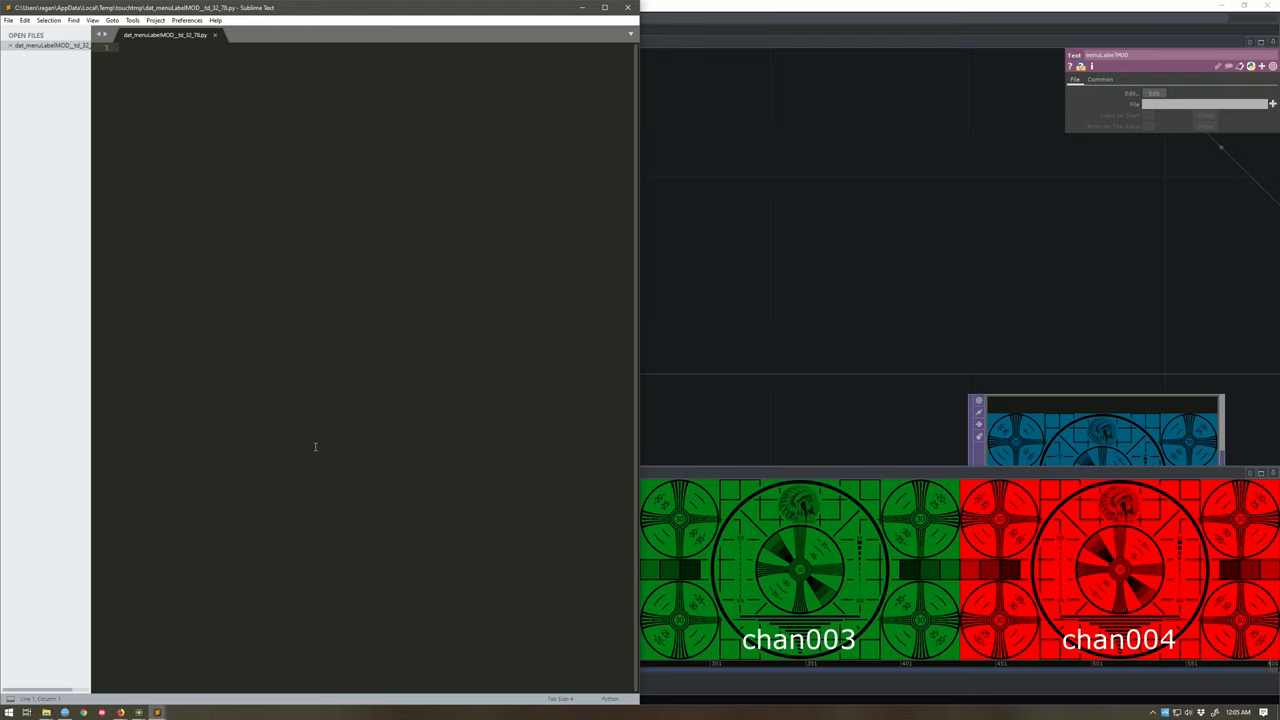
# Step: Declare class menuItems with an __init__(self, me, base_str) method
pyautogui.write('cla')
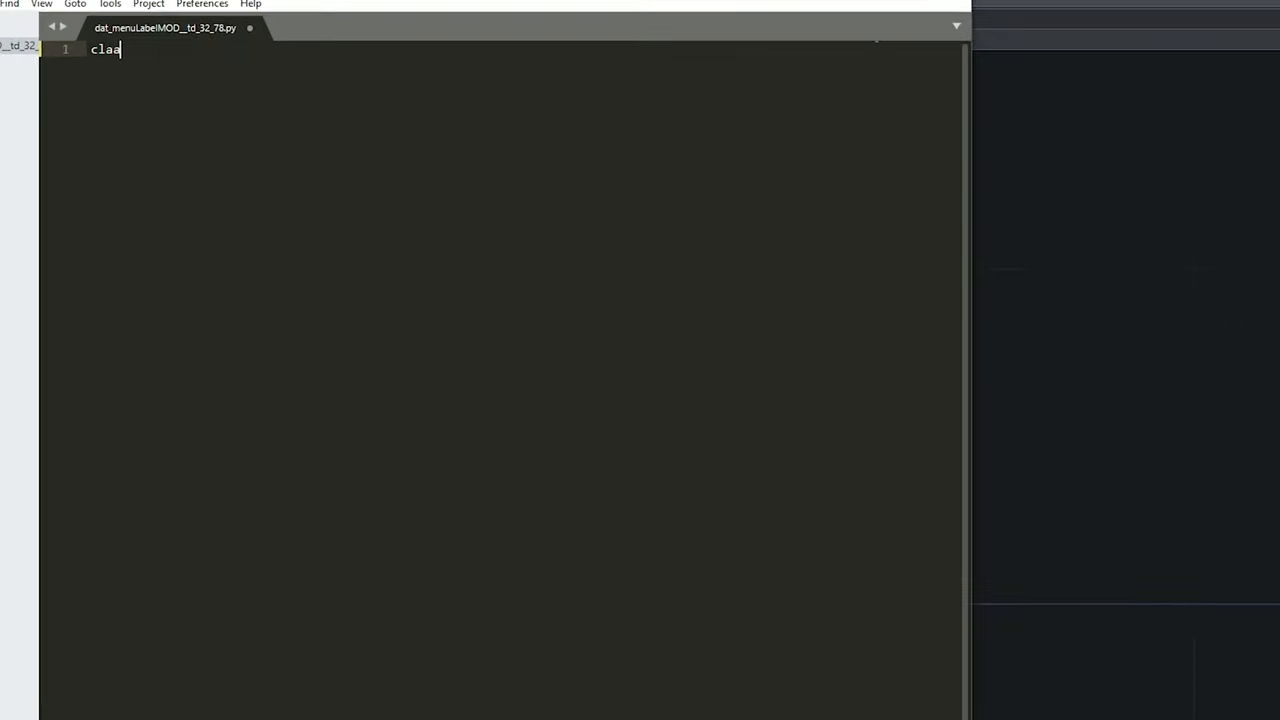
pyautogui.write('class menu')
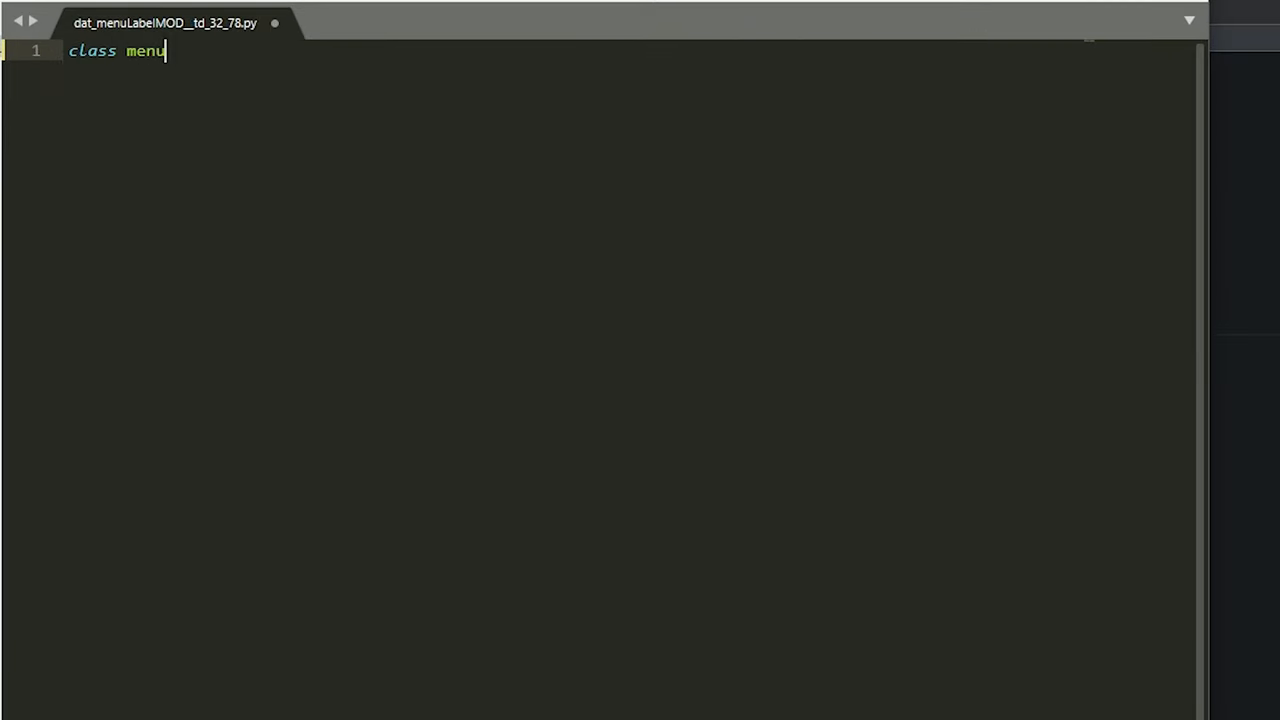
pyautogui.write('Items:')
pyautogui.write('def ')
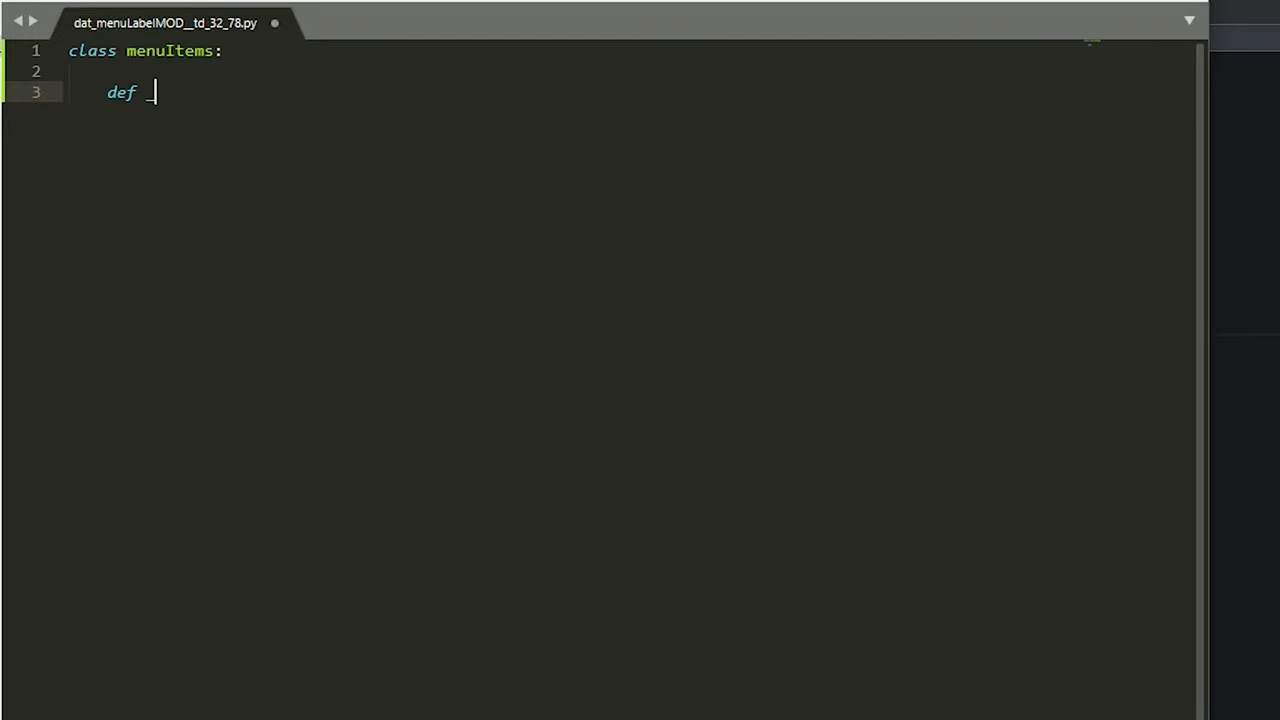
pyautogui.write('__niit')
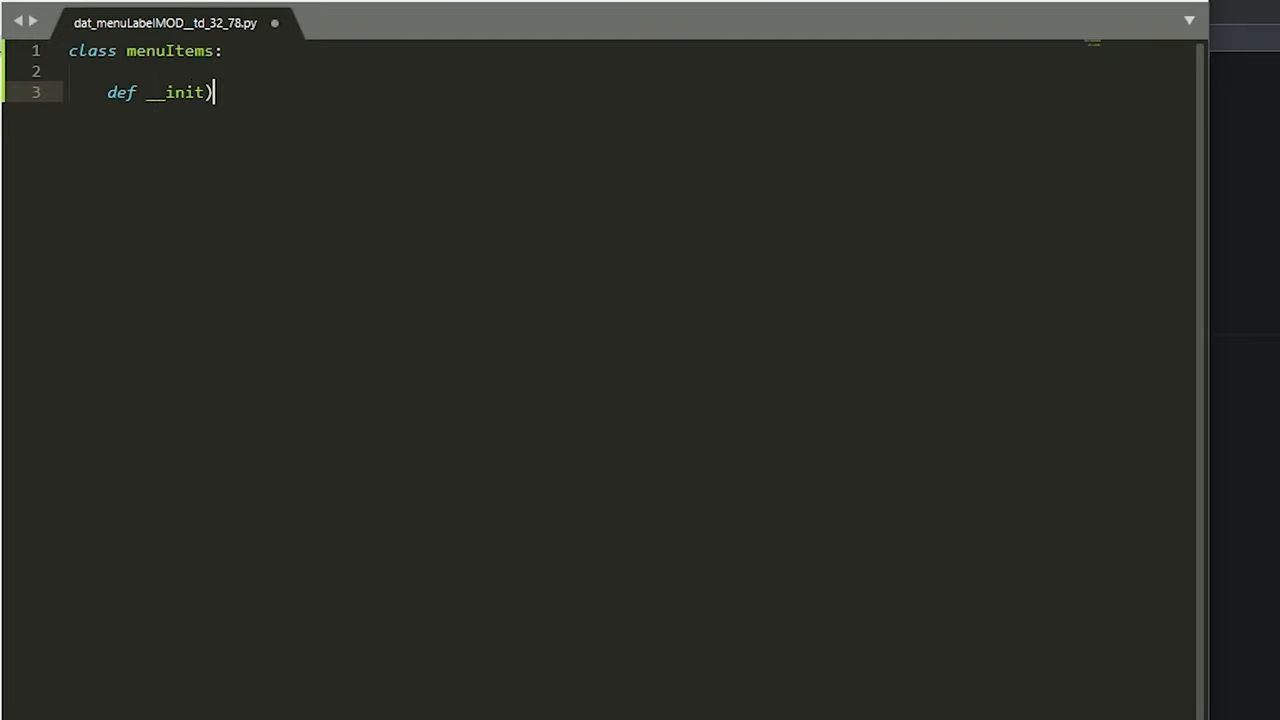
pyautogui.write('__(self')
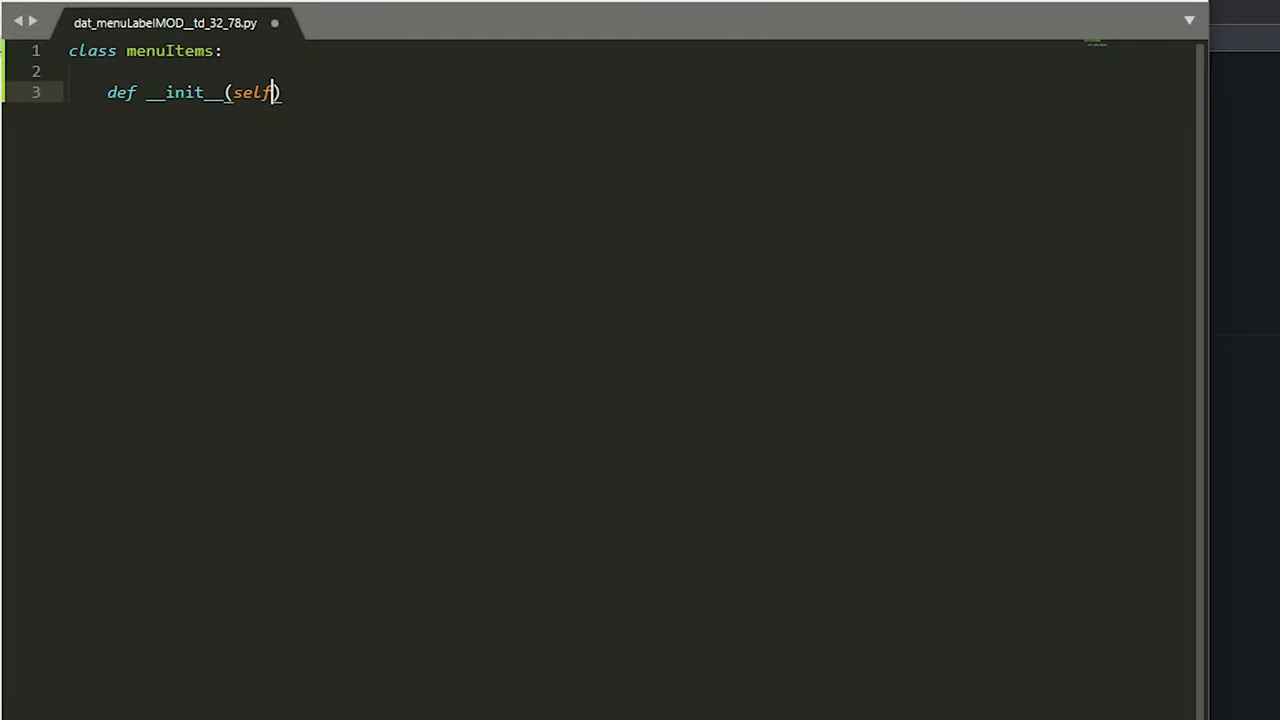
pyautogui.write(', em')
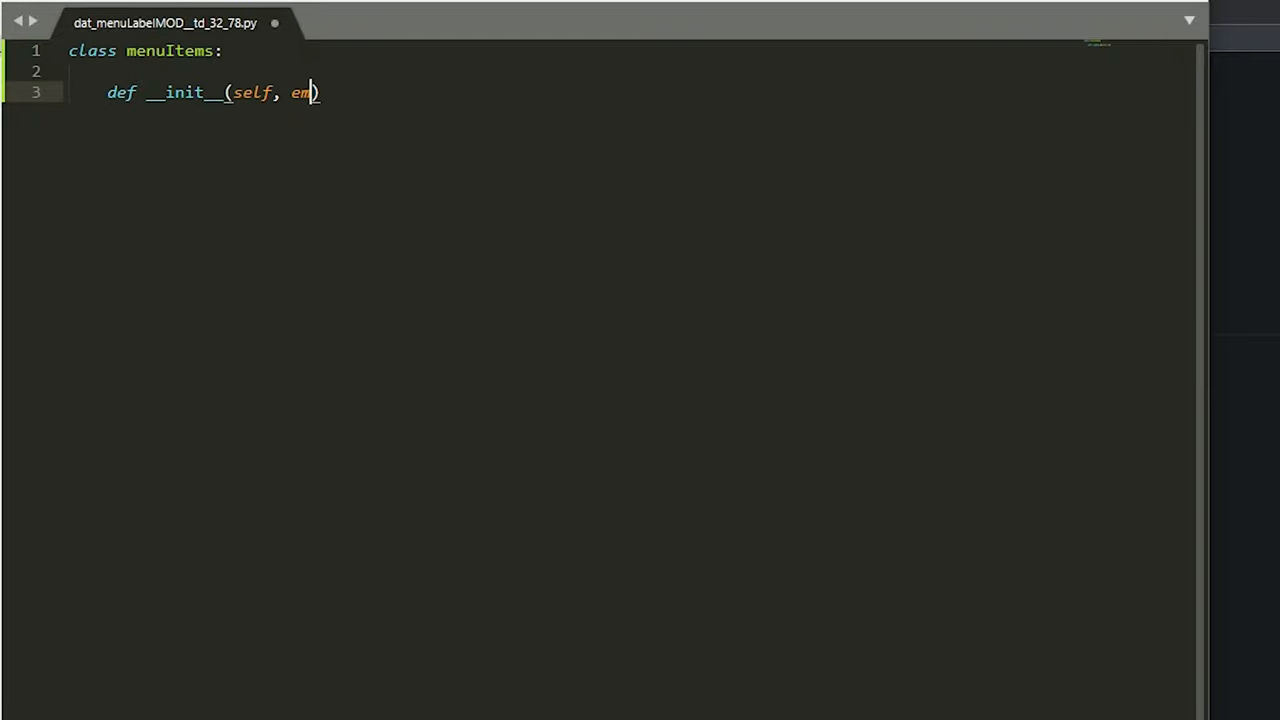
pyautogui.write('e,')
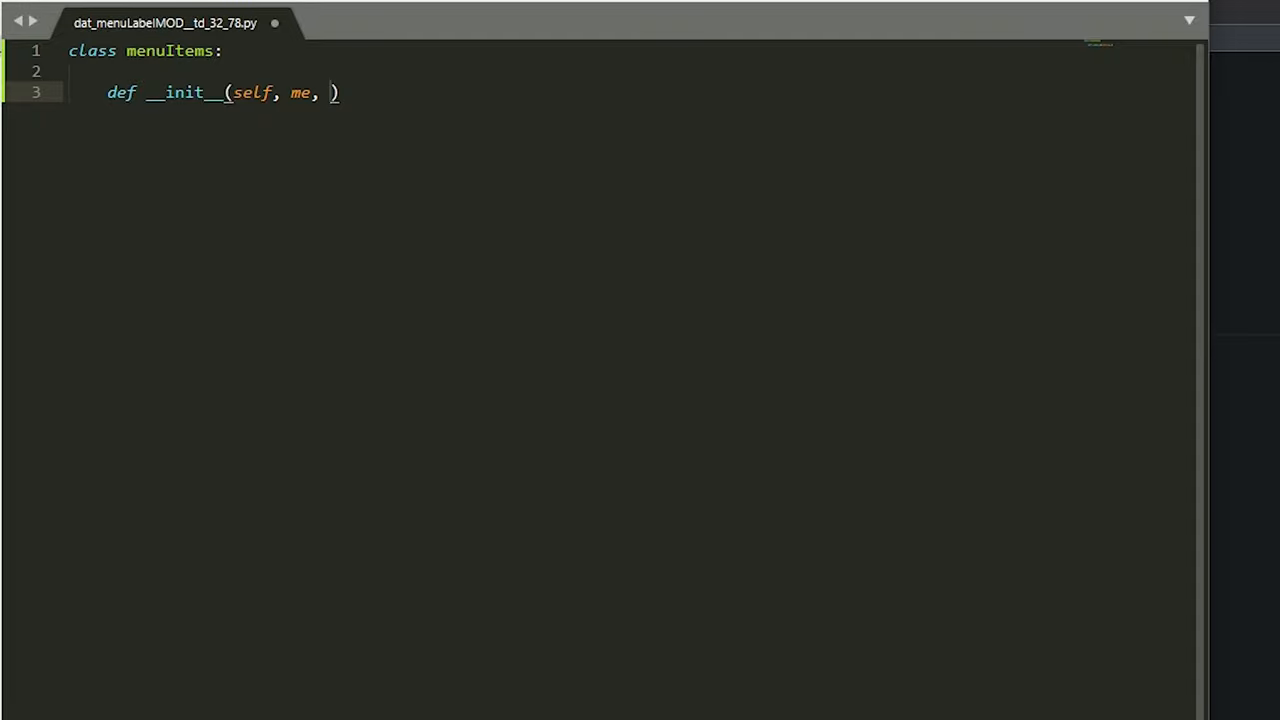
pyautogui.write('base_st')
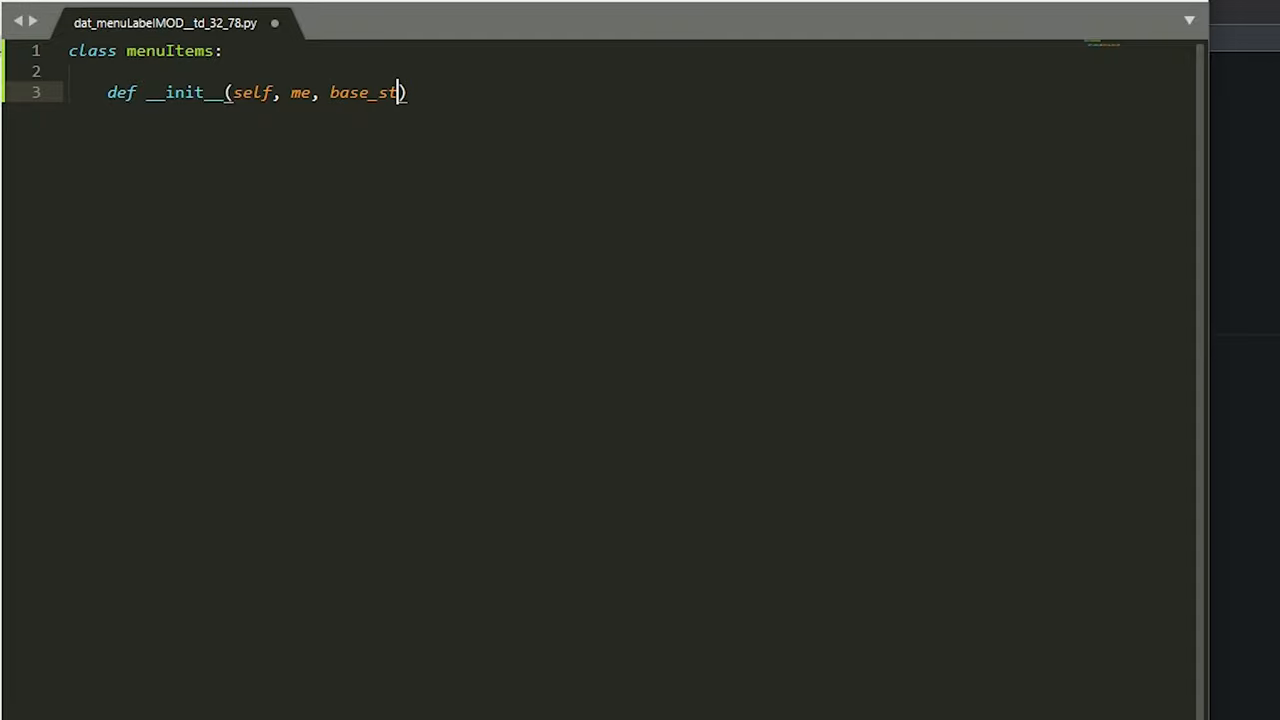
pyautogui.write('r')
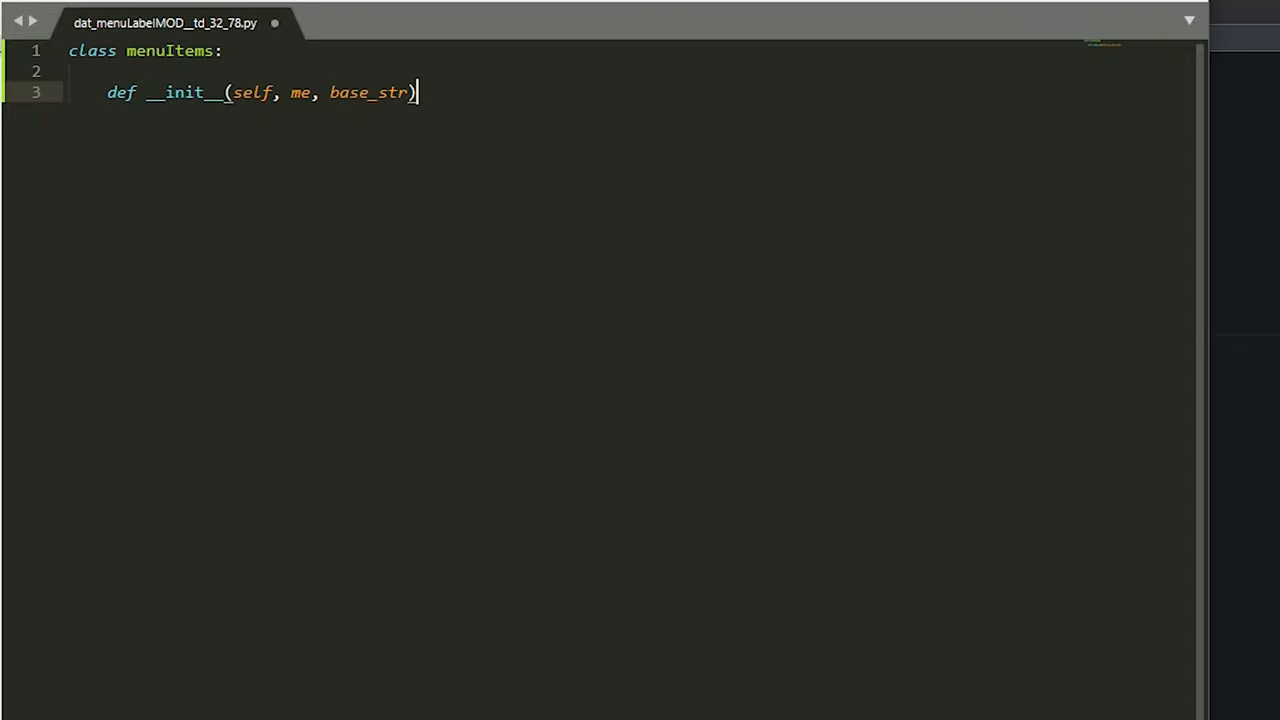
pyautogui.press('enter')
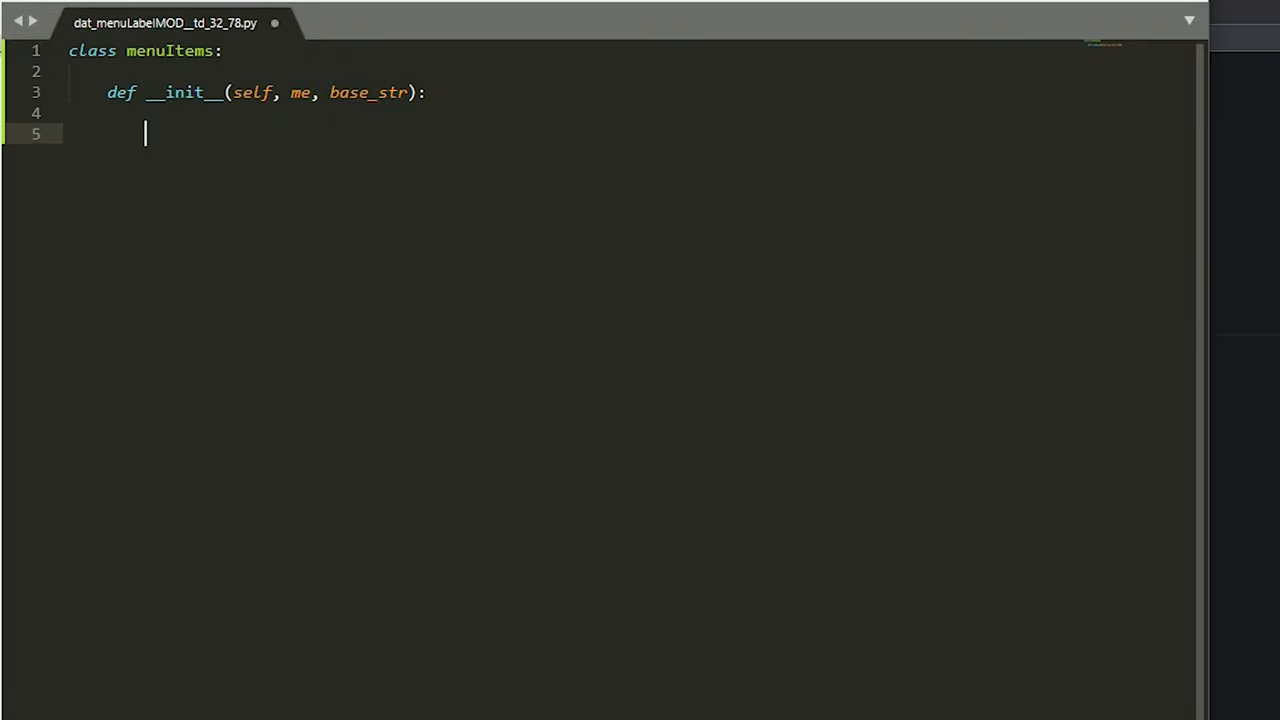
# Step: Store self.My_op = me and self.Base_str = base_str in the constructor
pyautogui.write('self')
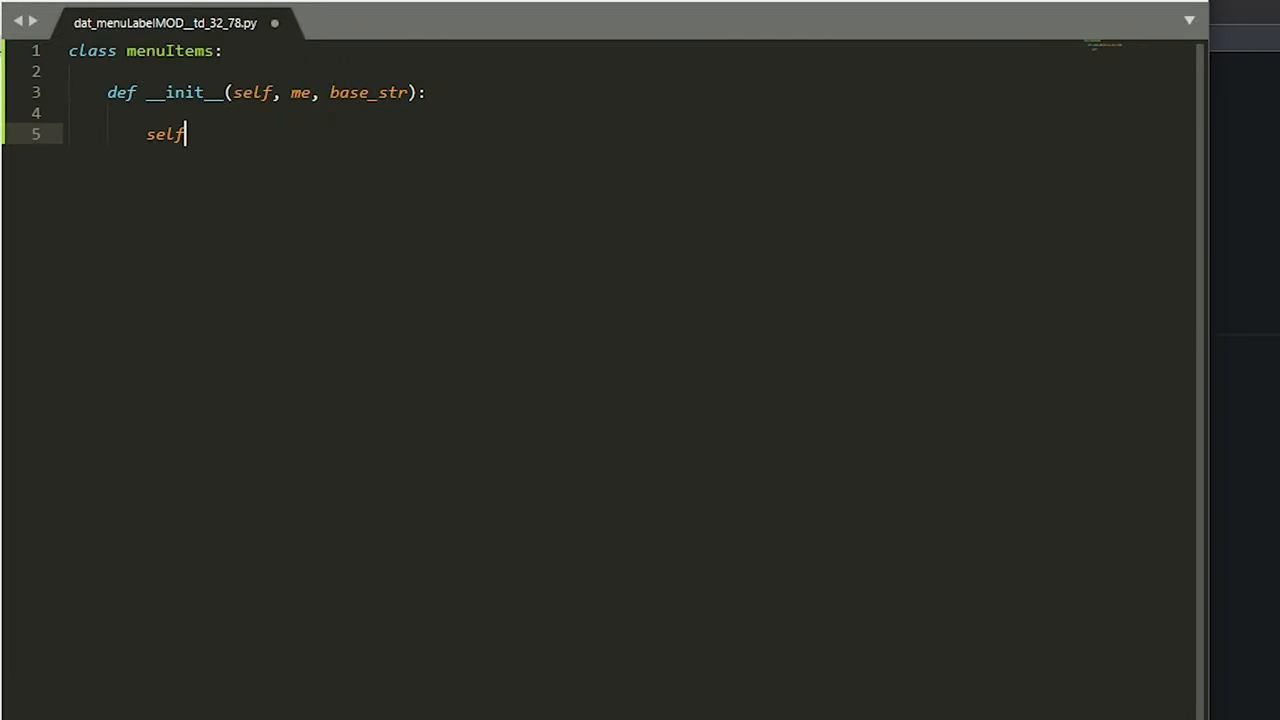
pyautogui.write('.My_op')
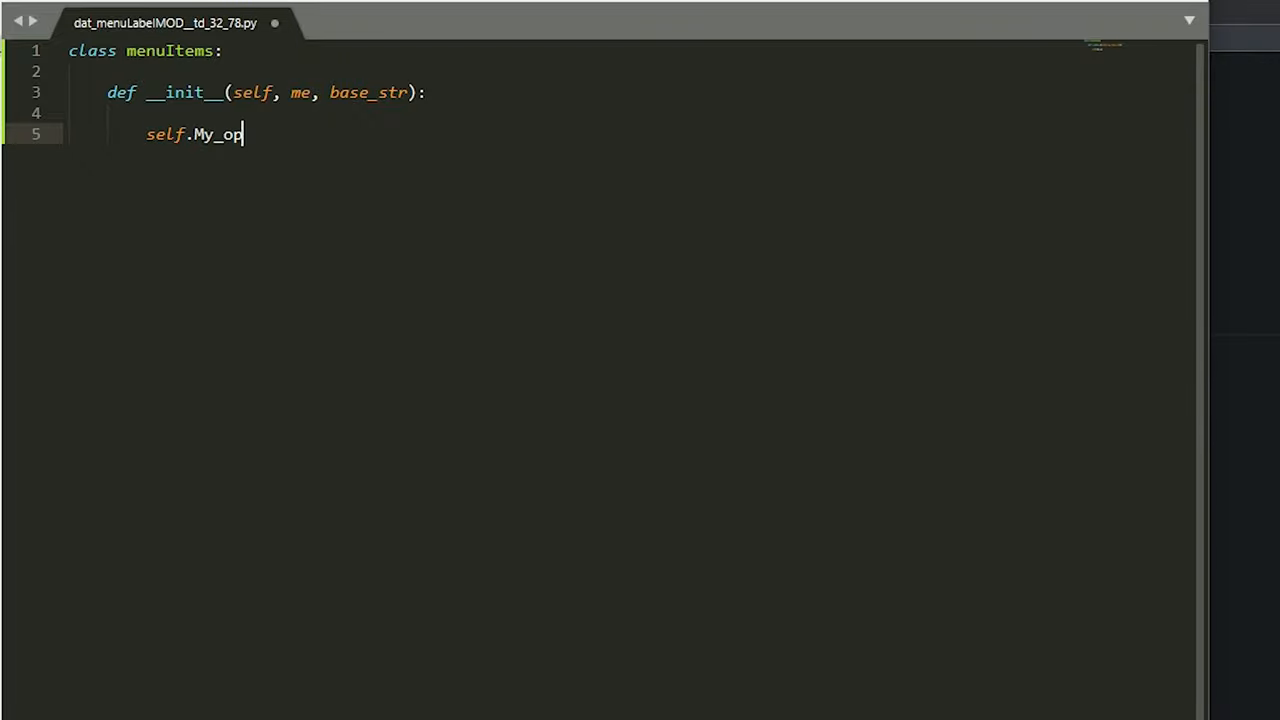
pyautogui.write('= me')
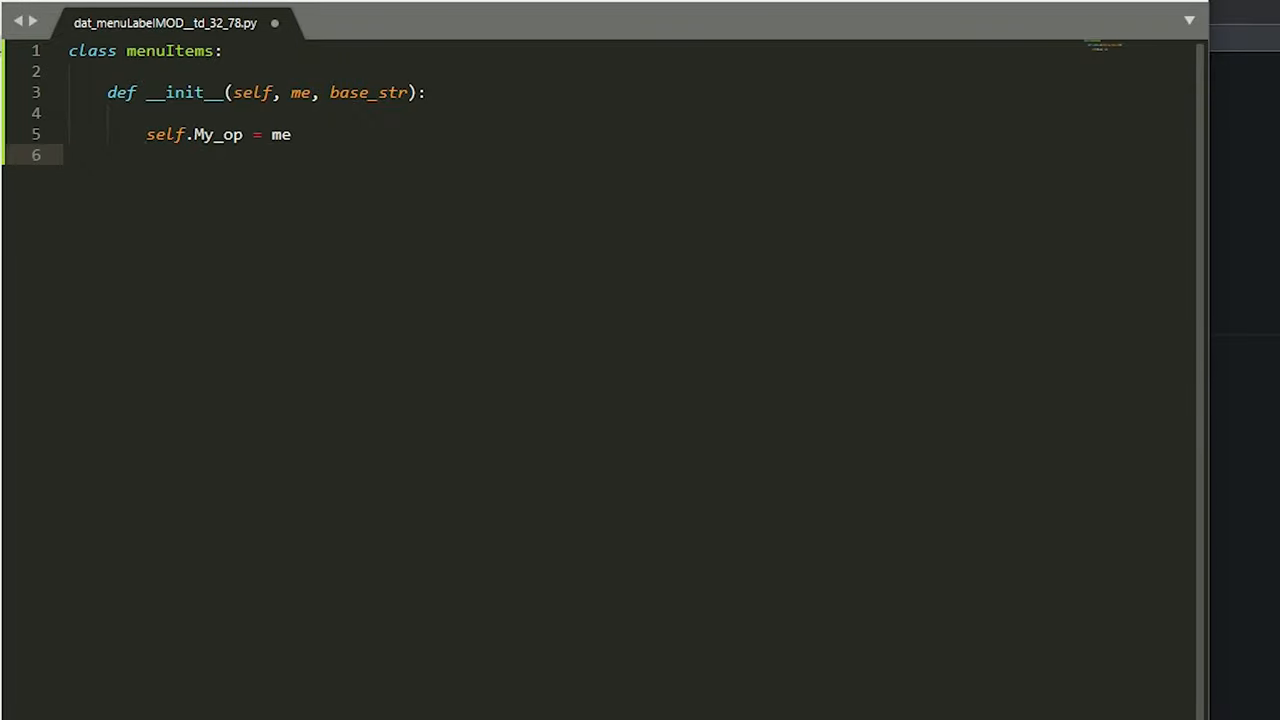
pyautogui.write('self.B')
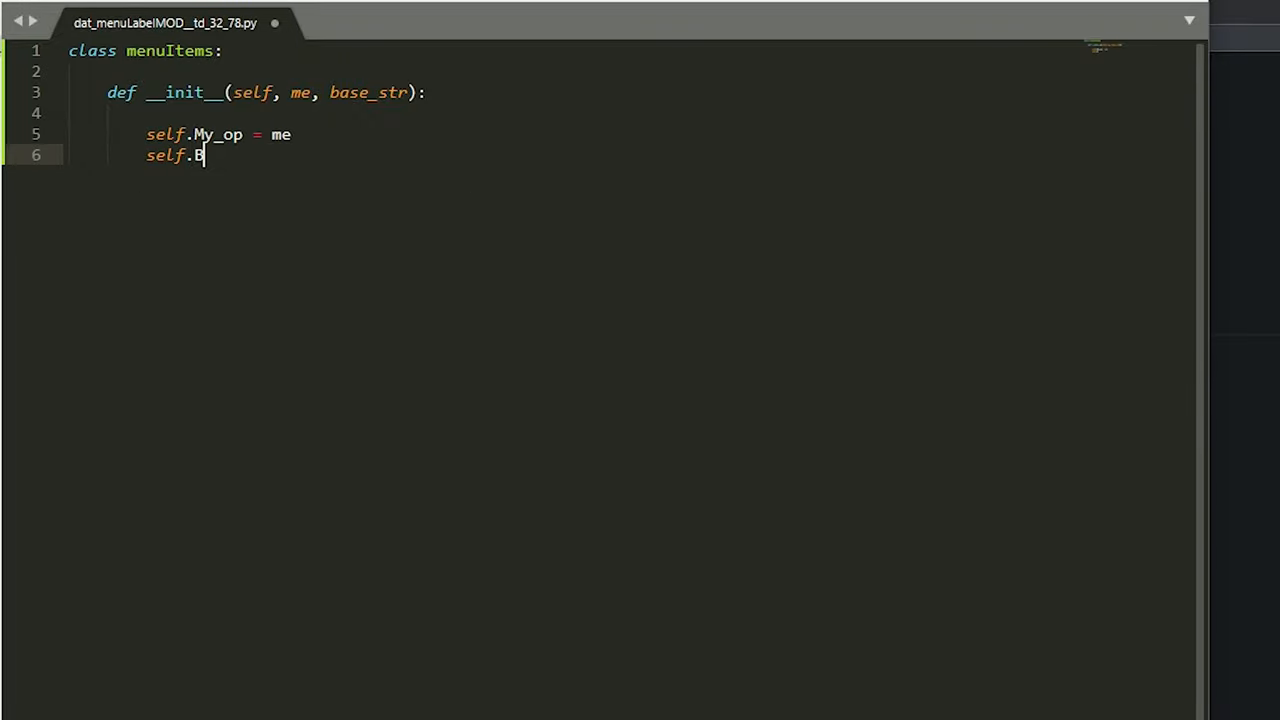
pyautogui.write('ase_str = base_str')
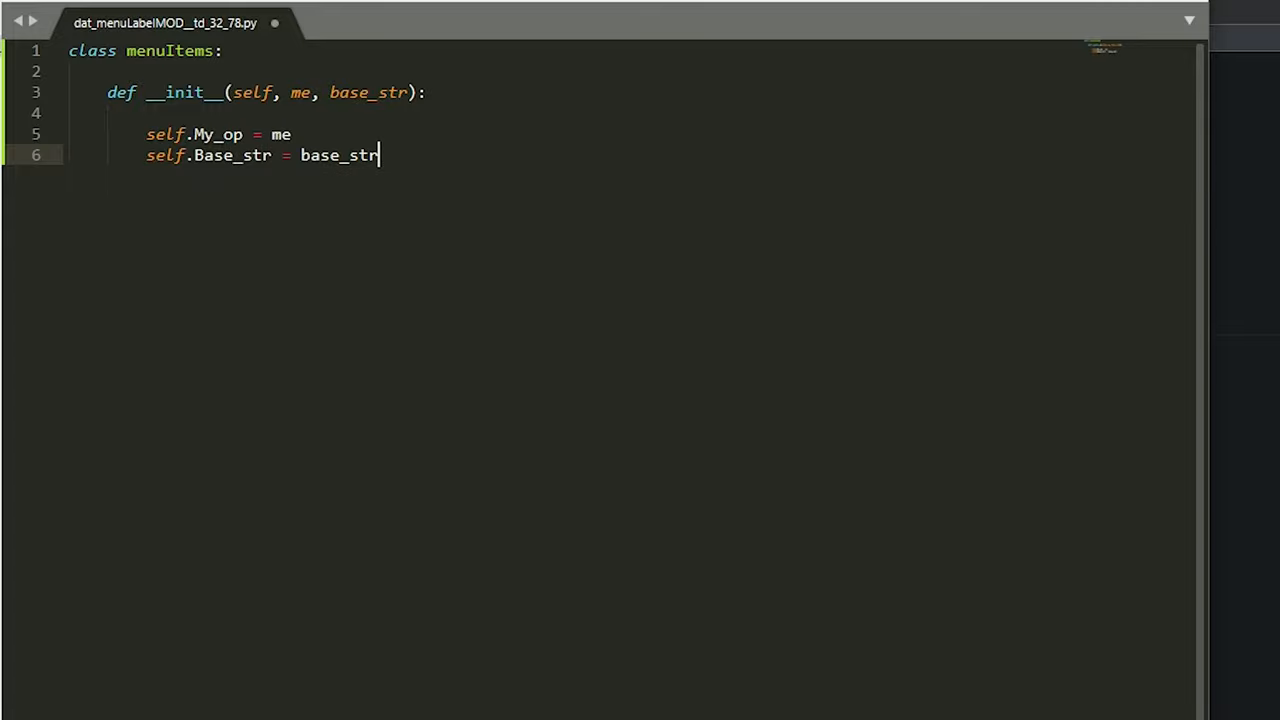
pyautogui.press('enter')
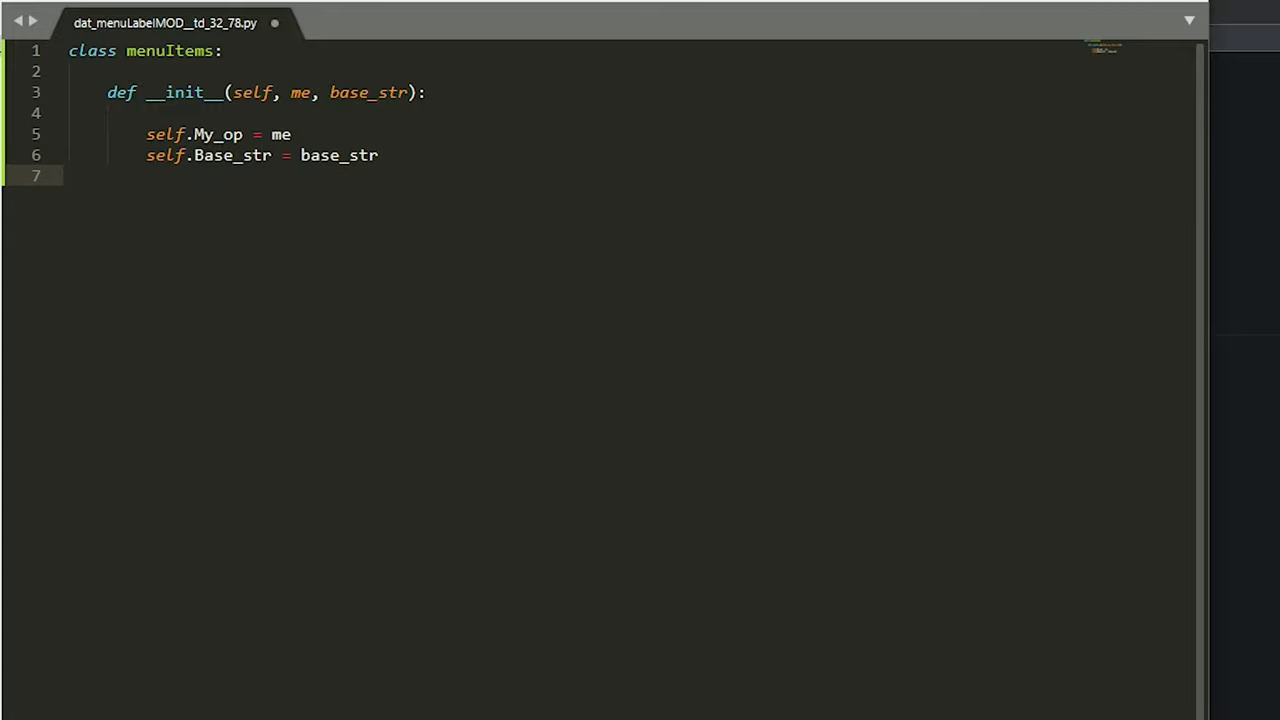
# Step: Add self.Wild_card_name = '{}*'.format(base_str) to the constructor
pyautogui.write('self')
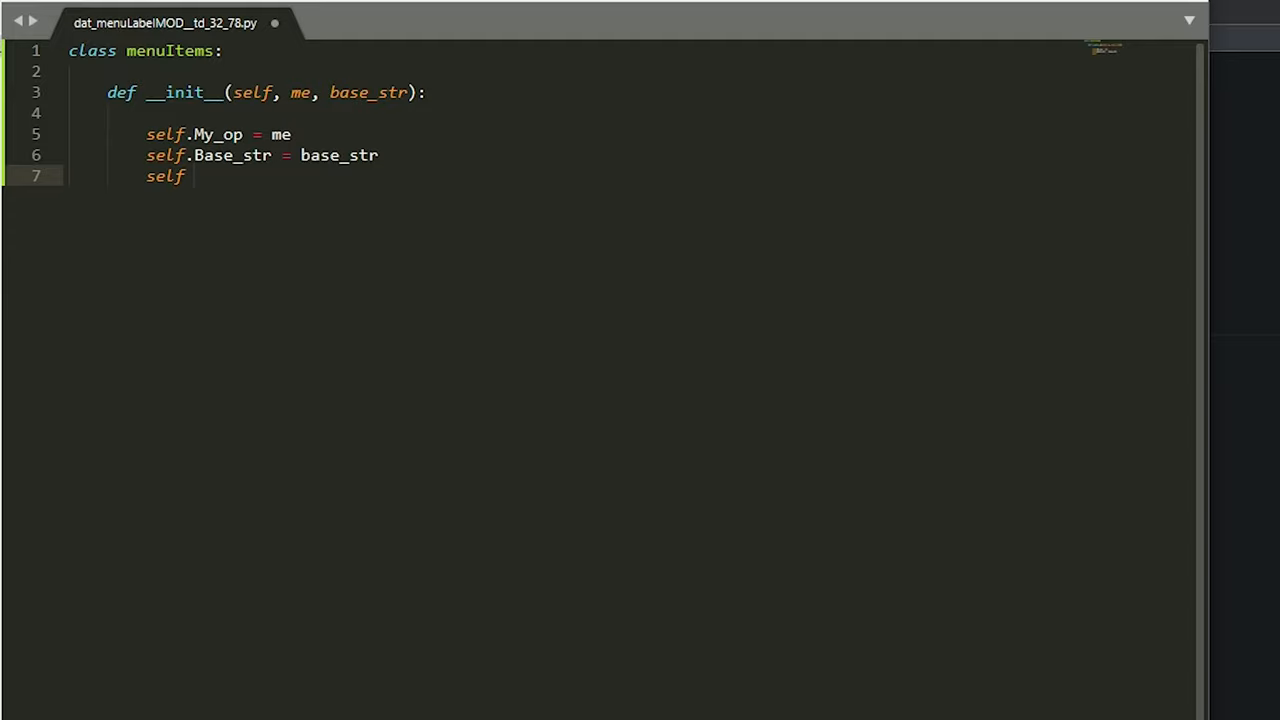
pyautogui.write('W')
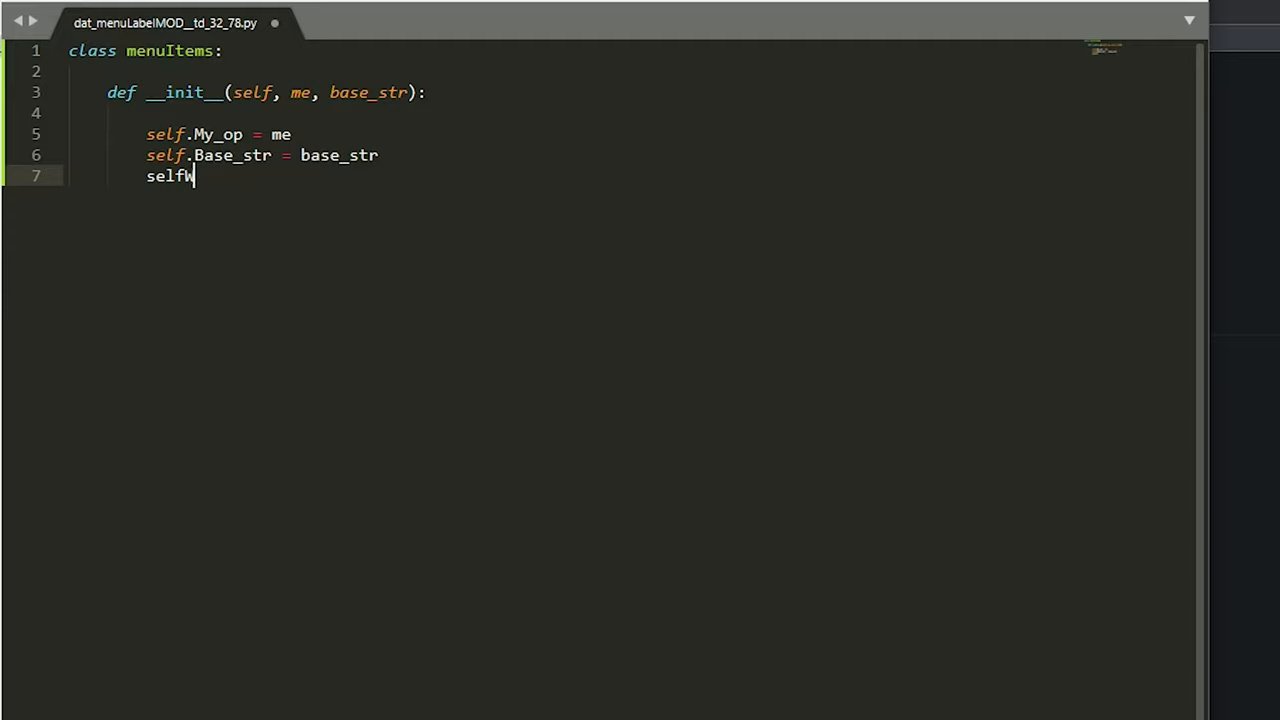
pyautogui.write('.Wild_ca')
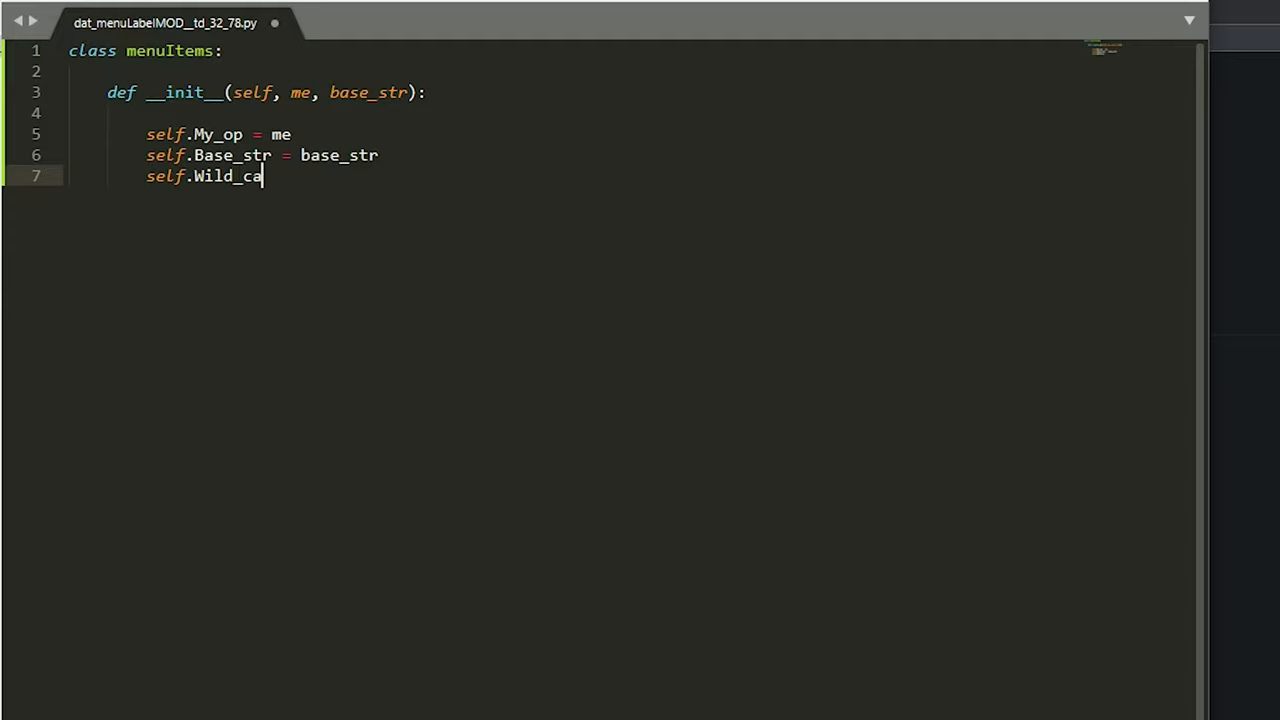
pyautogui.write('rd_name')
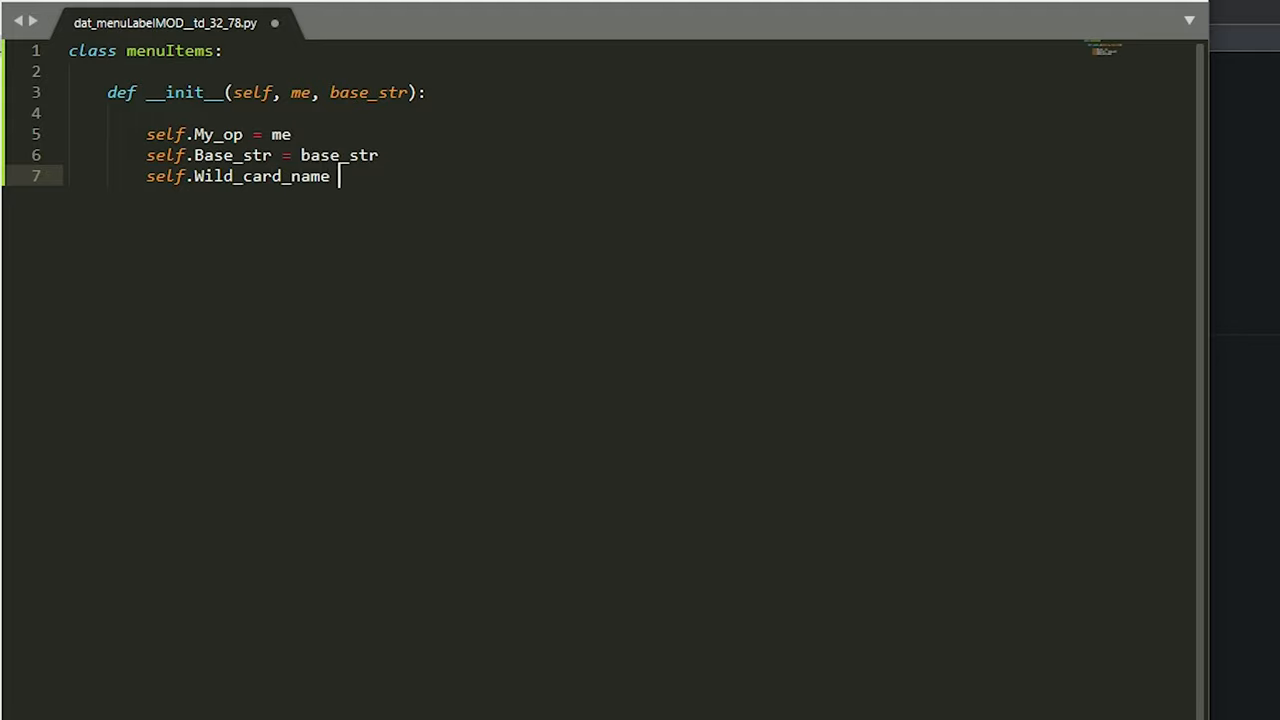
pyautogui.write("= '")
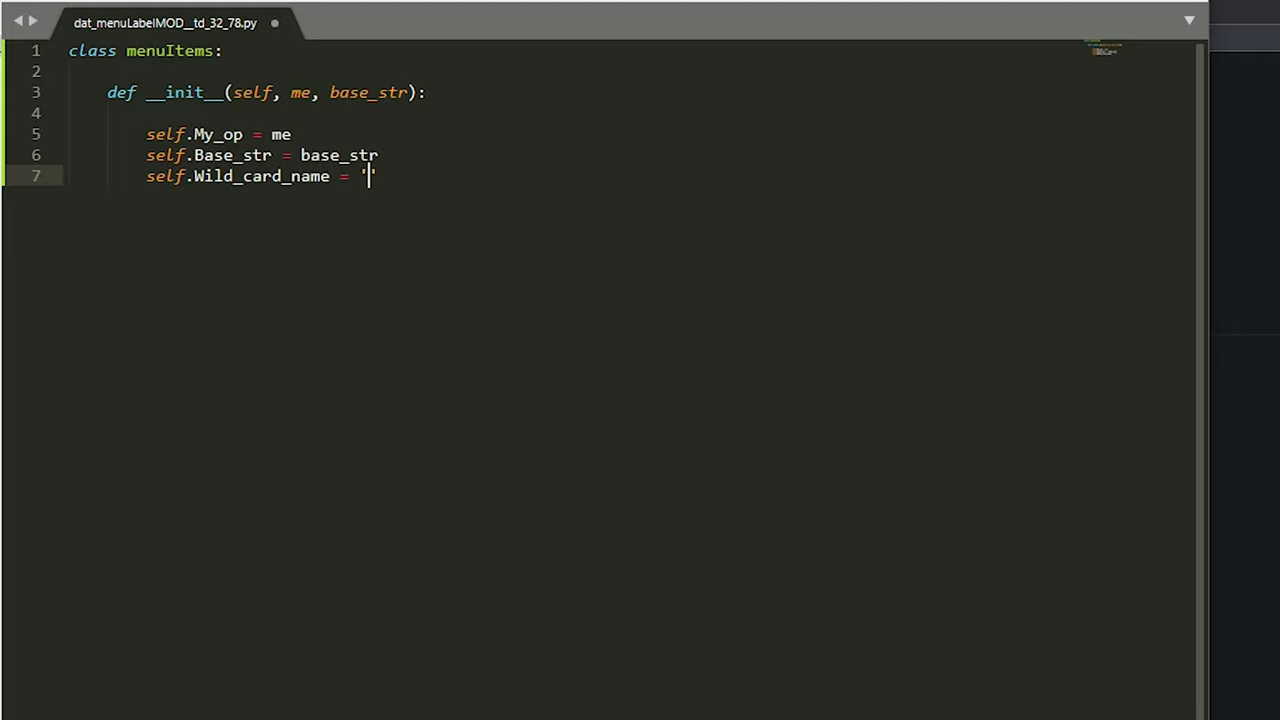
pyautogui.click(380, 155)
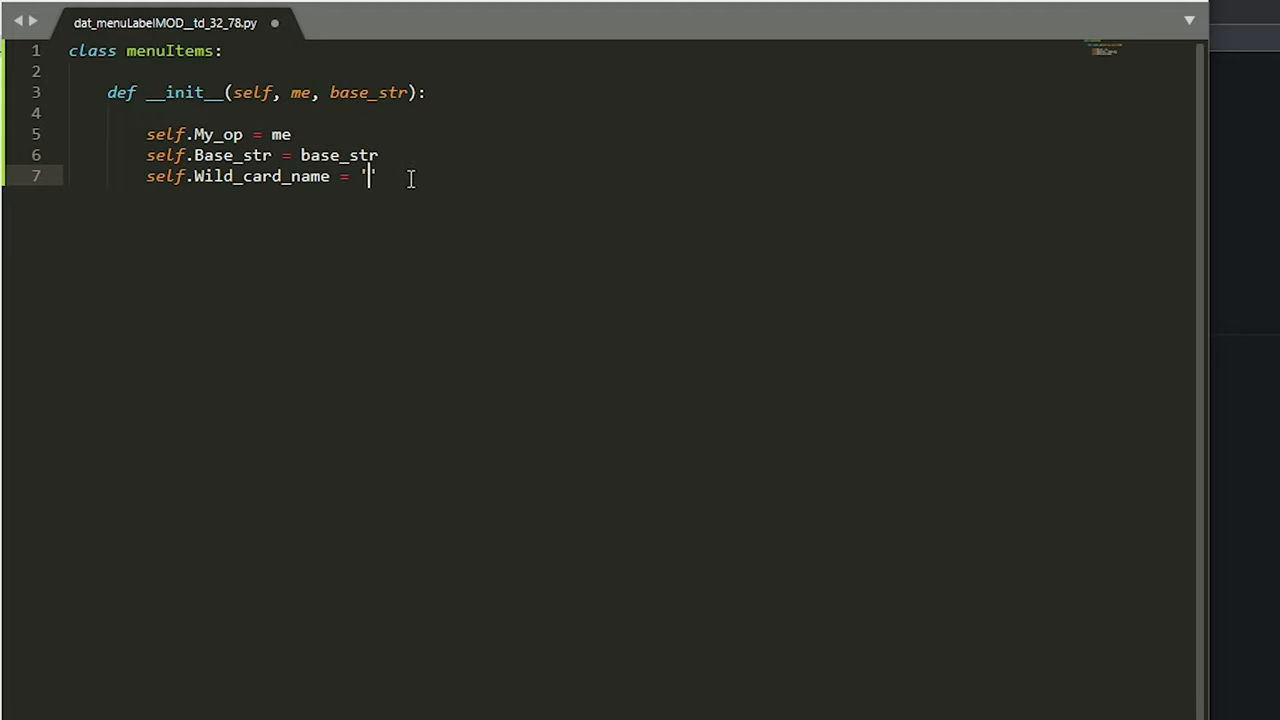
pyautogui.write('{}')
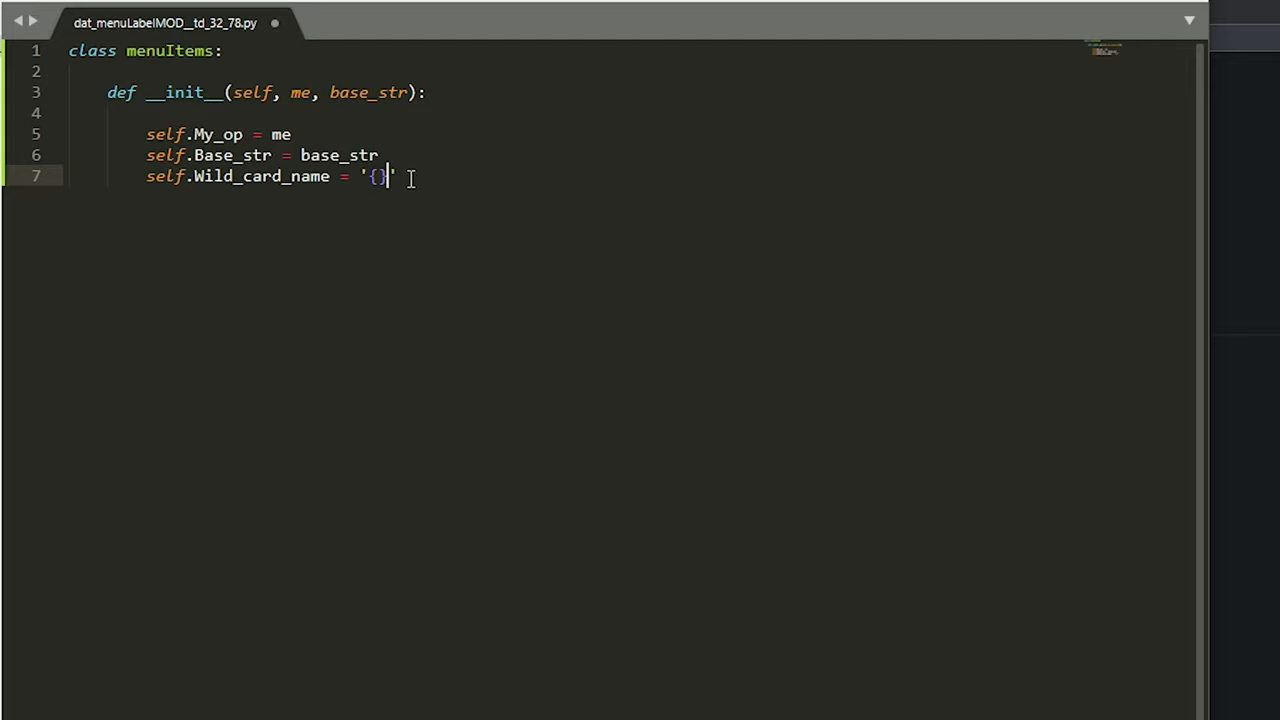
pyautogui.write('*')
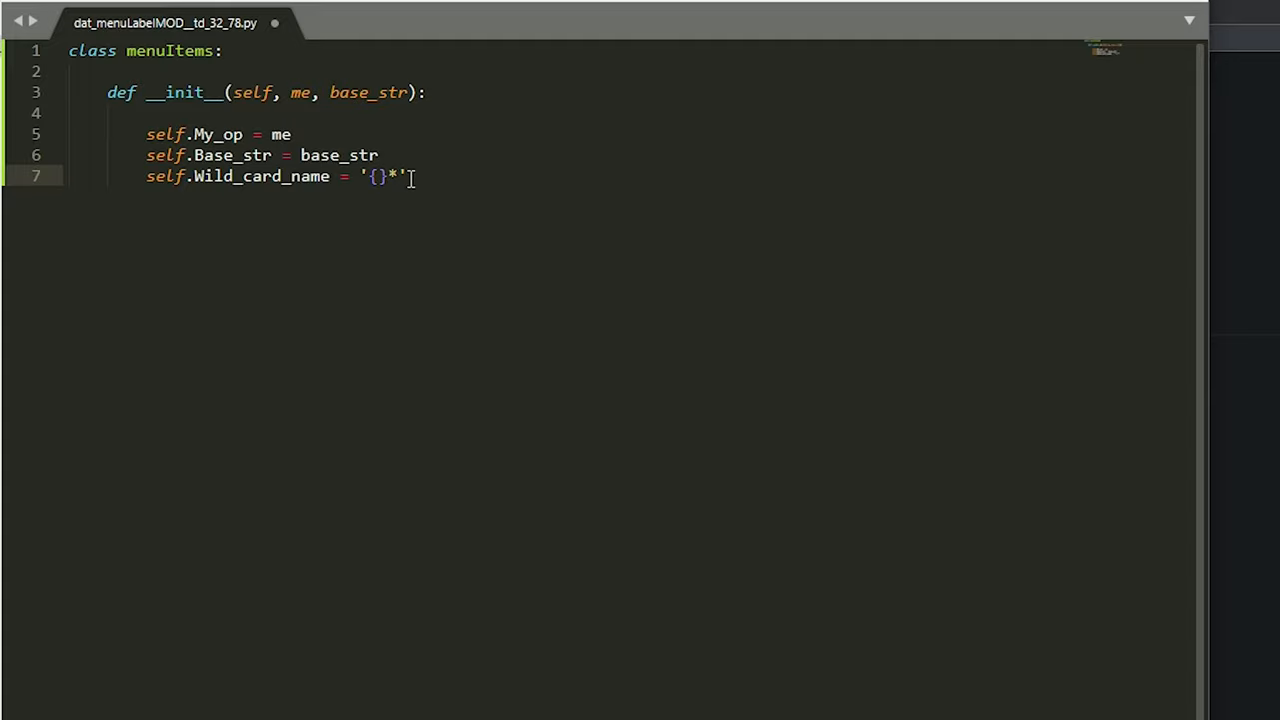
pyautogui.write('.foramt(')
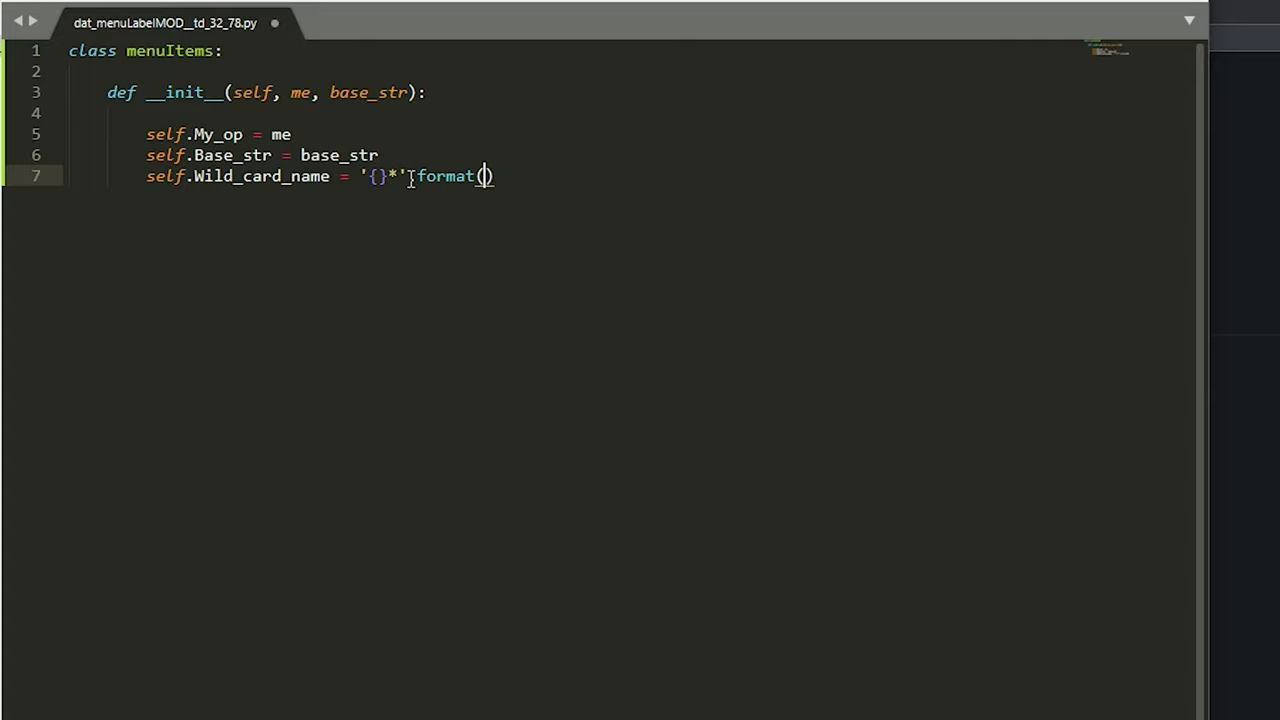
pyautogui.write("''")
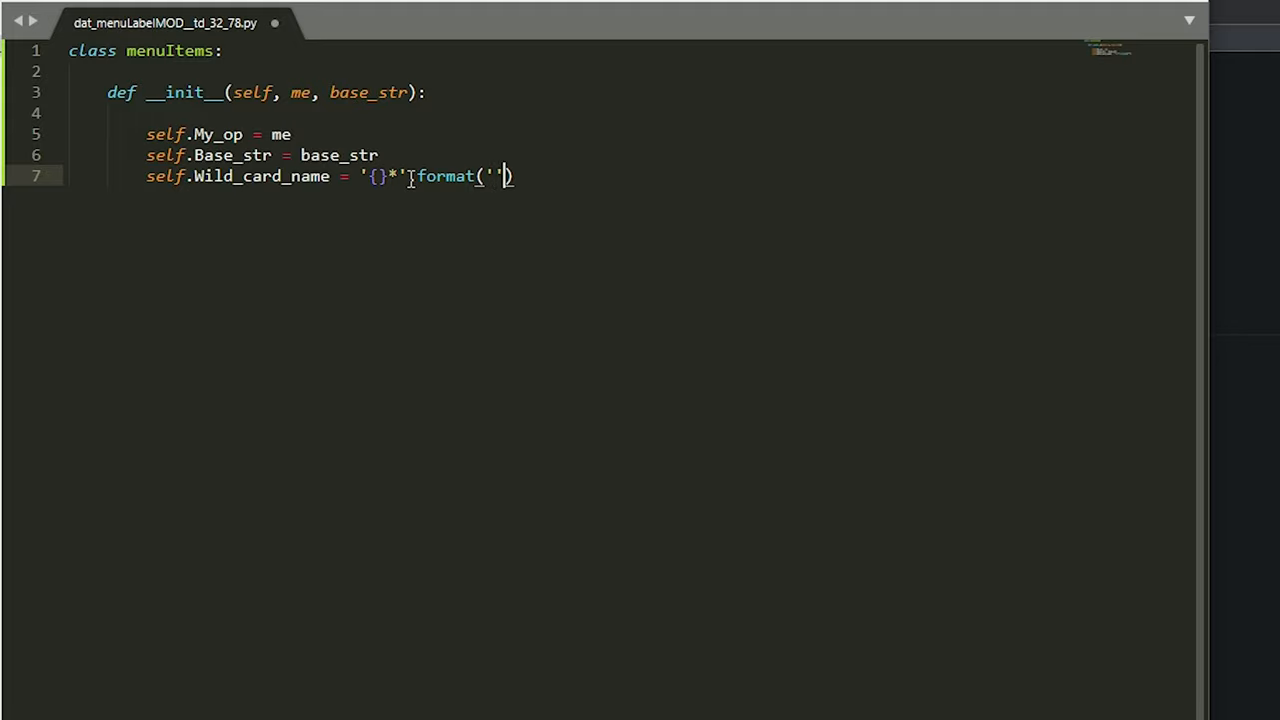
pyautogui.write('base_str')
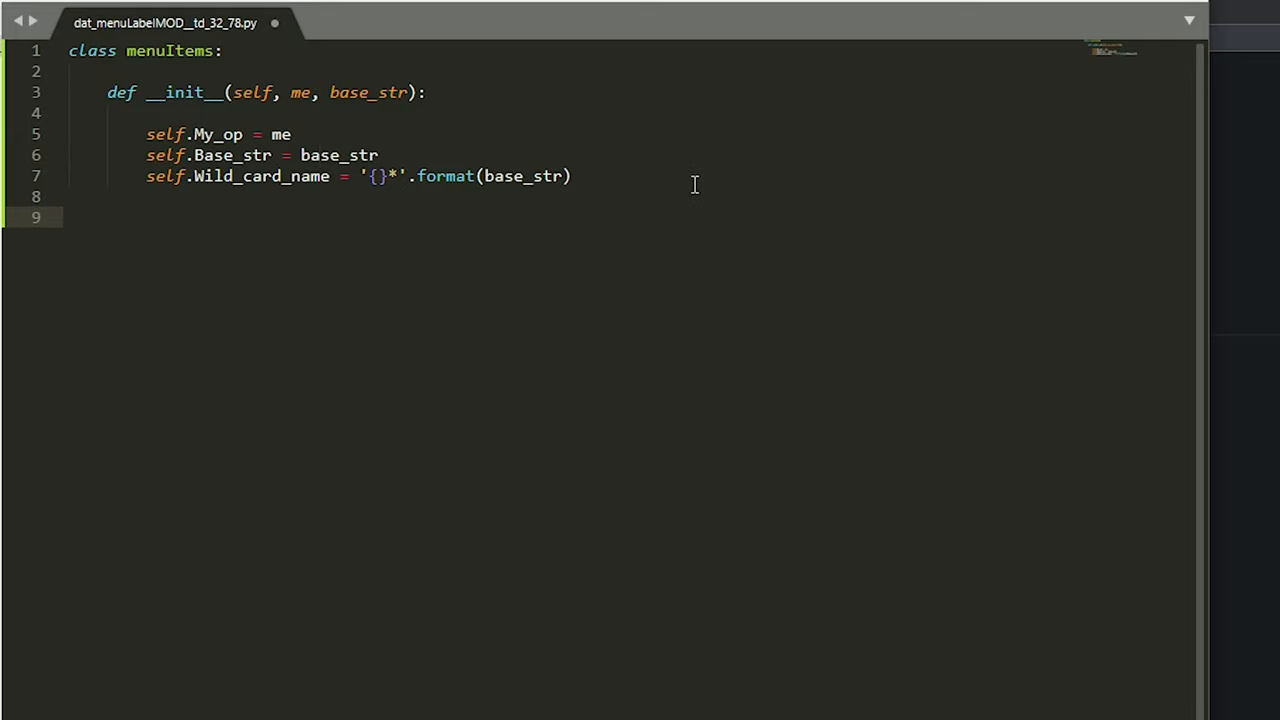
# Step: Define get_ops(self) and start assigning target_ops from self.My_op
pyautogui.write('def')
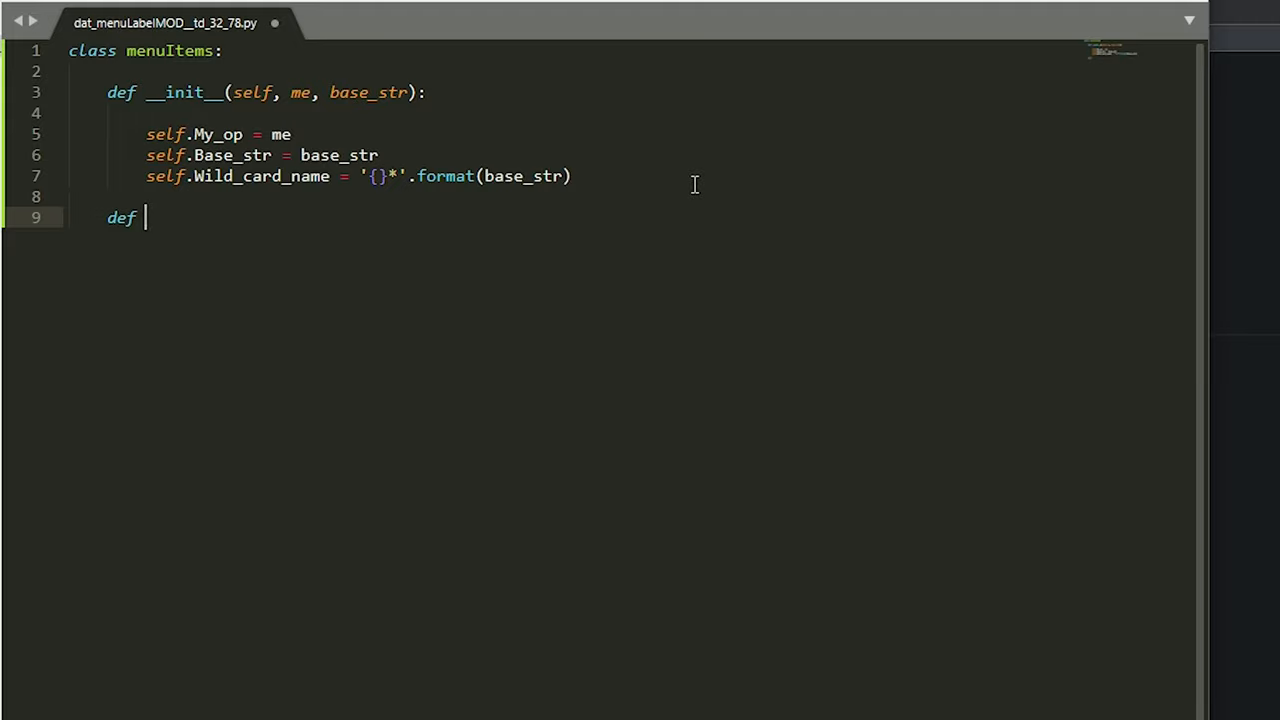
pyautogui.write('get_')
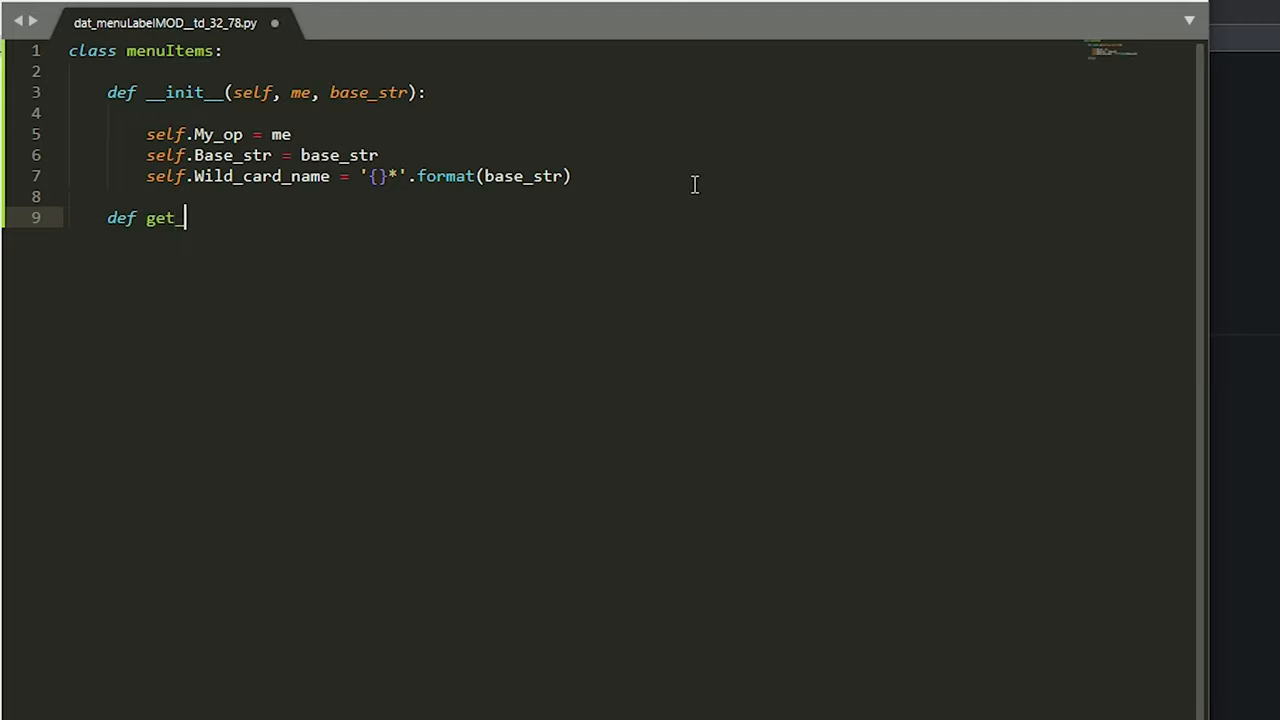
pyautogui.write('ops(self):')
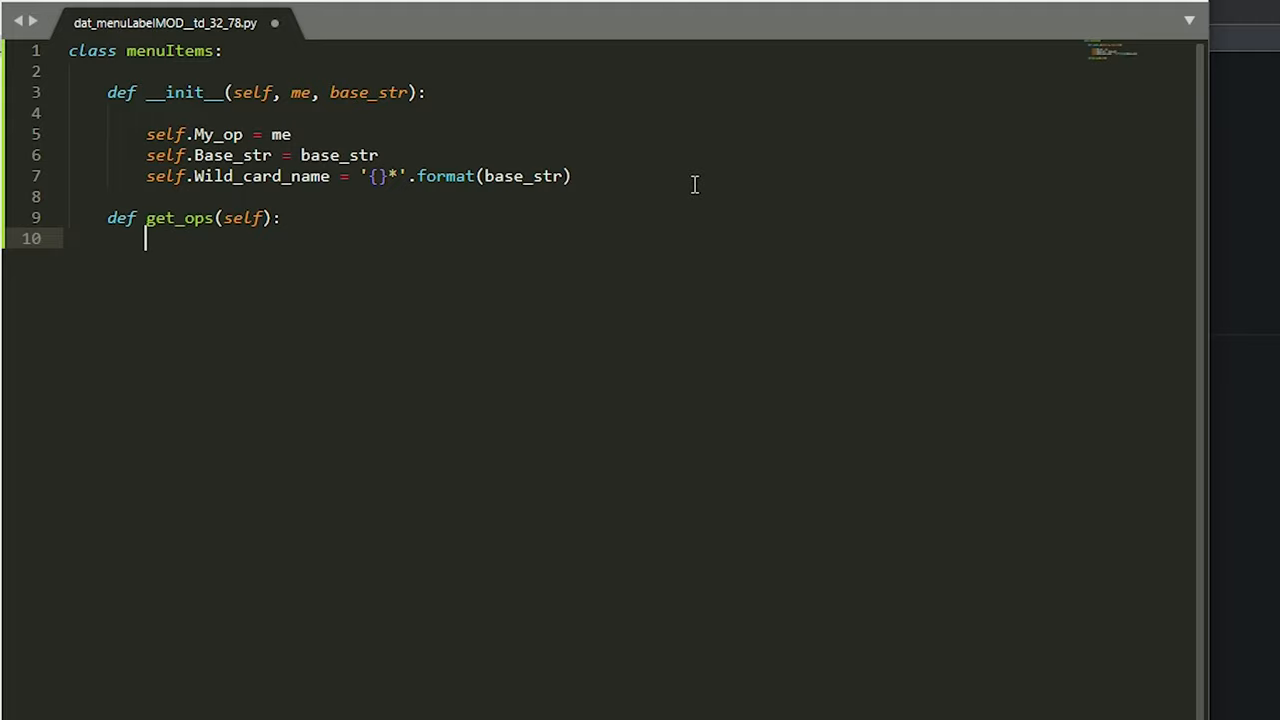
pyautogui.write('target_ops = se')
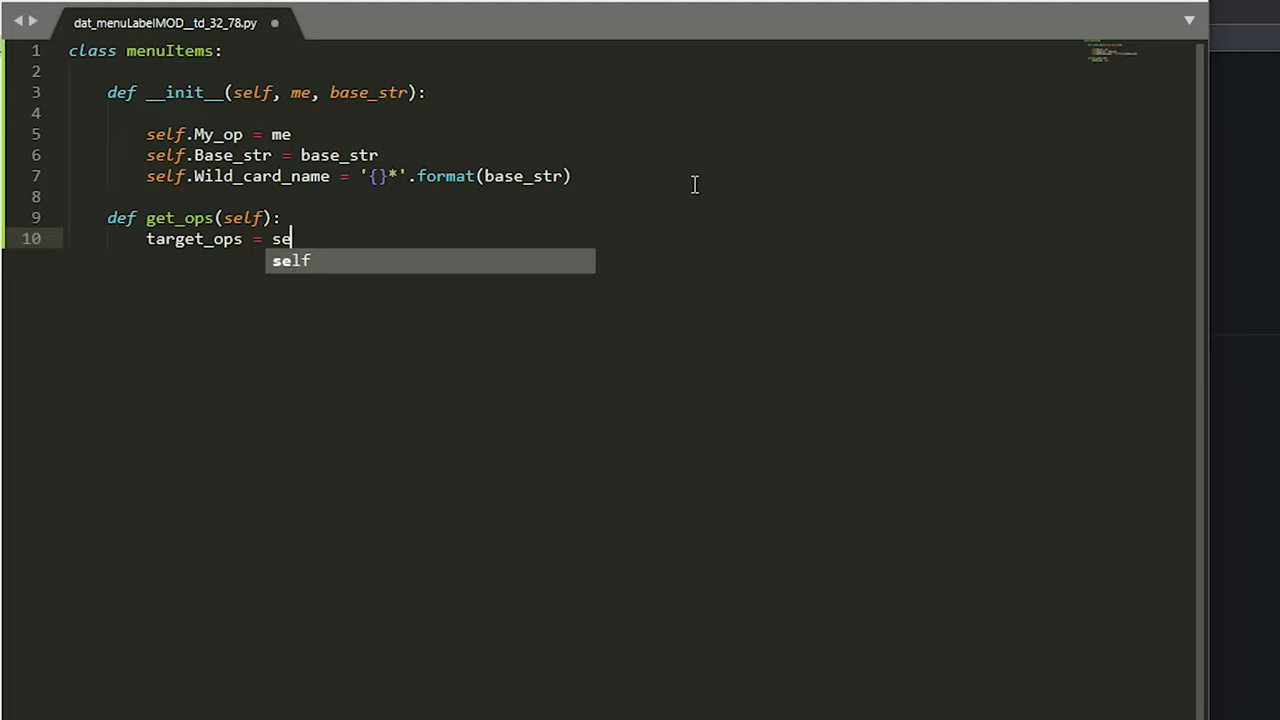
pyautogui.write('lf.My_op')
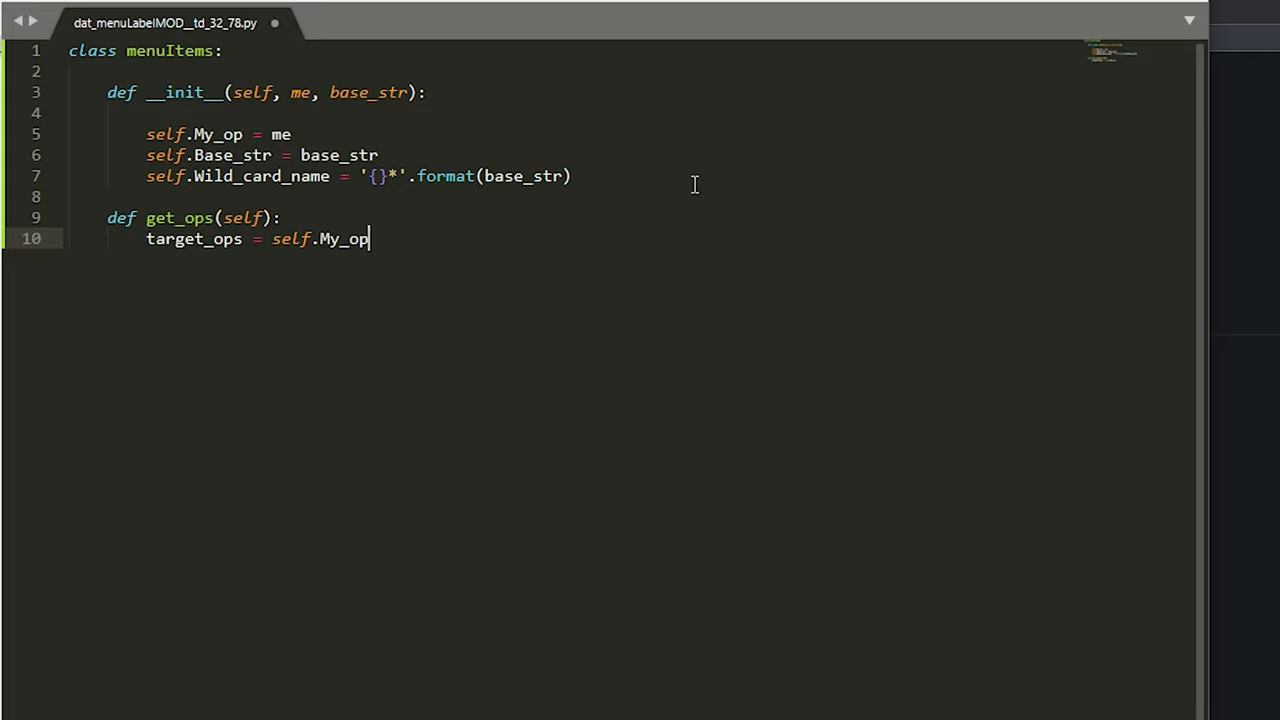
pyautogui.click(358, 238)
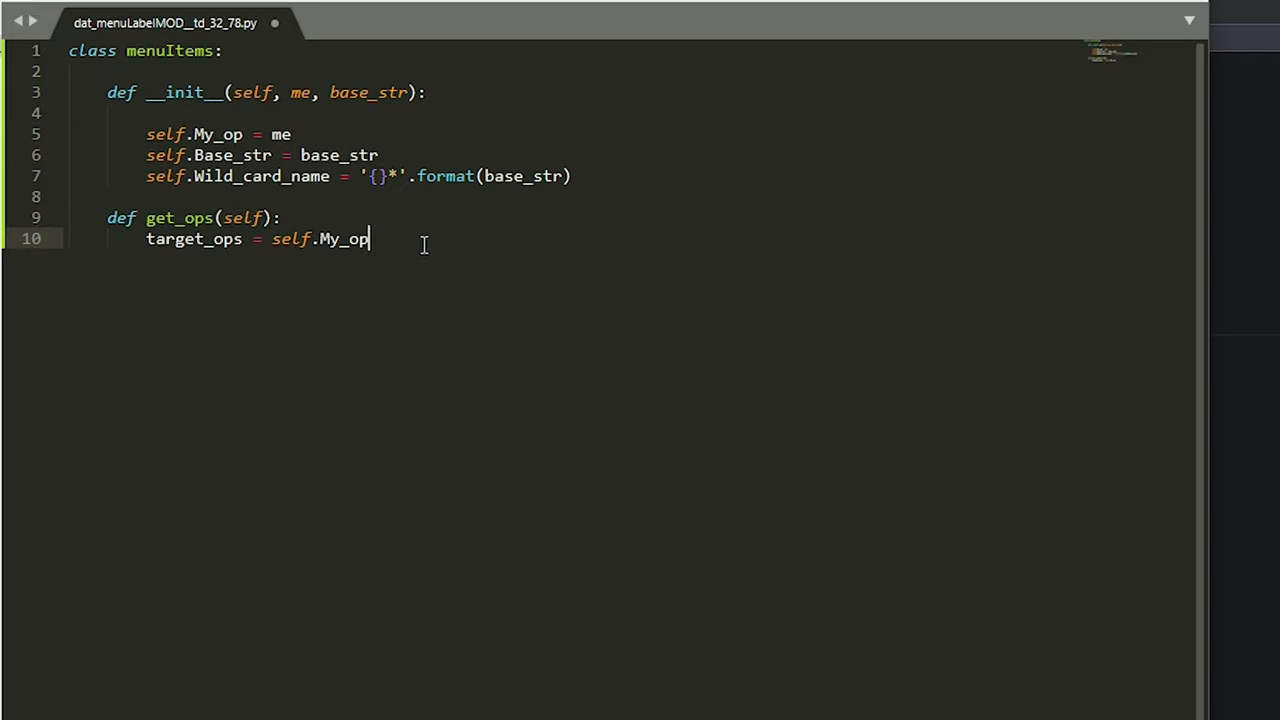
# Step: Call findChildren(type=baseCOMP, depth=1, name=self.Wild_card_name) for target_ops
pyautogui.write('.fin')
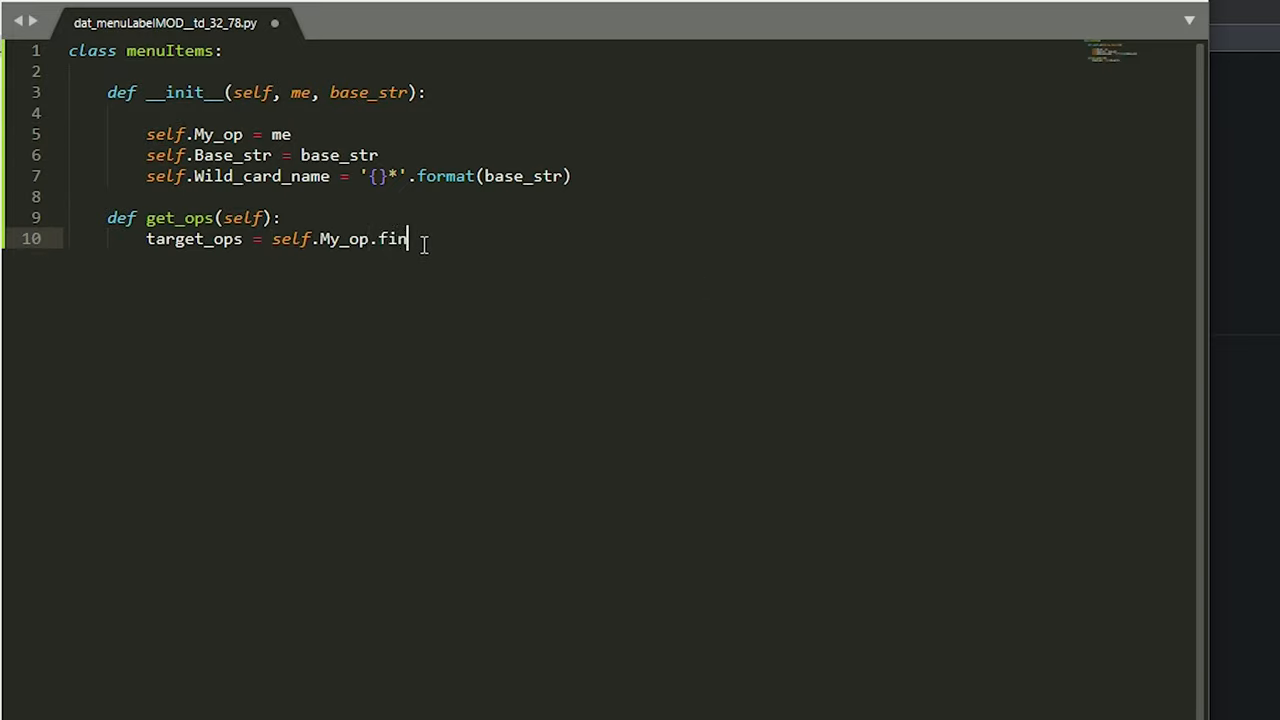
pyautogui.write('dChildre')
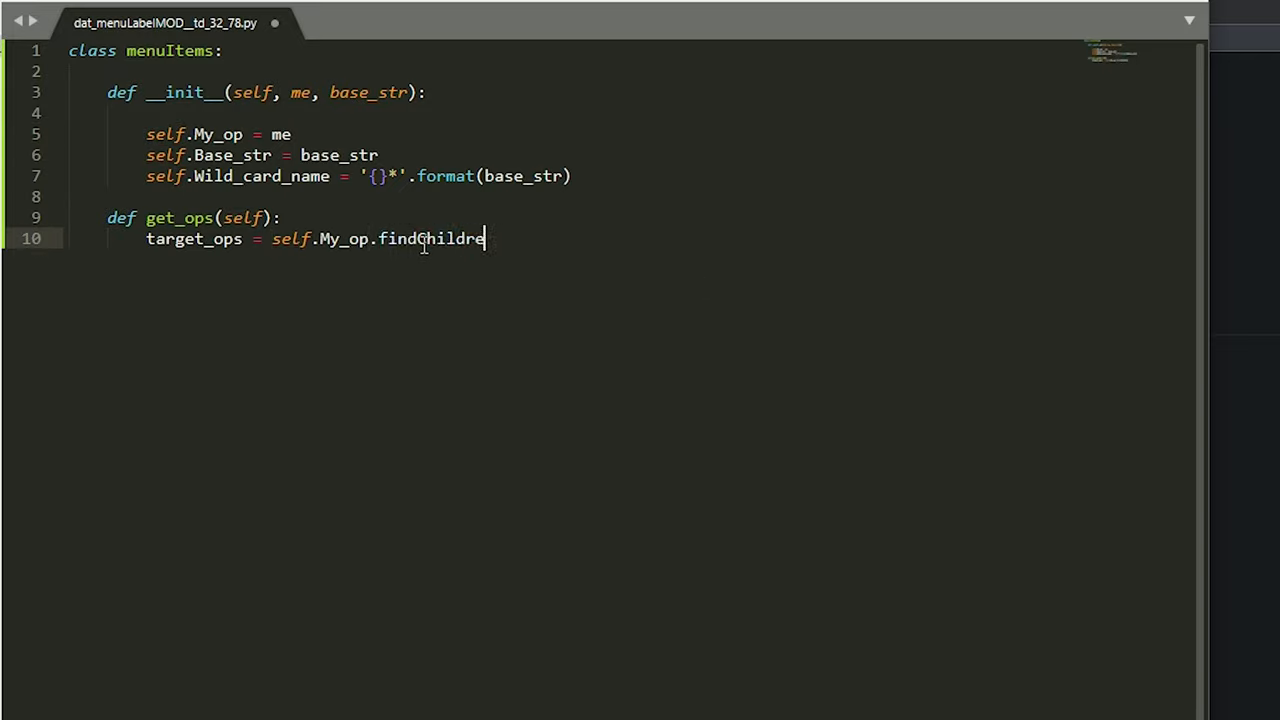
pyautogui.write('n()')
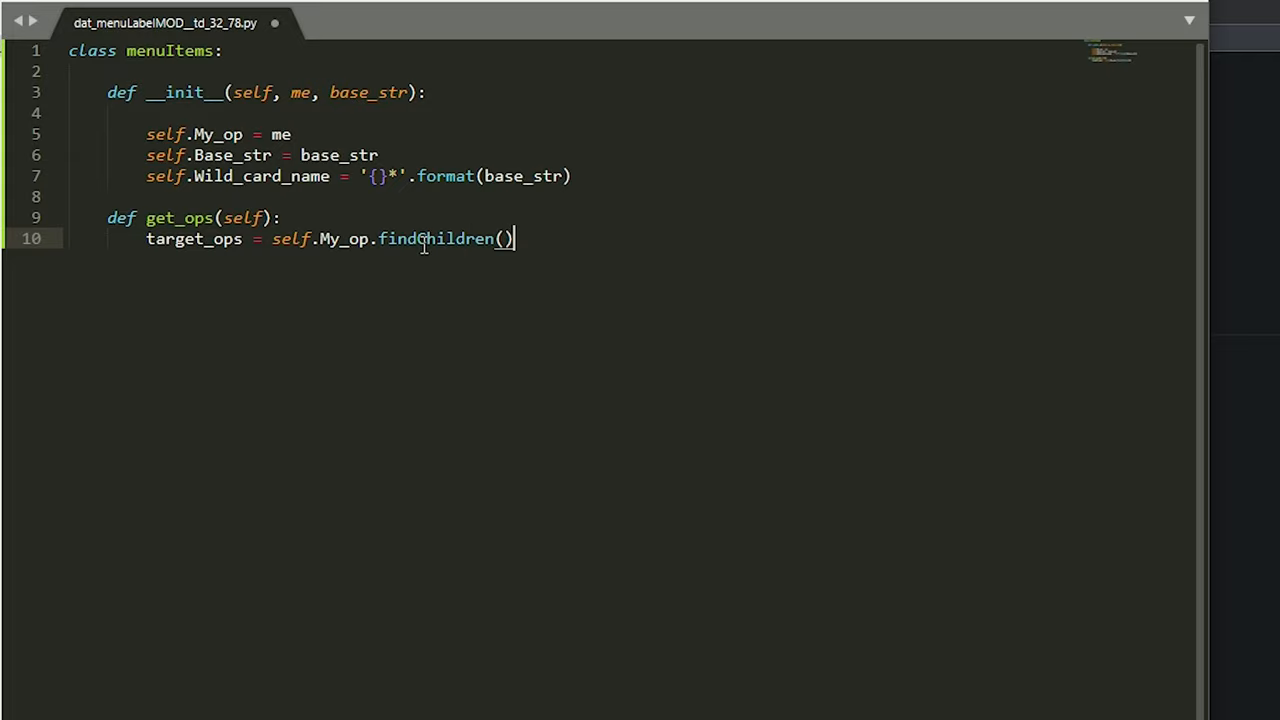
pyautogui.write('type =')
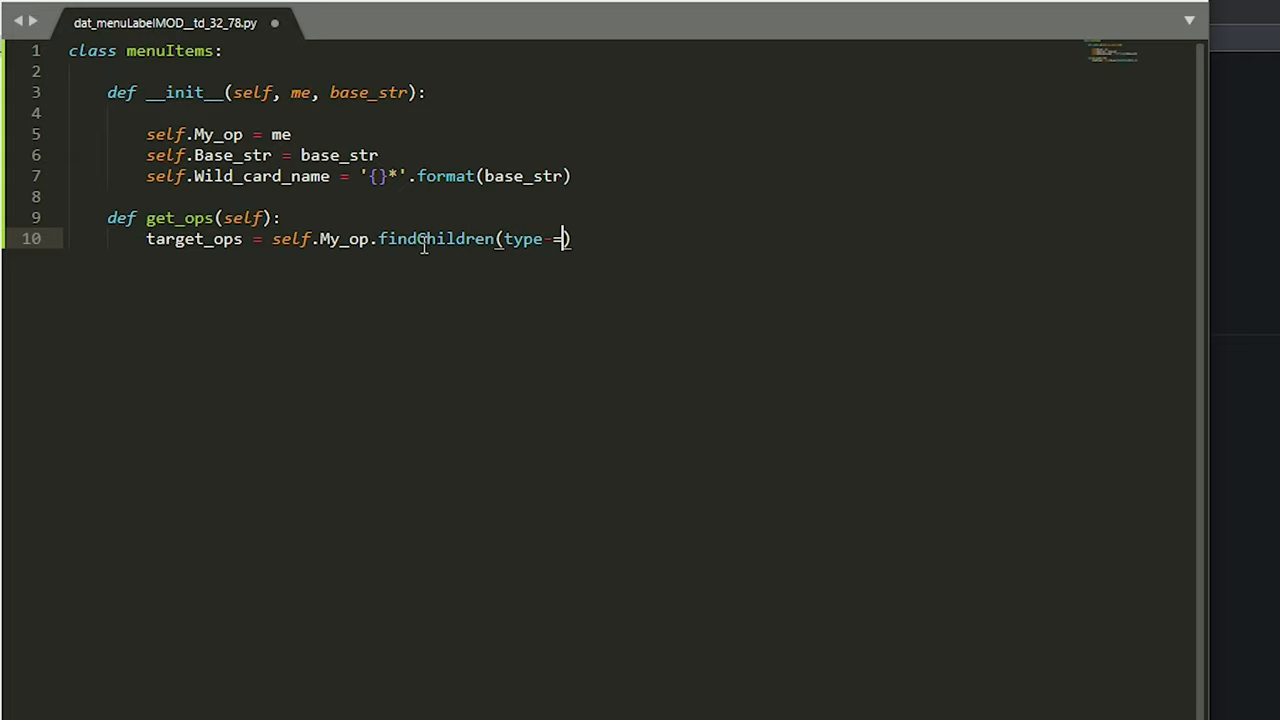
pyautogui.write('baseCO')
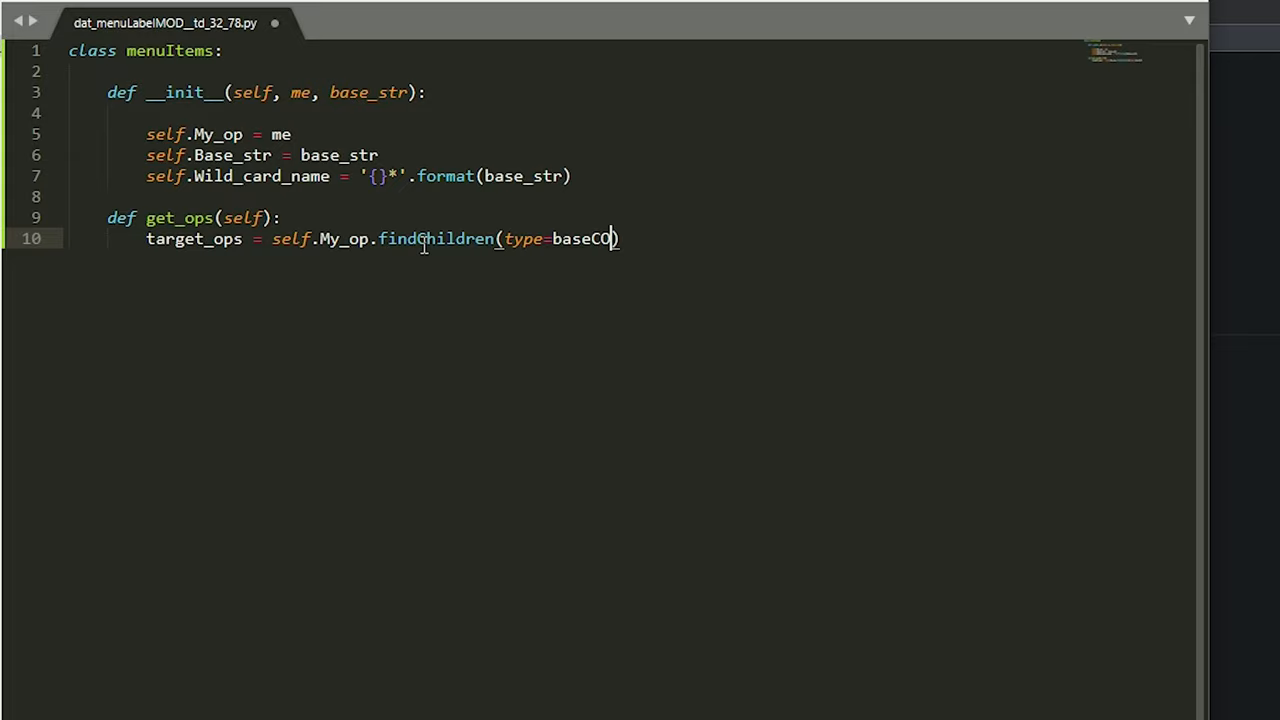
pyautogui.write('MP,')
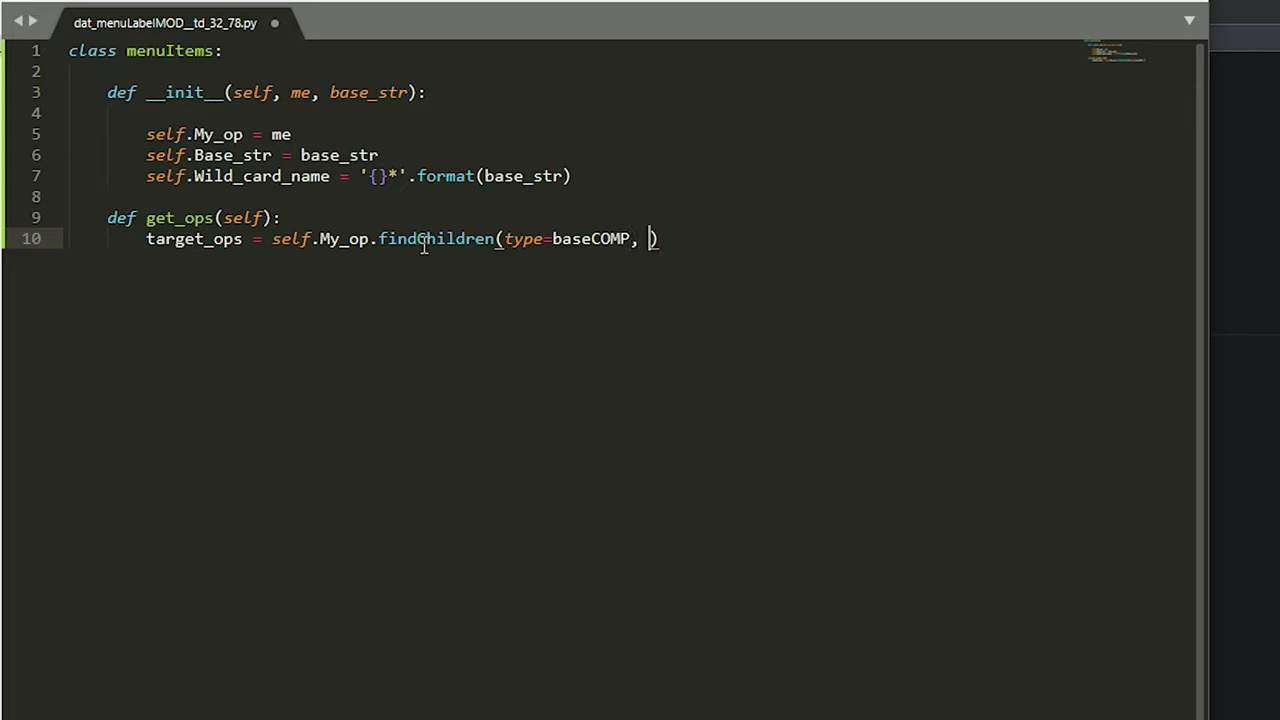
pyautogui.write('depth')
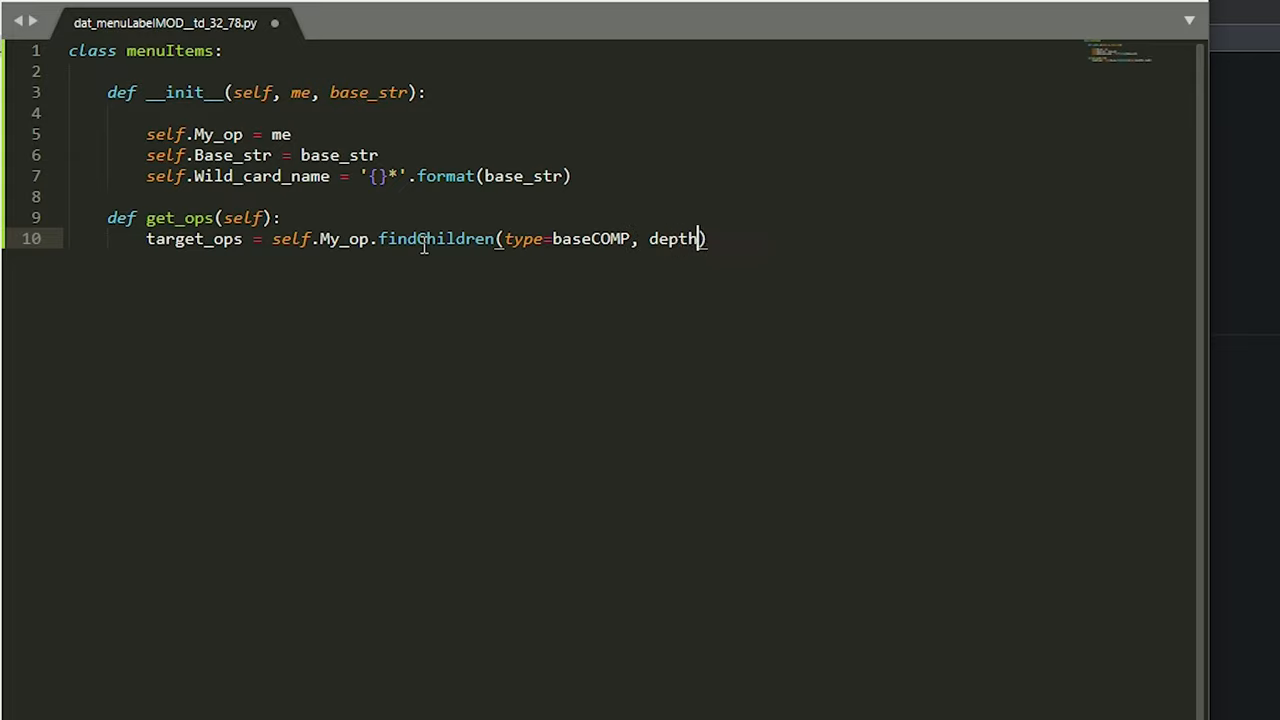
pyautogui.write('=1,')
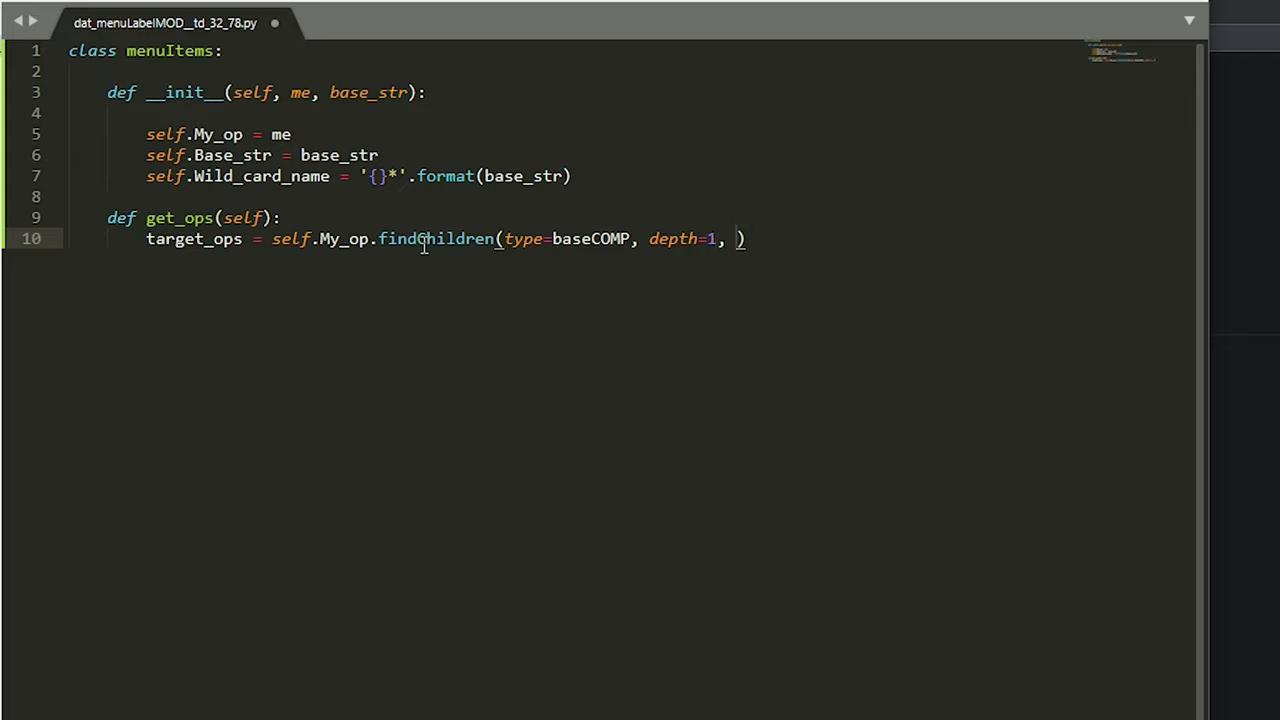
pyautogui.write('name=')
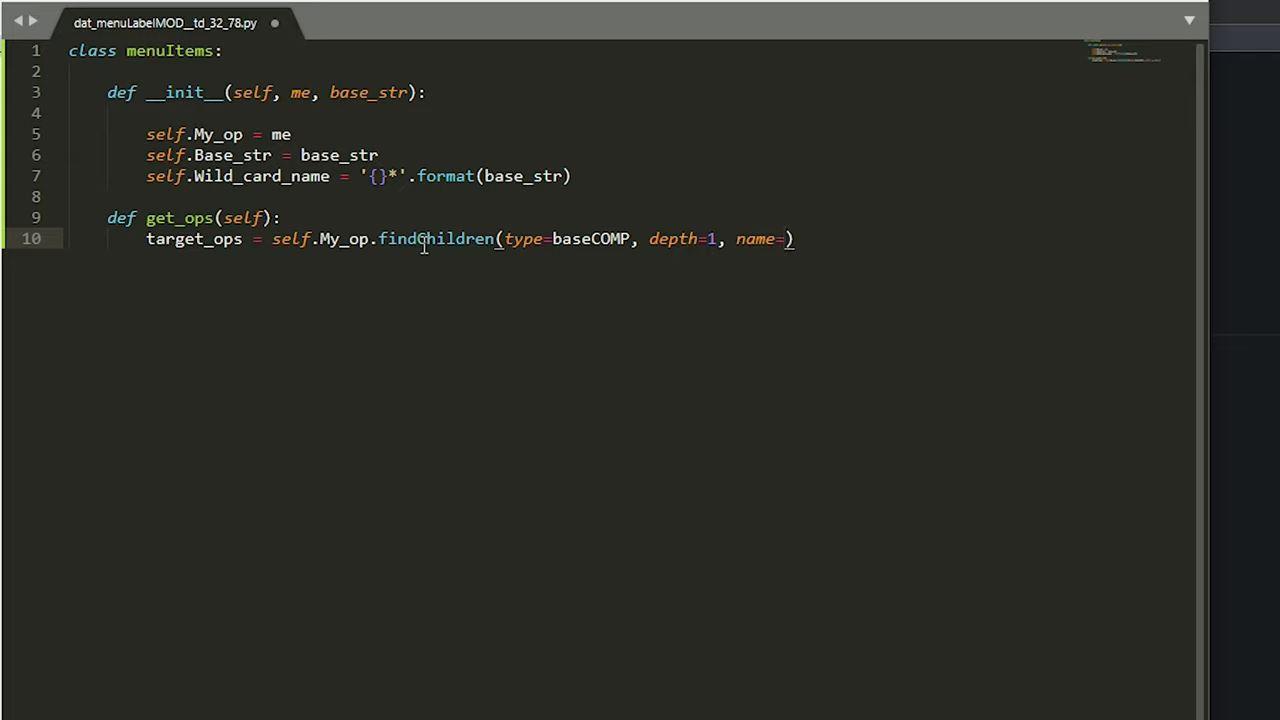
pyautogui.write('self.Wil')
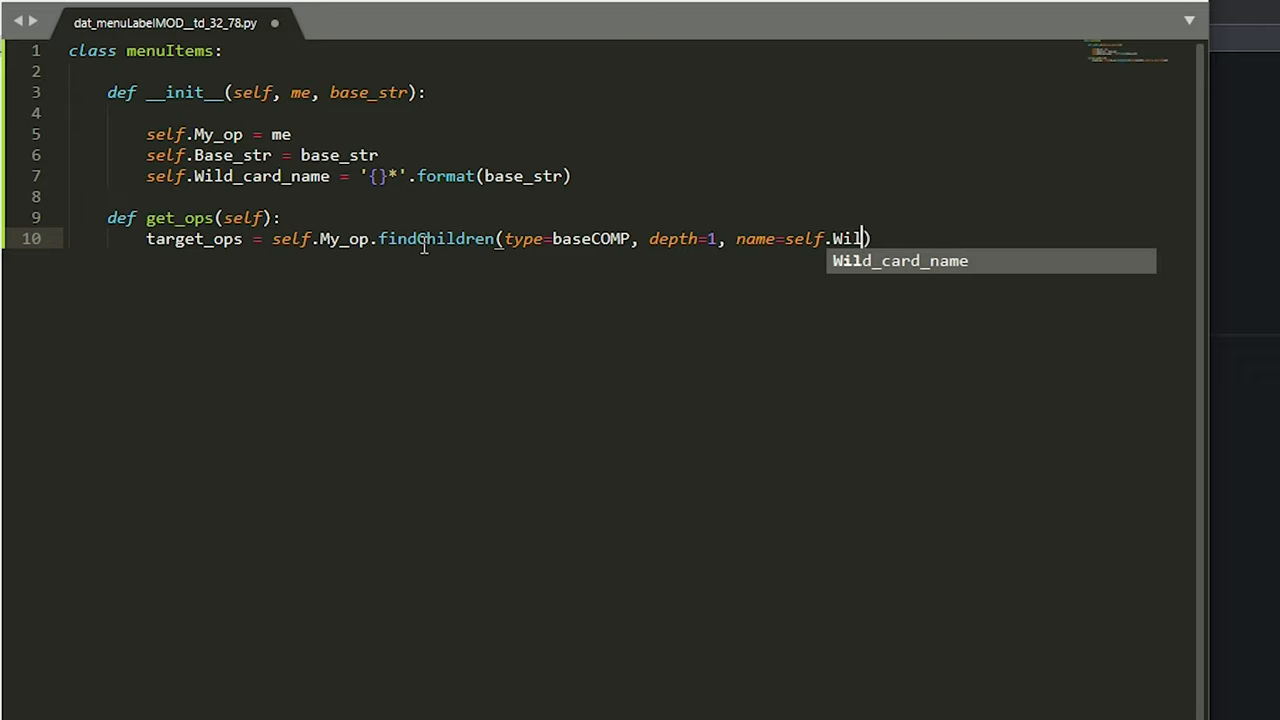
pyautogui.press('Tab')
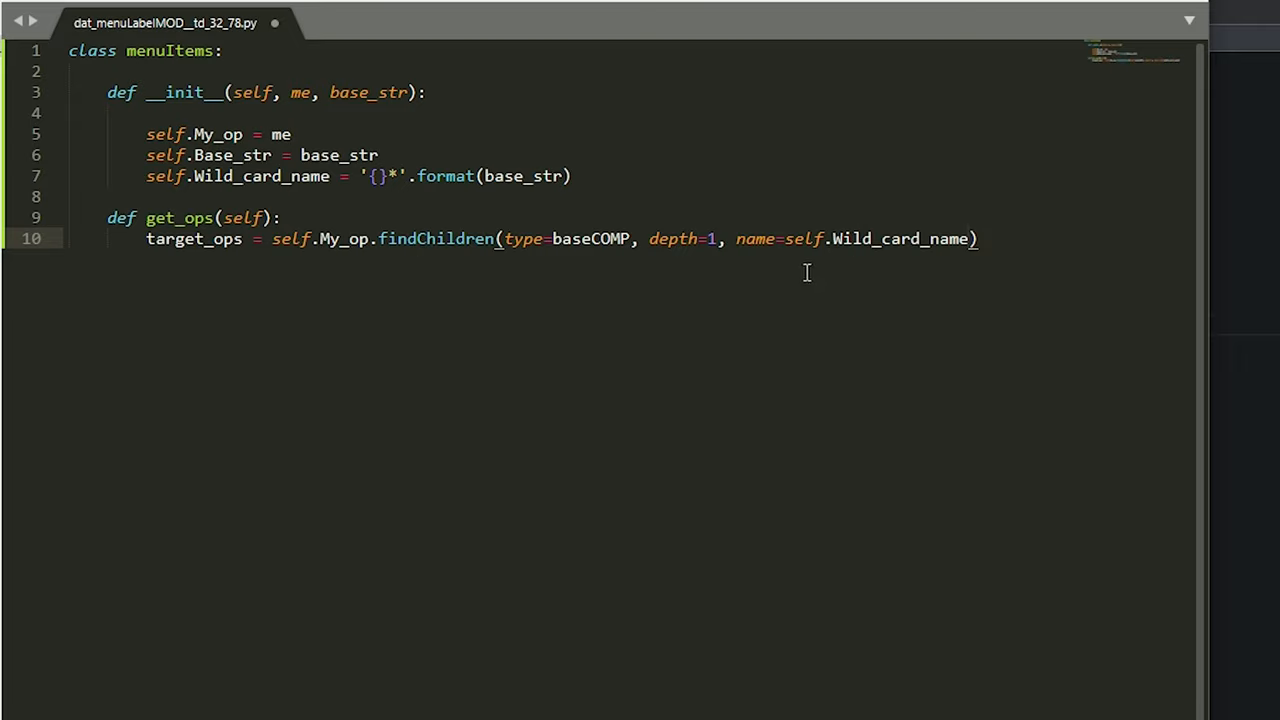
# Step: Return target_ops from get_ops and save the module
pyautogui.press('enter')
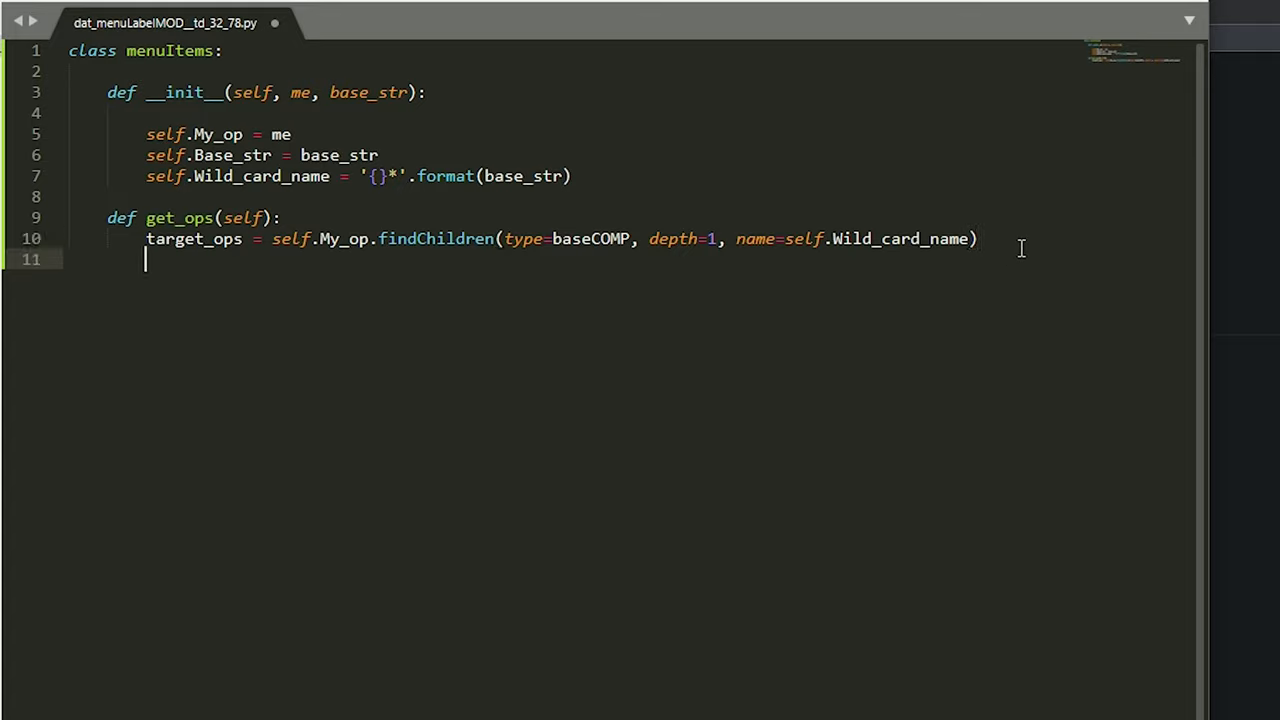
pyautogui.write('return tar')
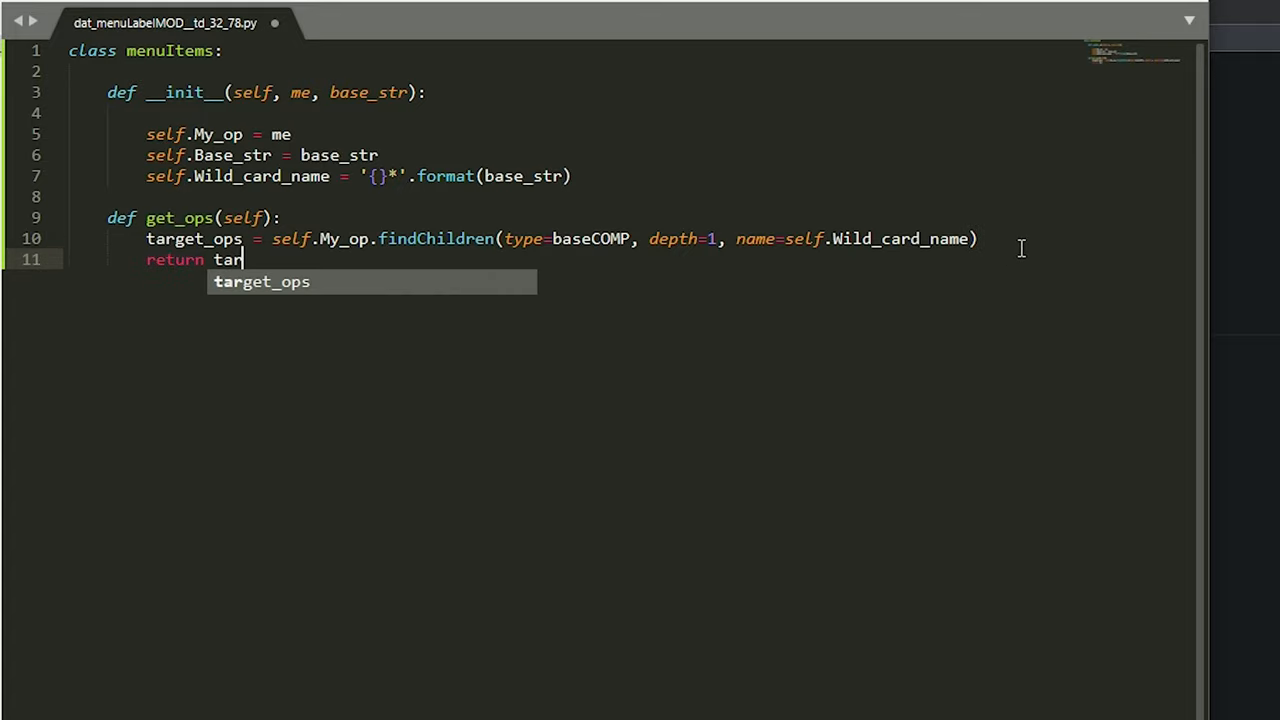
pyautogui.press('Tab')
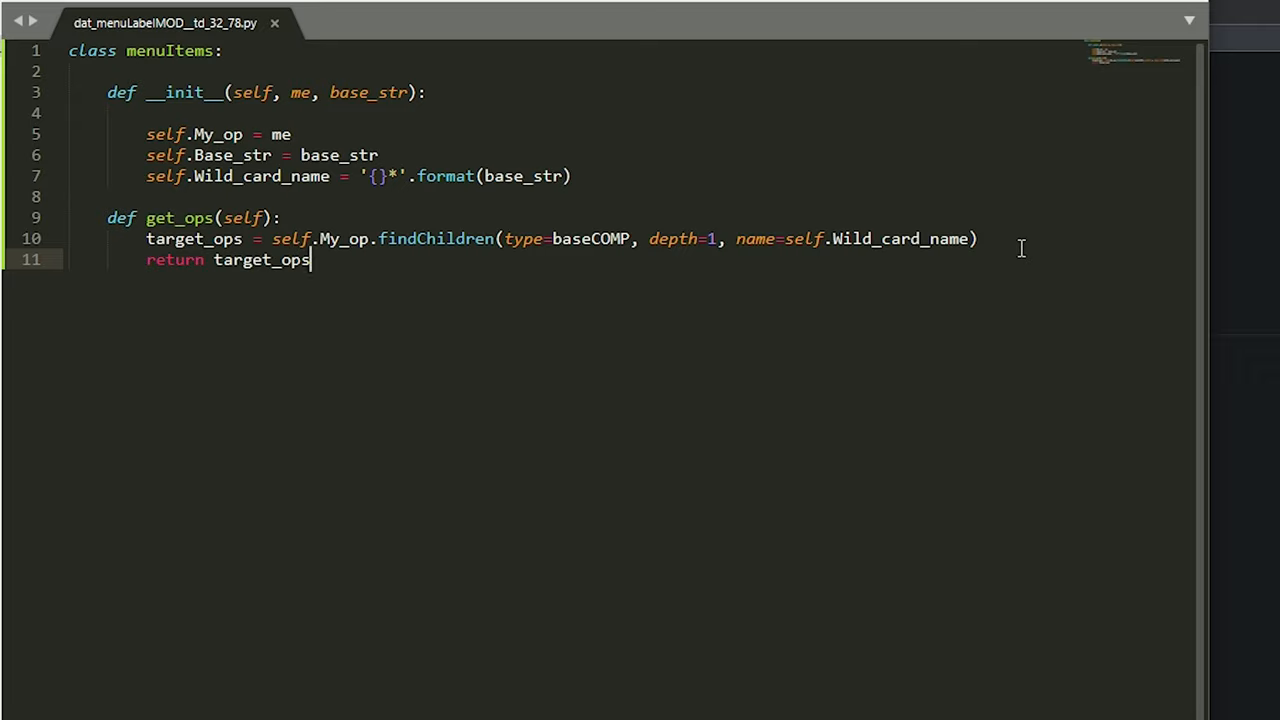
pyautogui.press('enter')
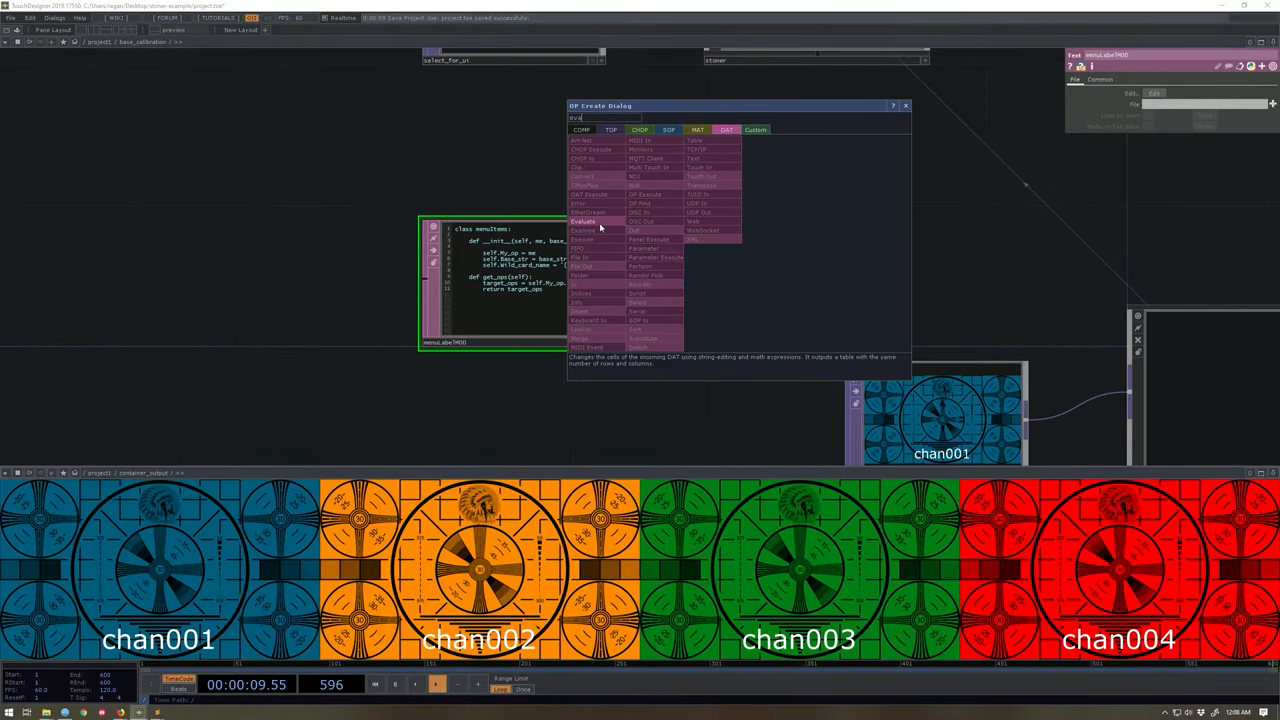
# Step: Create an Evaluate DAT with expression me.mod.menuLabelMOD.menuItems(parent(), '')
pyautogui.click(585, 221)
pyautogui.write('me.mod.')
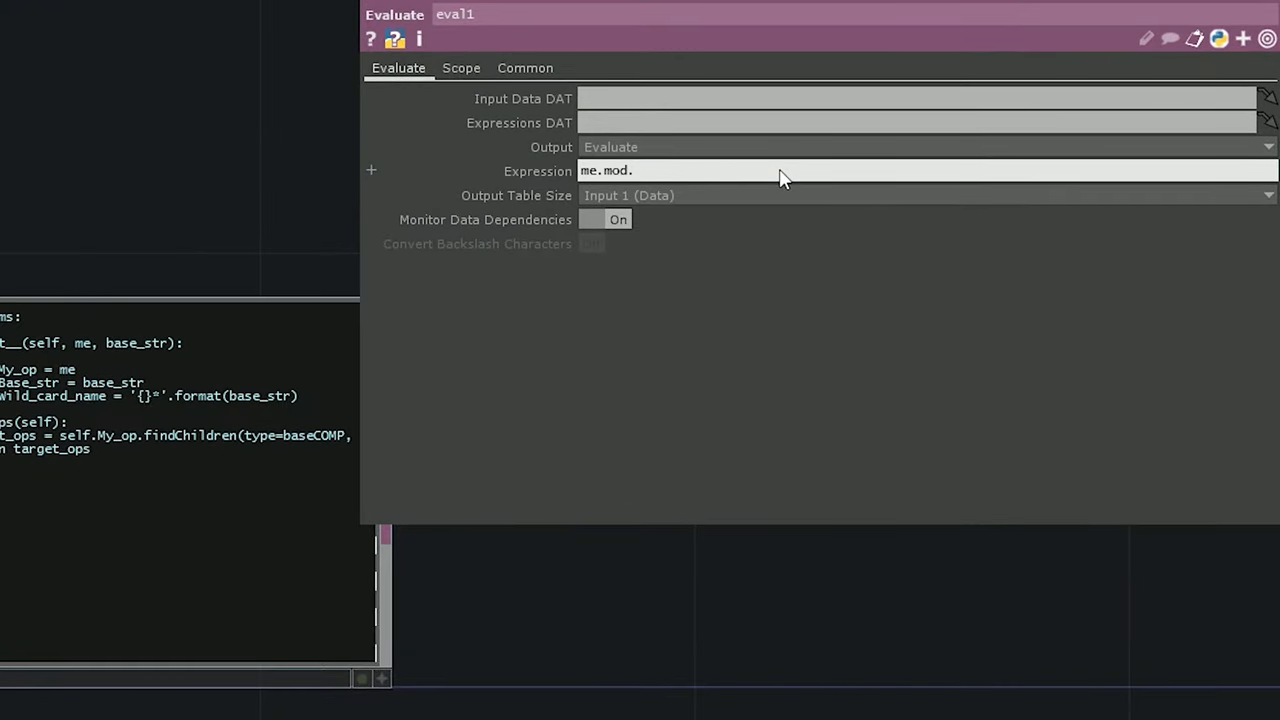
pyautogui.write('menuLabel')
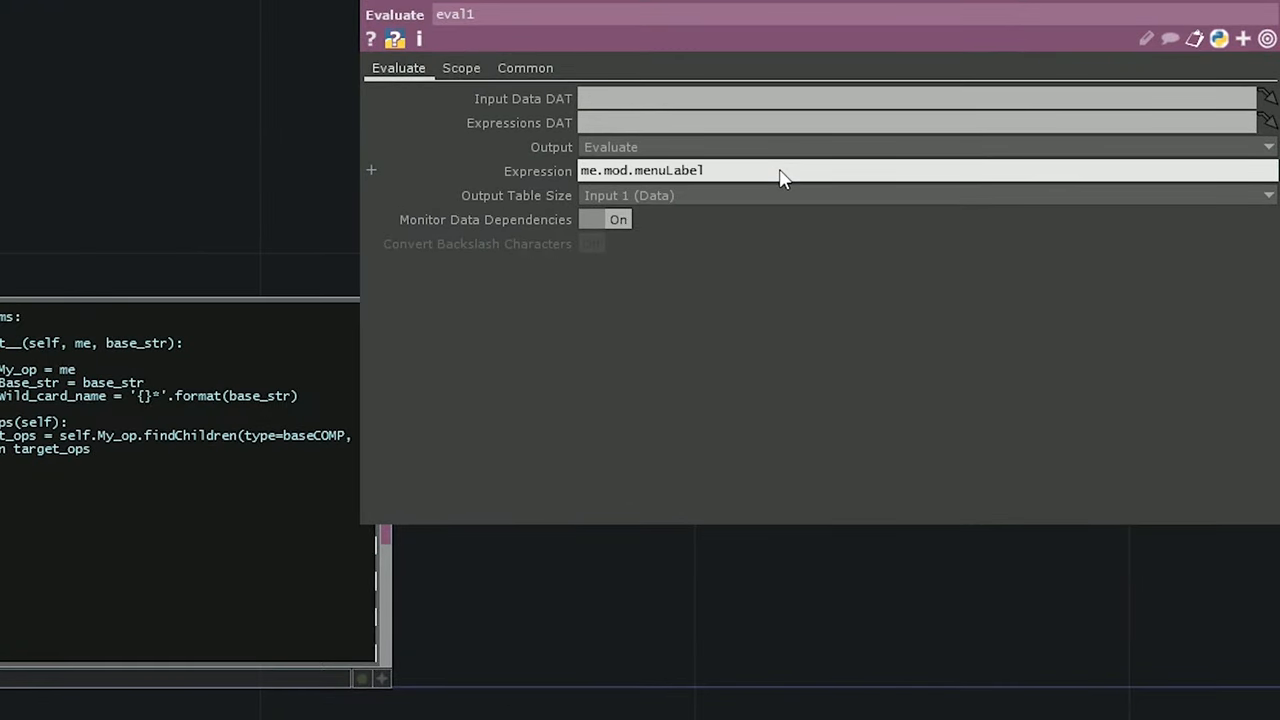
pyautogui.write('MOD.')
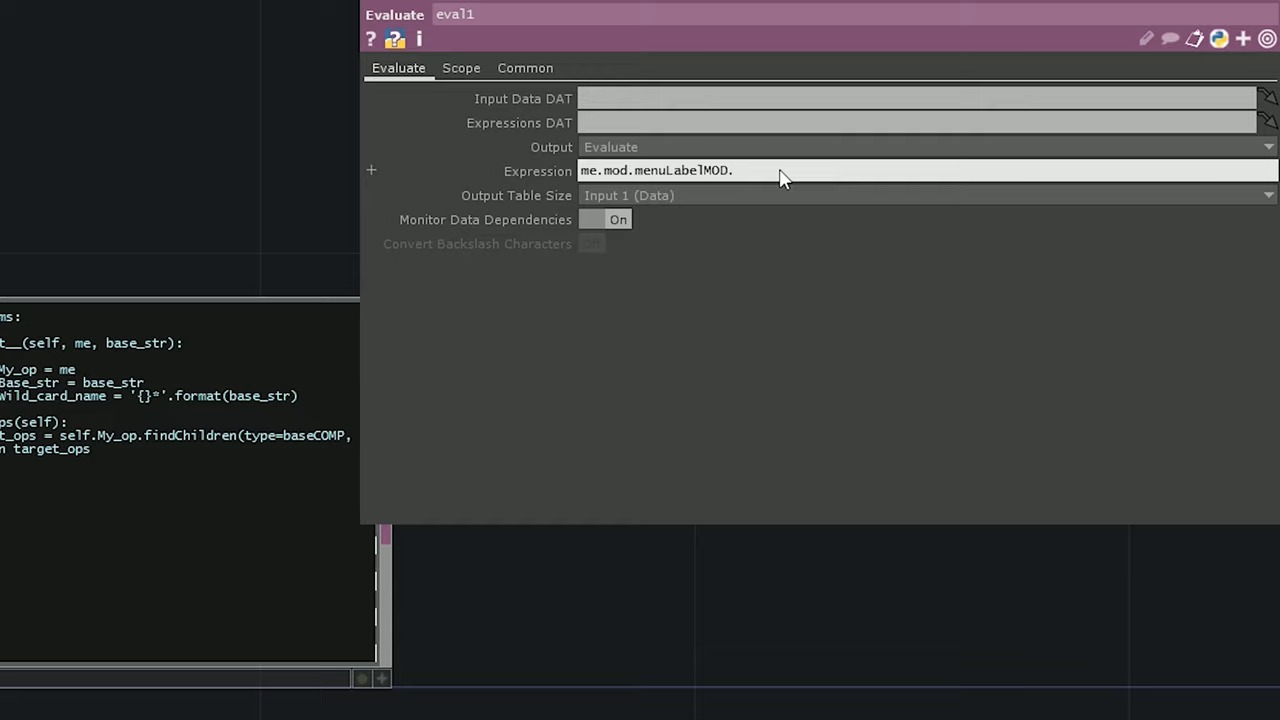
pyautogui.write('.menuItems(')
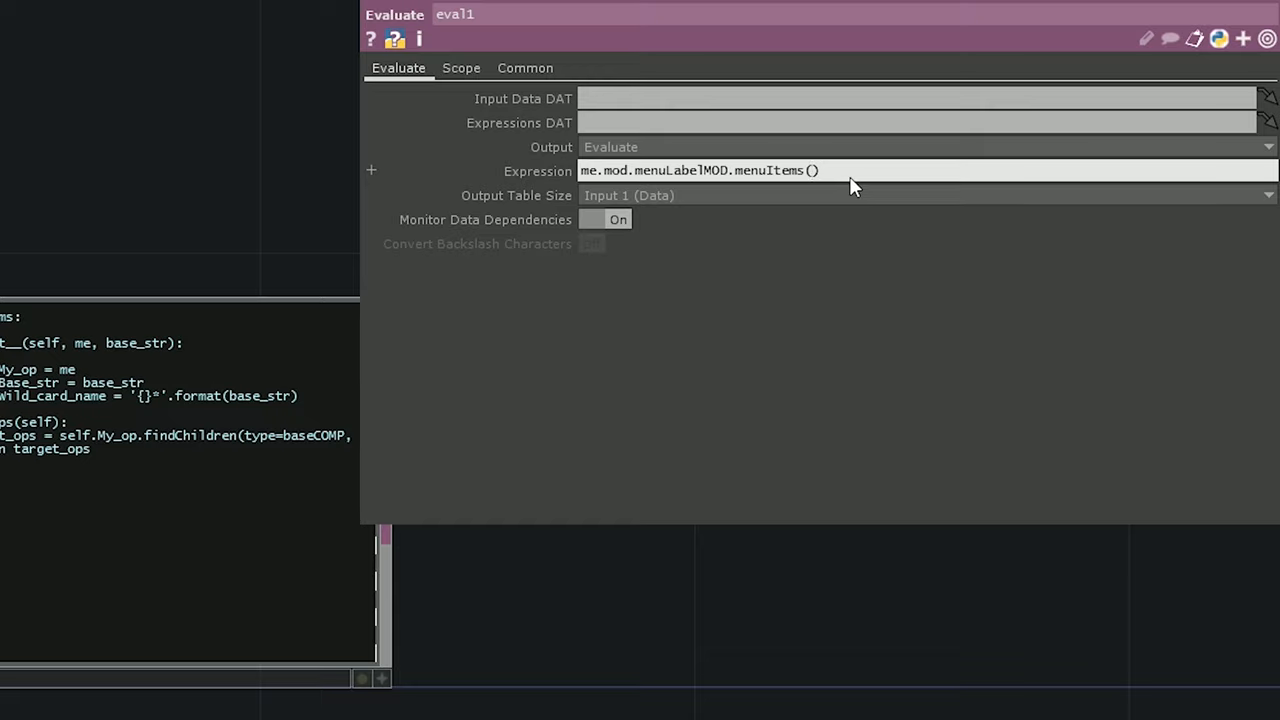
pyautogui.write("parent(), '')")
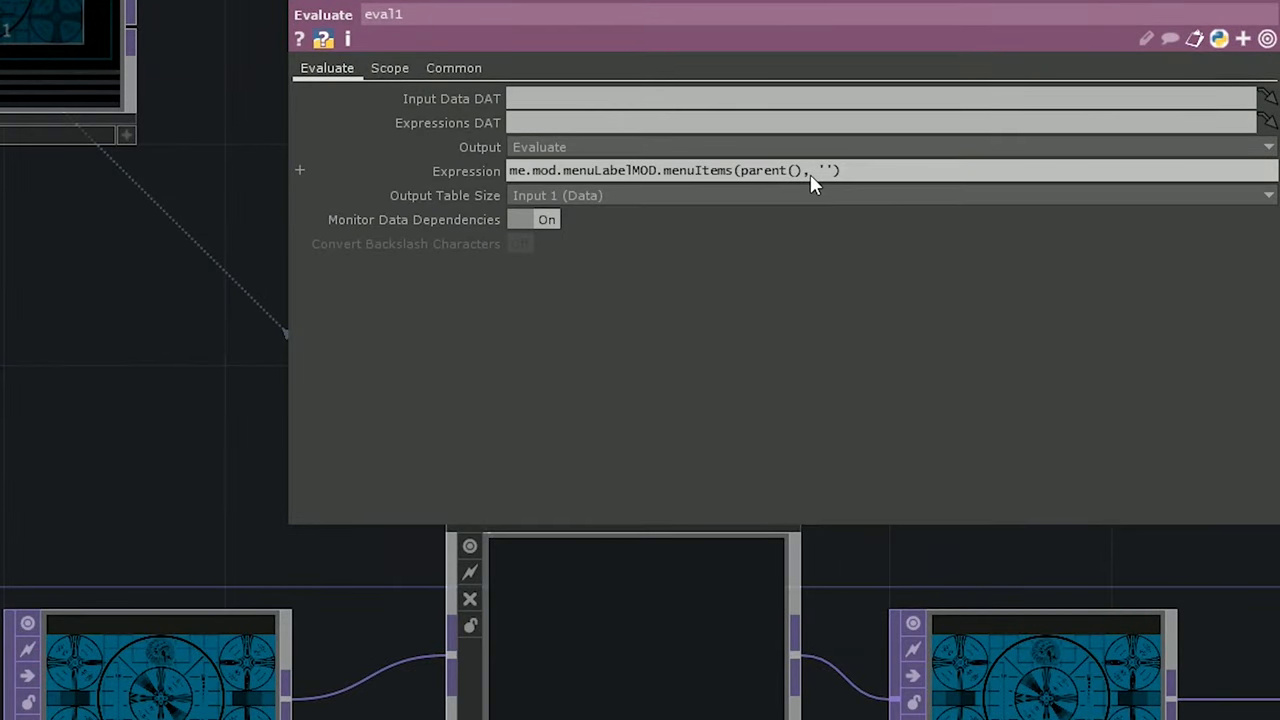
# Step: Fill 'base_calibration' as the base string argument in eval1's menuItems expression
pyautogui.write('base_calibration')
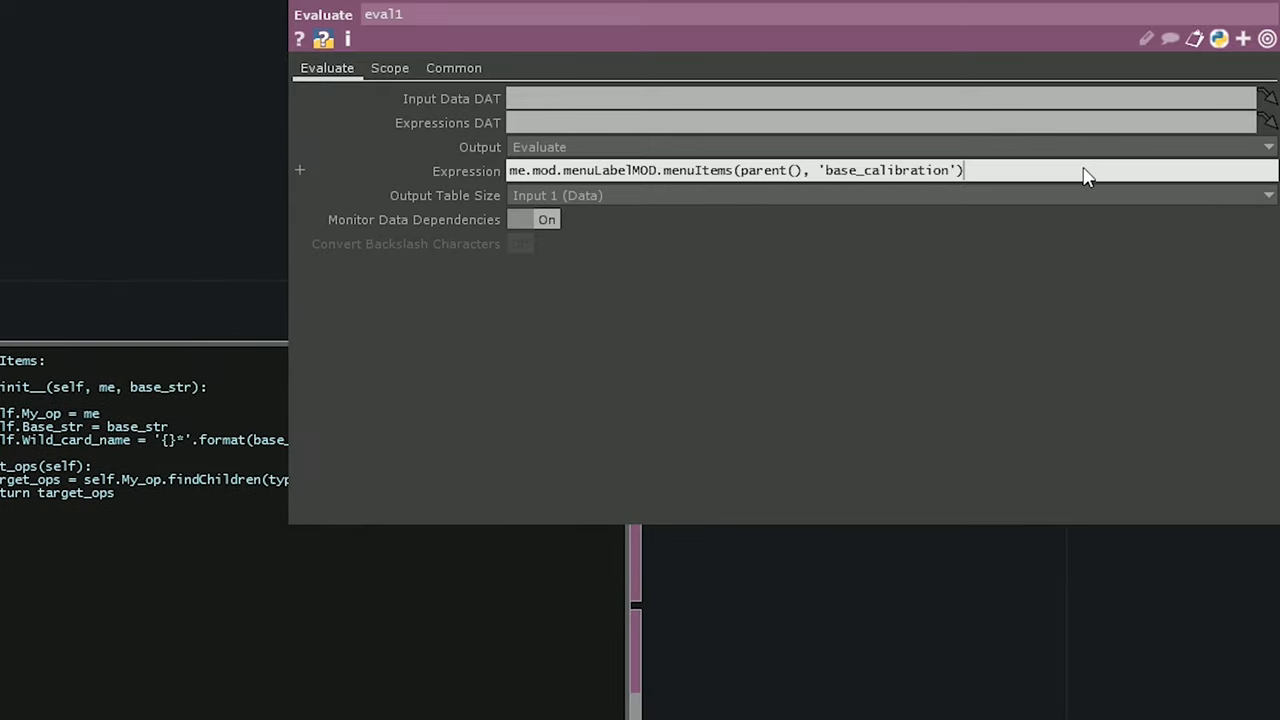
pyautogui.write('.')
pyautogui.write('def')
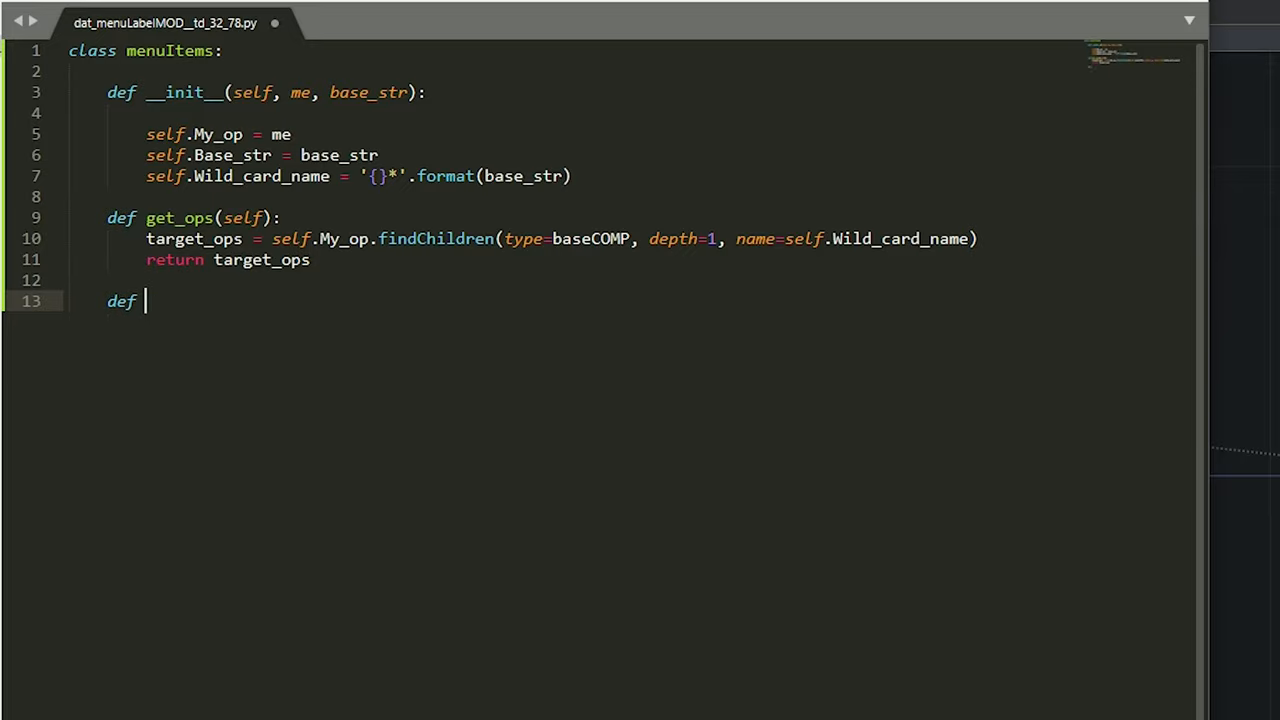
# Step: Add def menuLabels(self): with a pass placeholder below get_ops
pyautogui.write('menu')
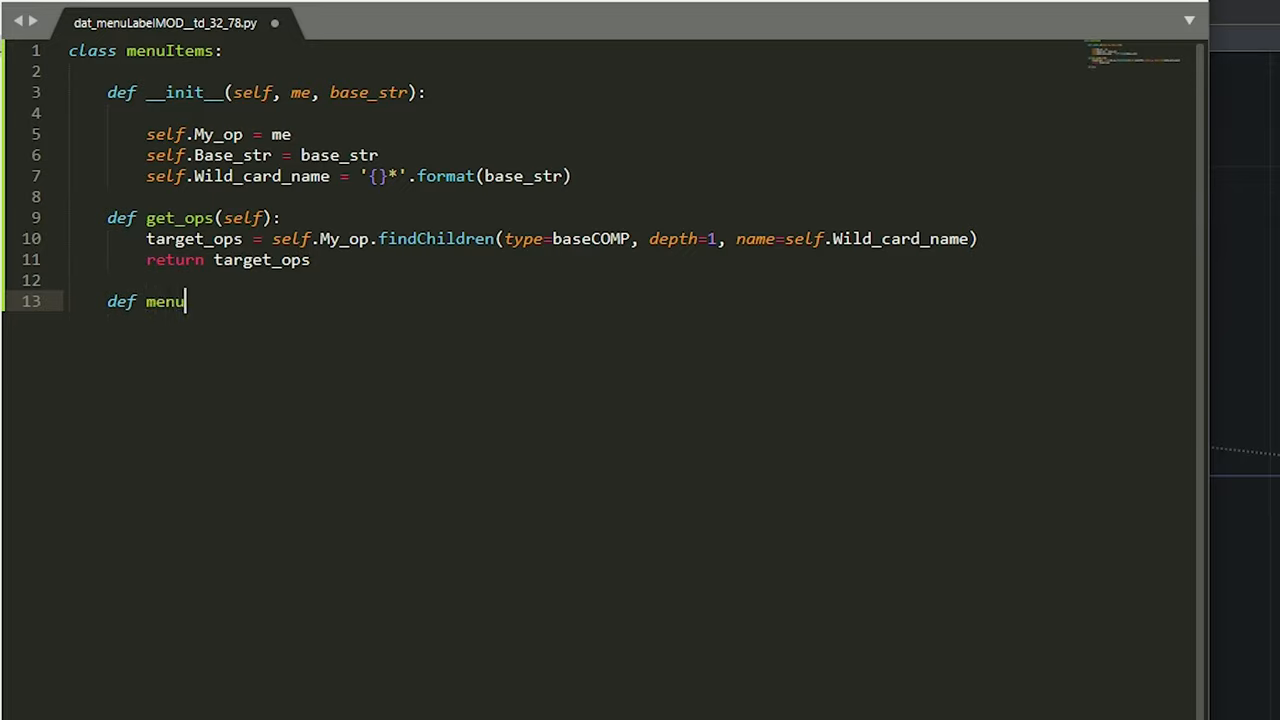
pyautogui.write('Labels()')
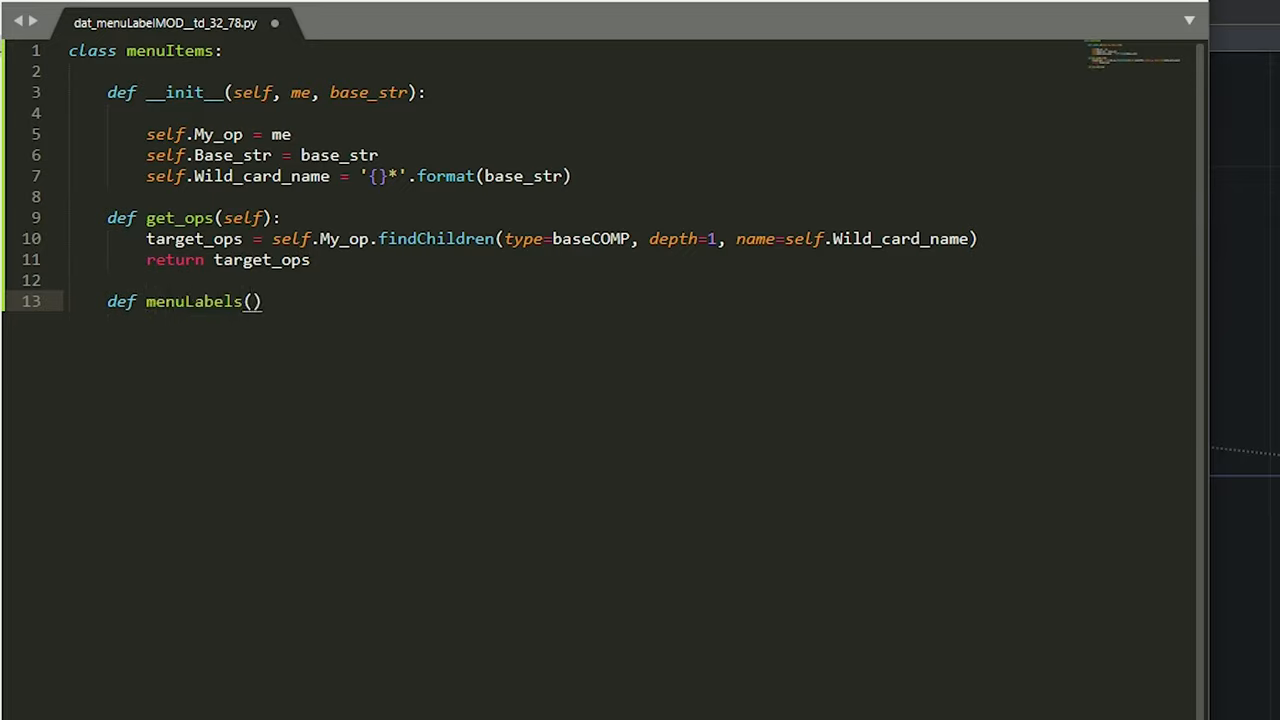
pyautogui.write('self):')
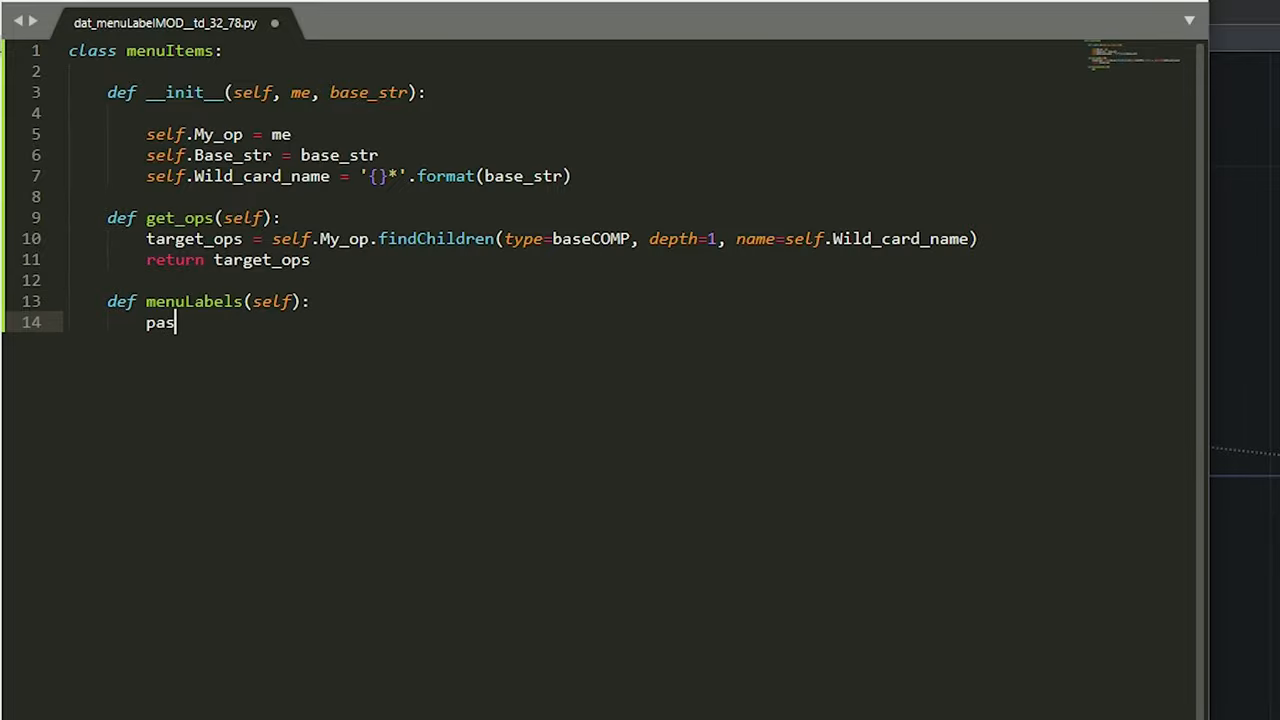
pyautogui.write('s')
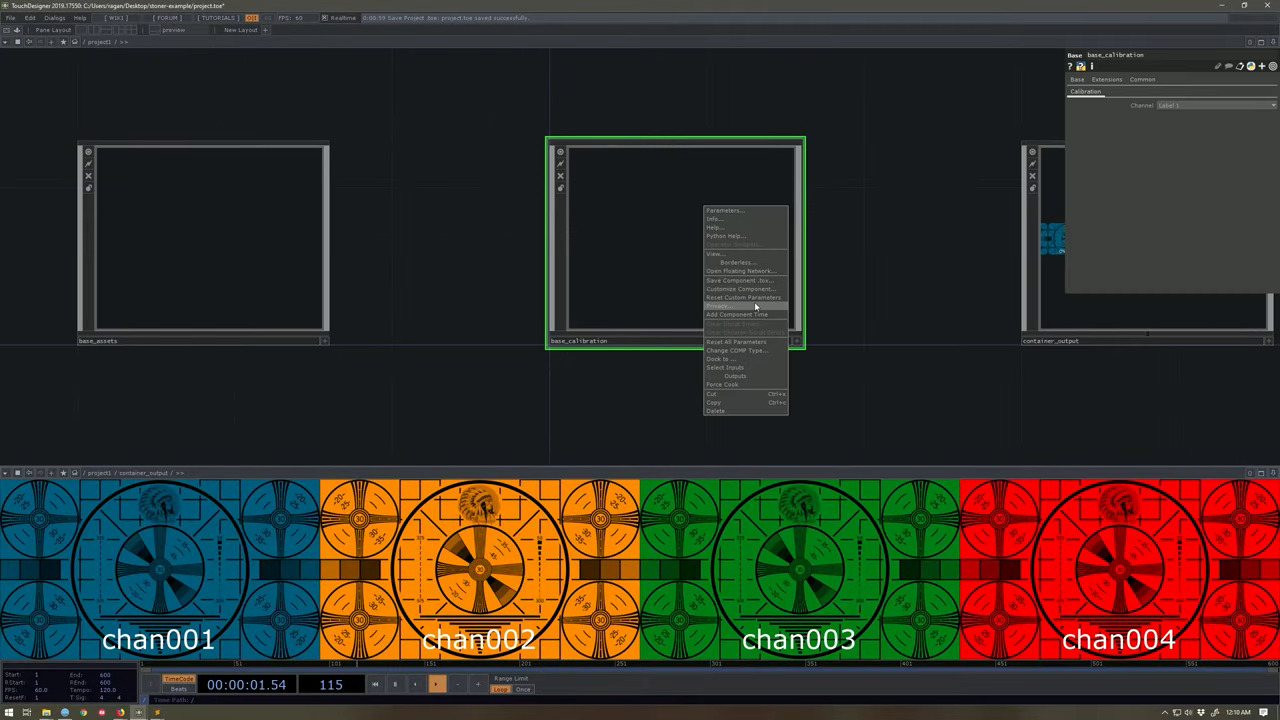
# Step: Open the Component Editor for base_calibration and move it to the right
pyautogui.click(742, 289)
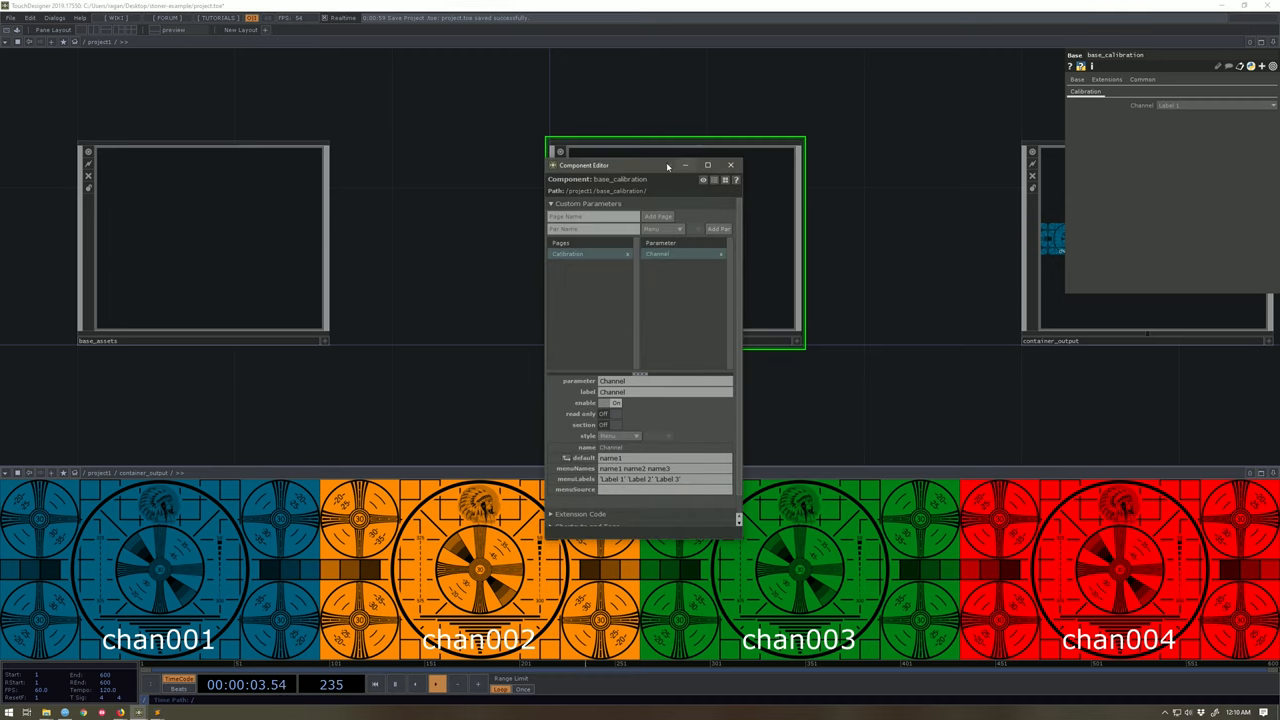
pyautogui.moveTo(667, 165); pyautogui.dragTo(960, 75)
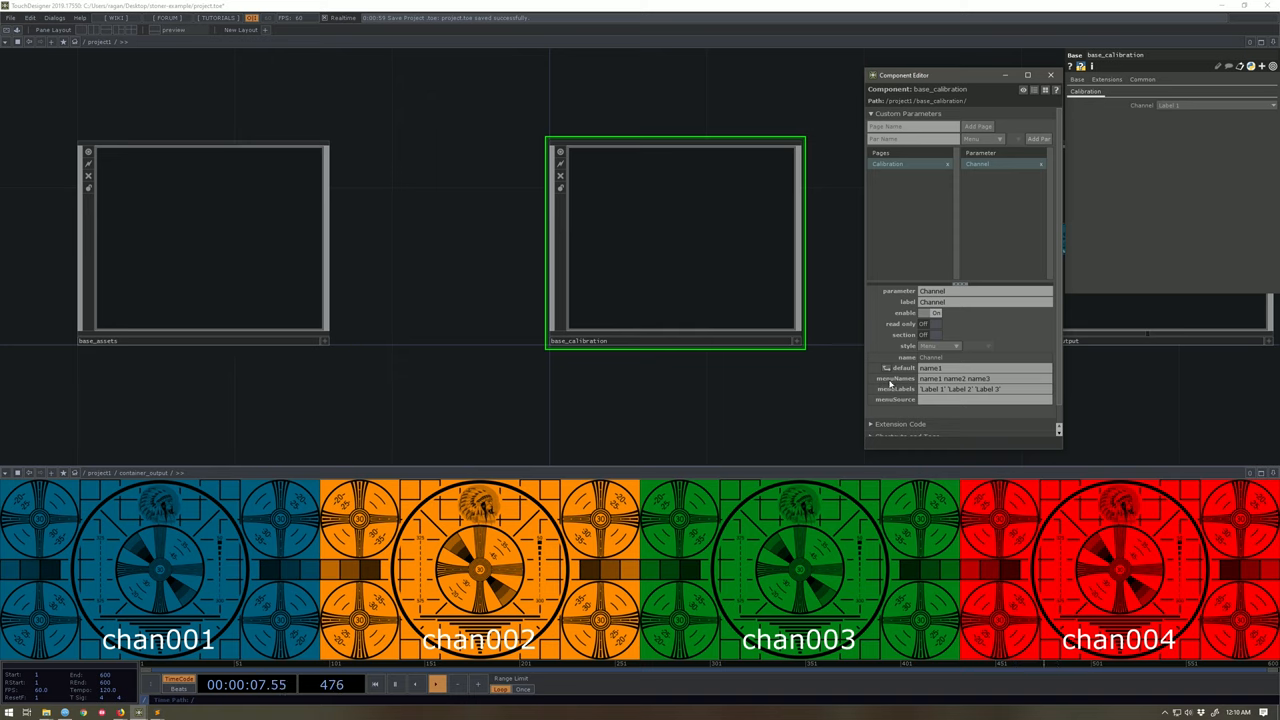
pyautogui.moveTo(700, 250)
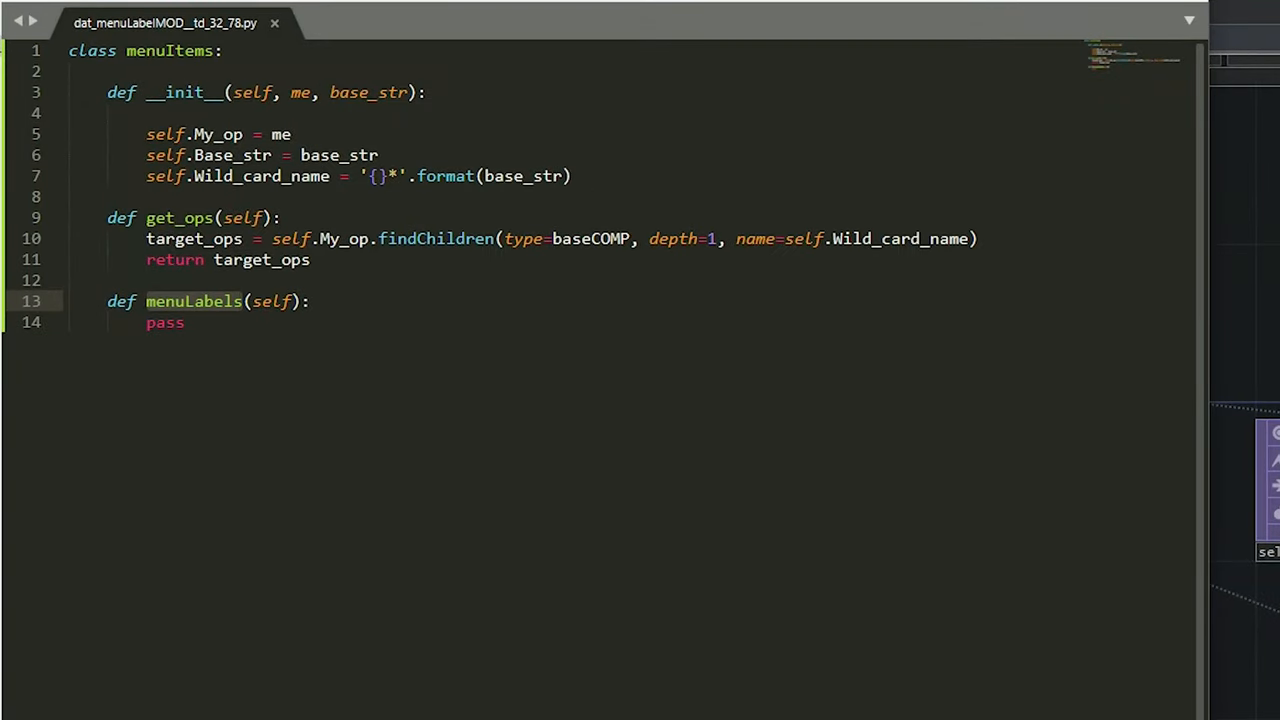
pyautogui.moveTo(460, 430)
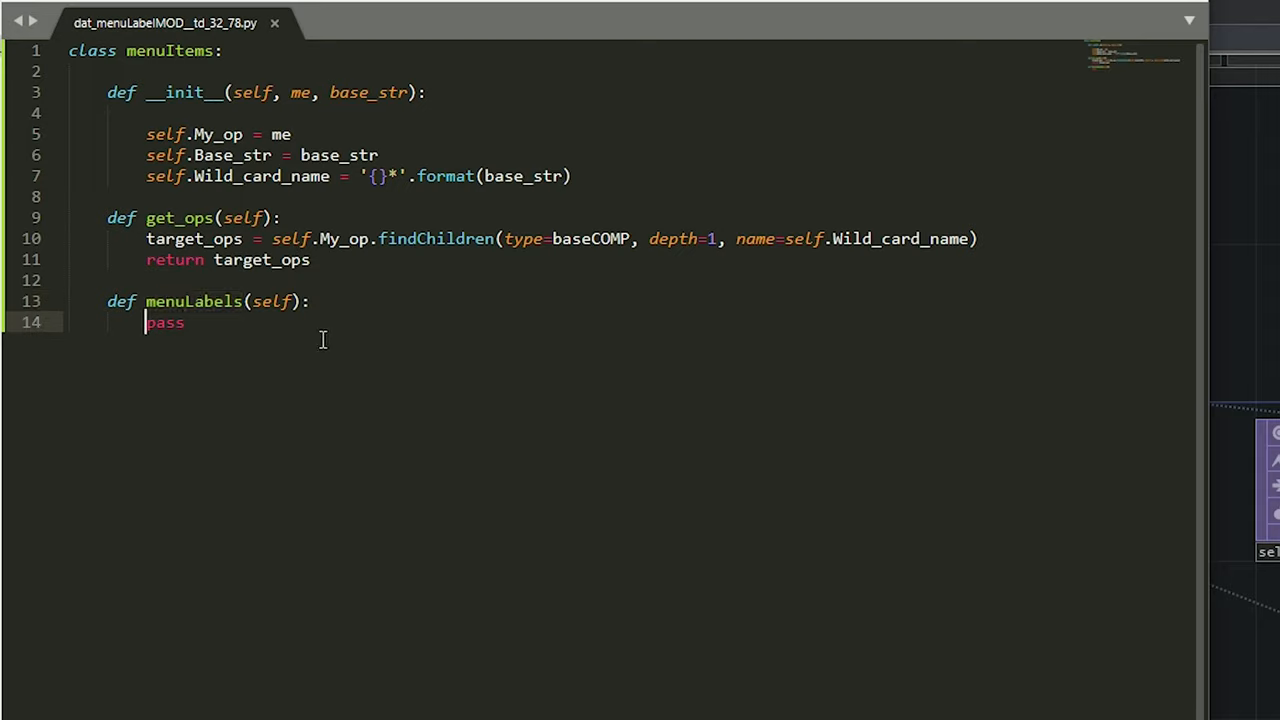
# Step: Replace pass in menuLabels with a list of each_op.name[len(self.Wild_card_name):]
pyautogui.press('Backspace')
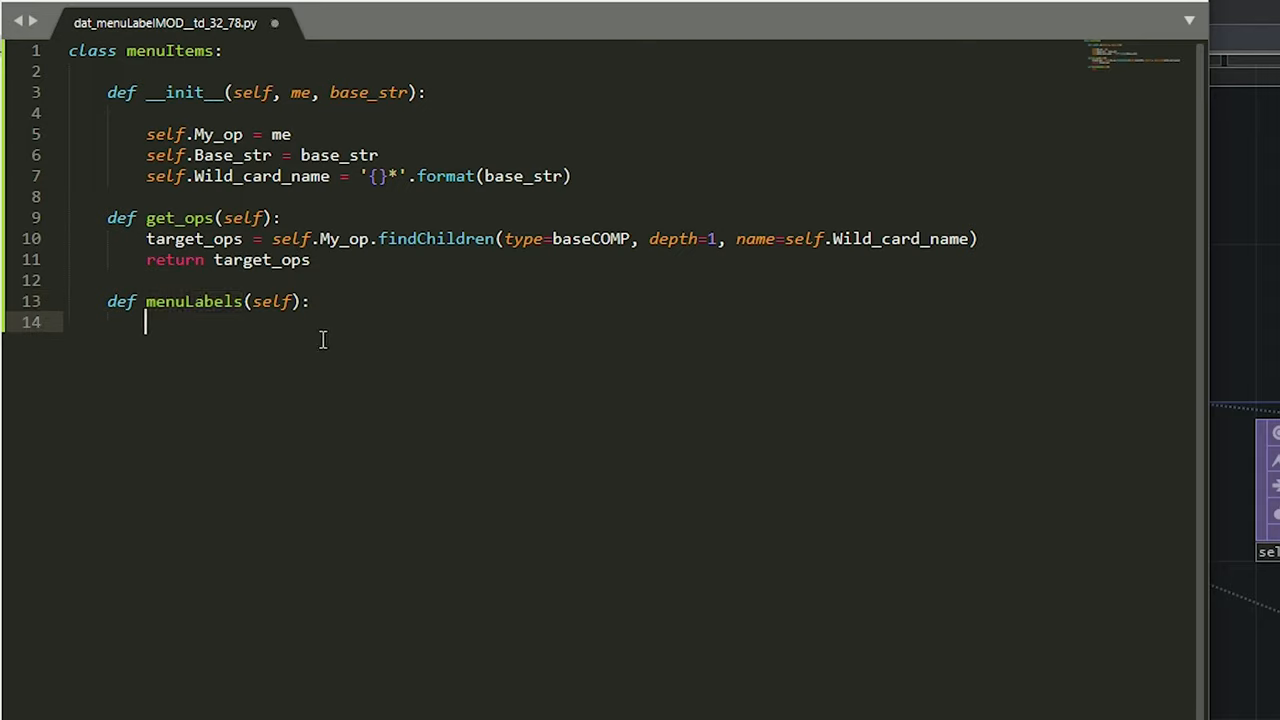
pyautogui.write('menuLabels =')
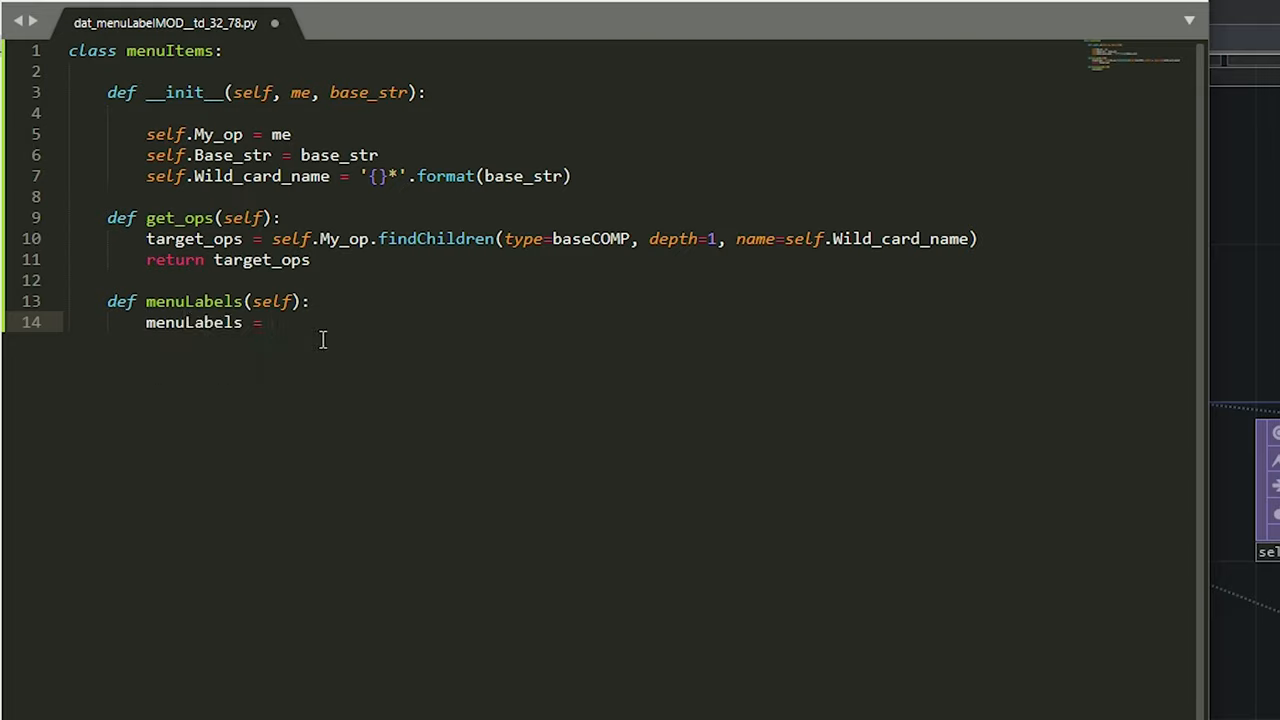
pyautogui.write('[]')
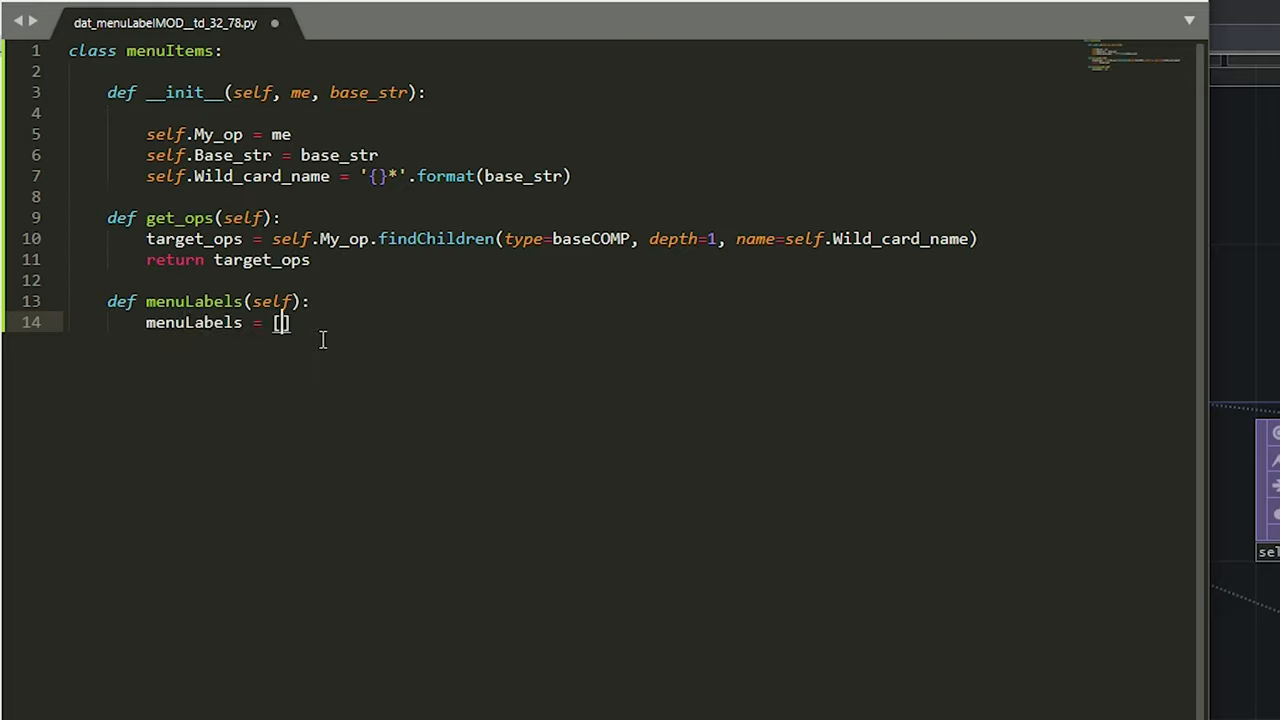
pyautogui.write('each')
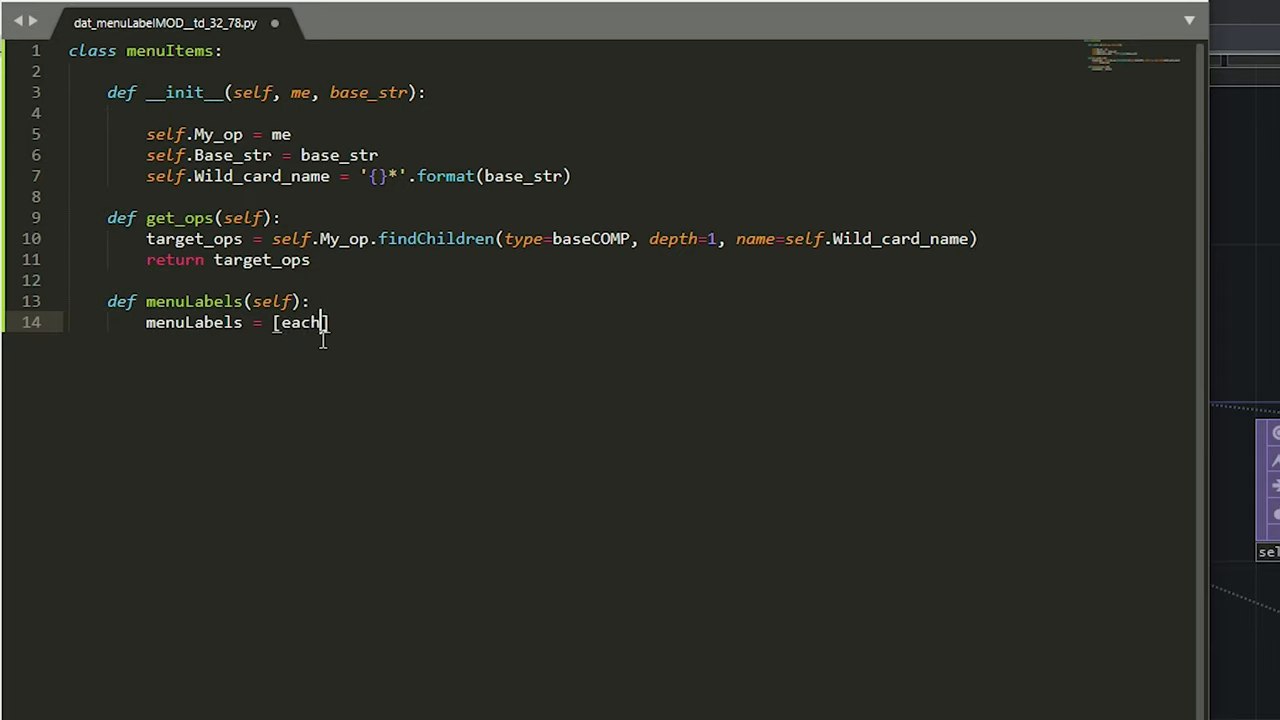
pyautogui.write('_op()')
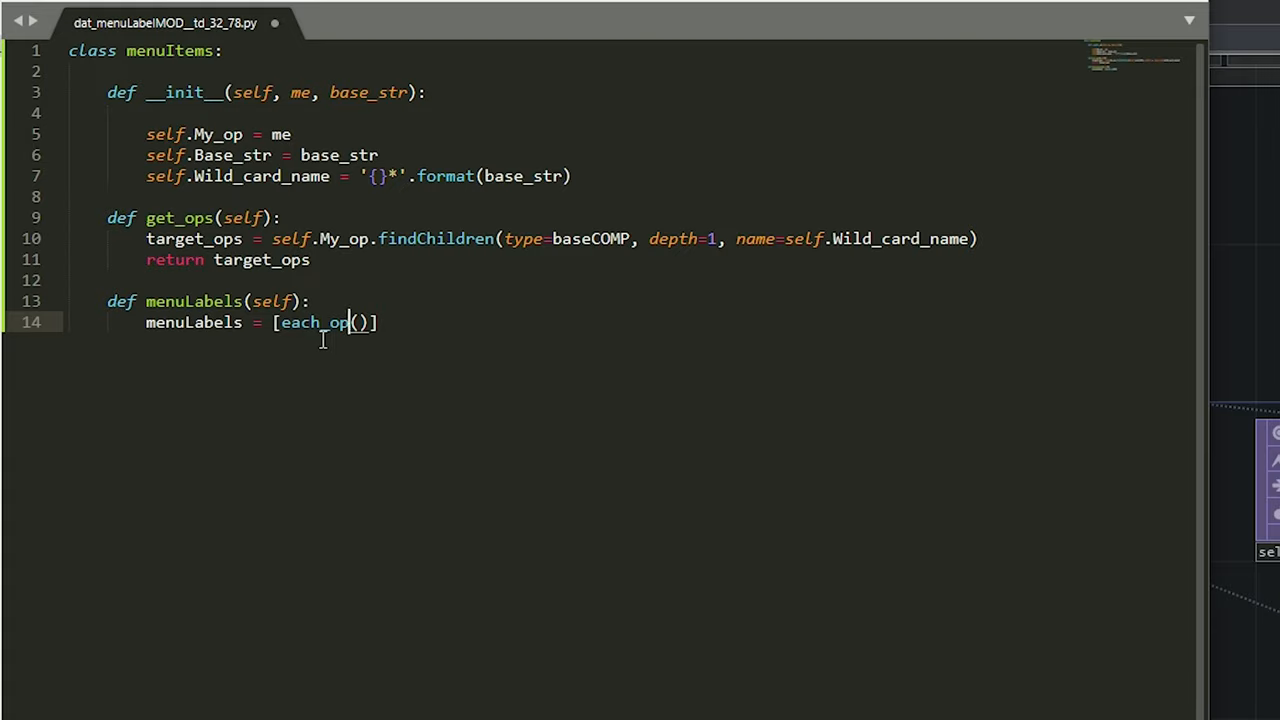
pyautogui.write('.name')
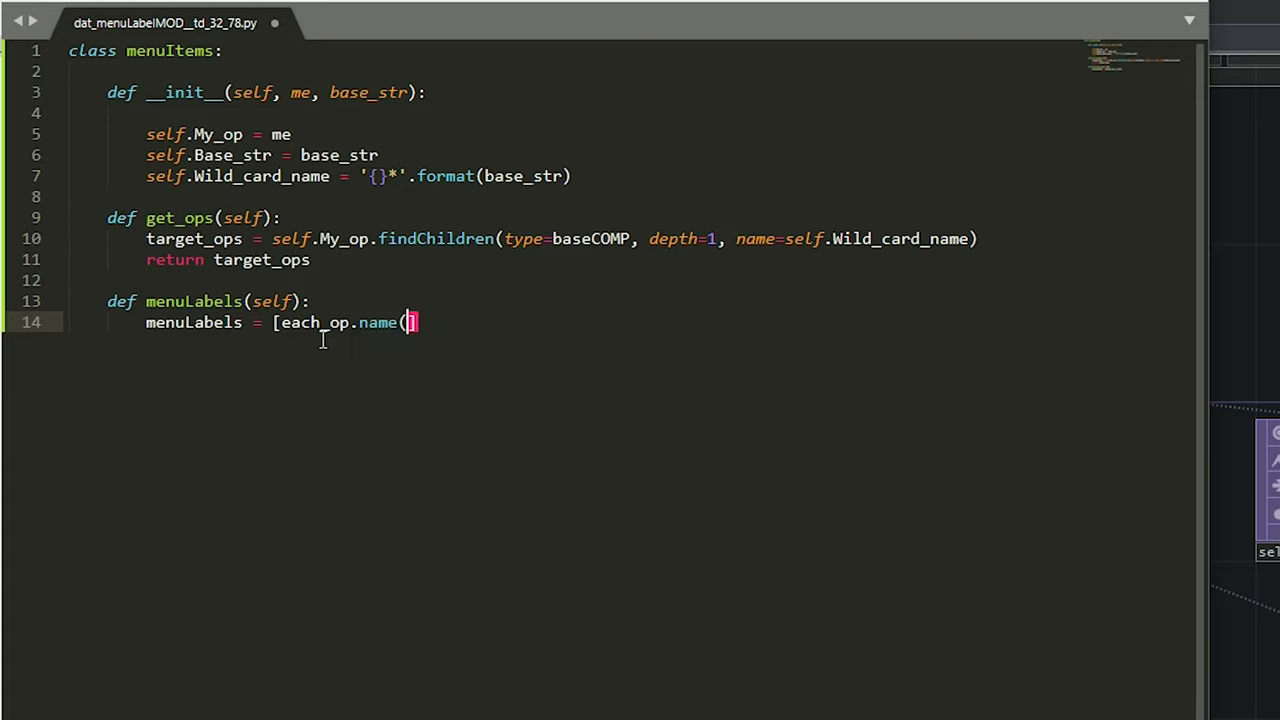
pyautogui.write('[]')
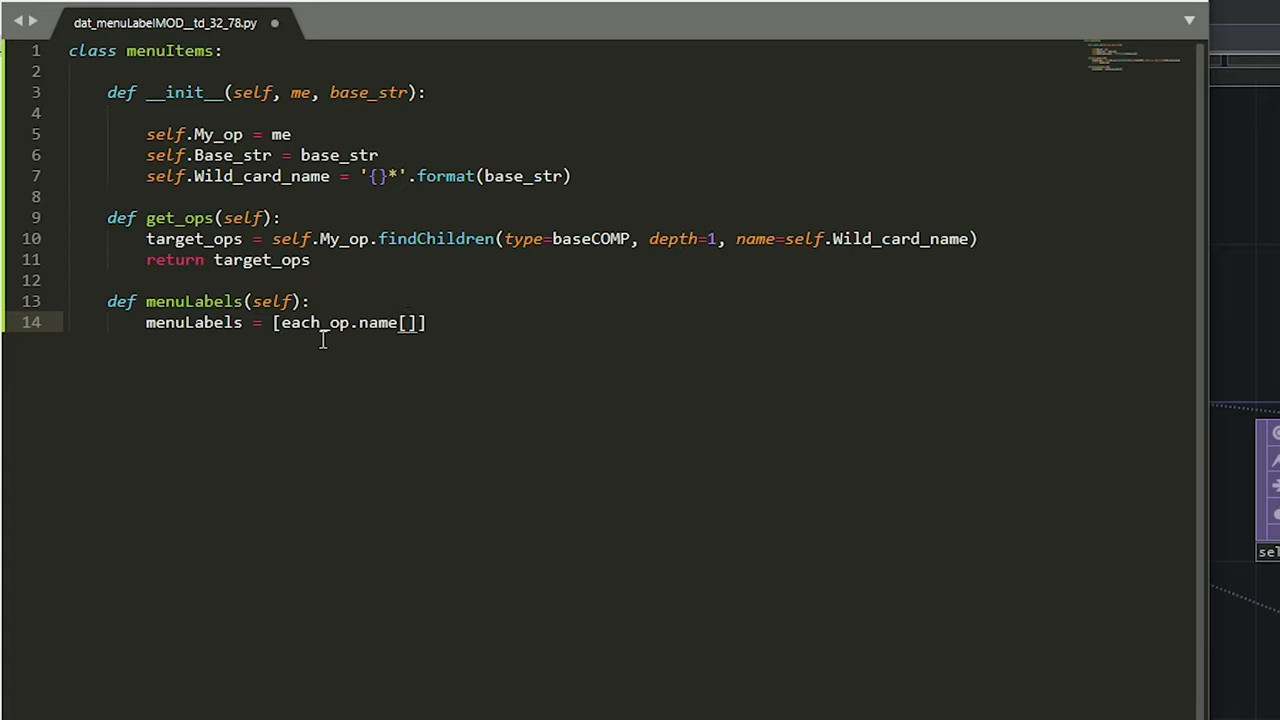
pyautogui.write(':')
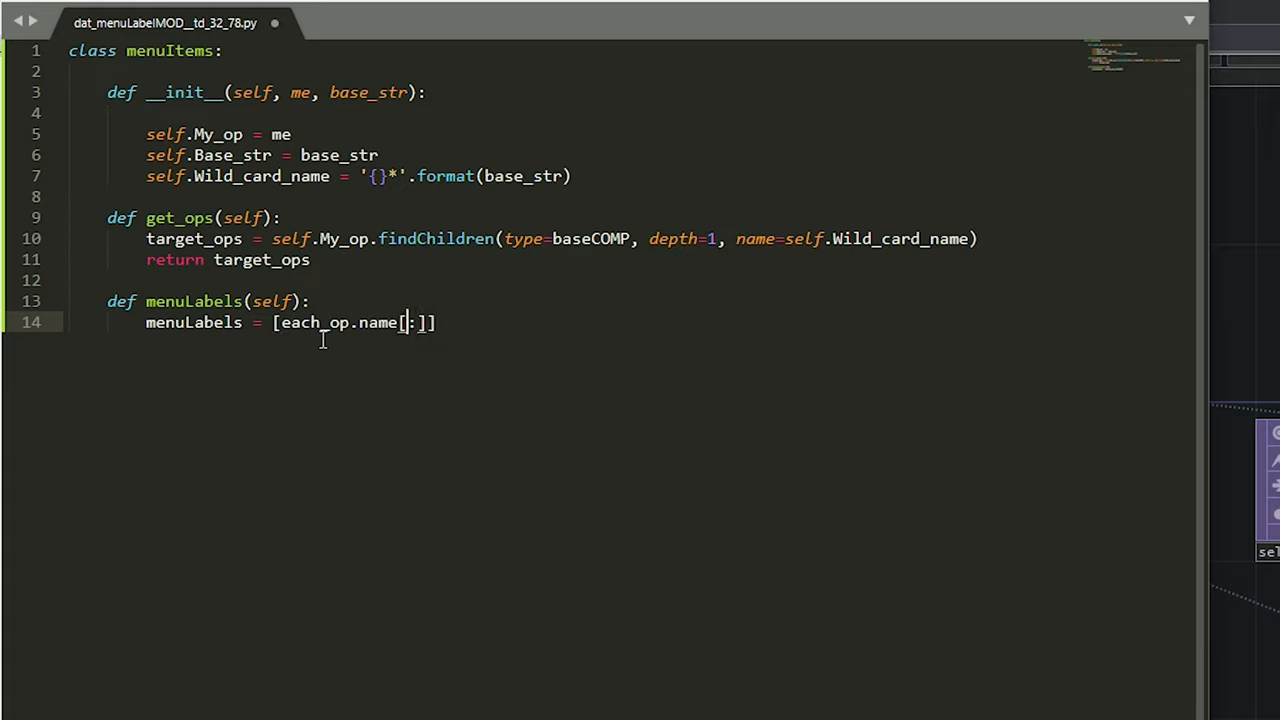
pyautogui.write('len(self.')
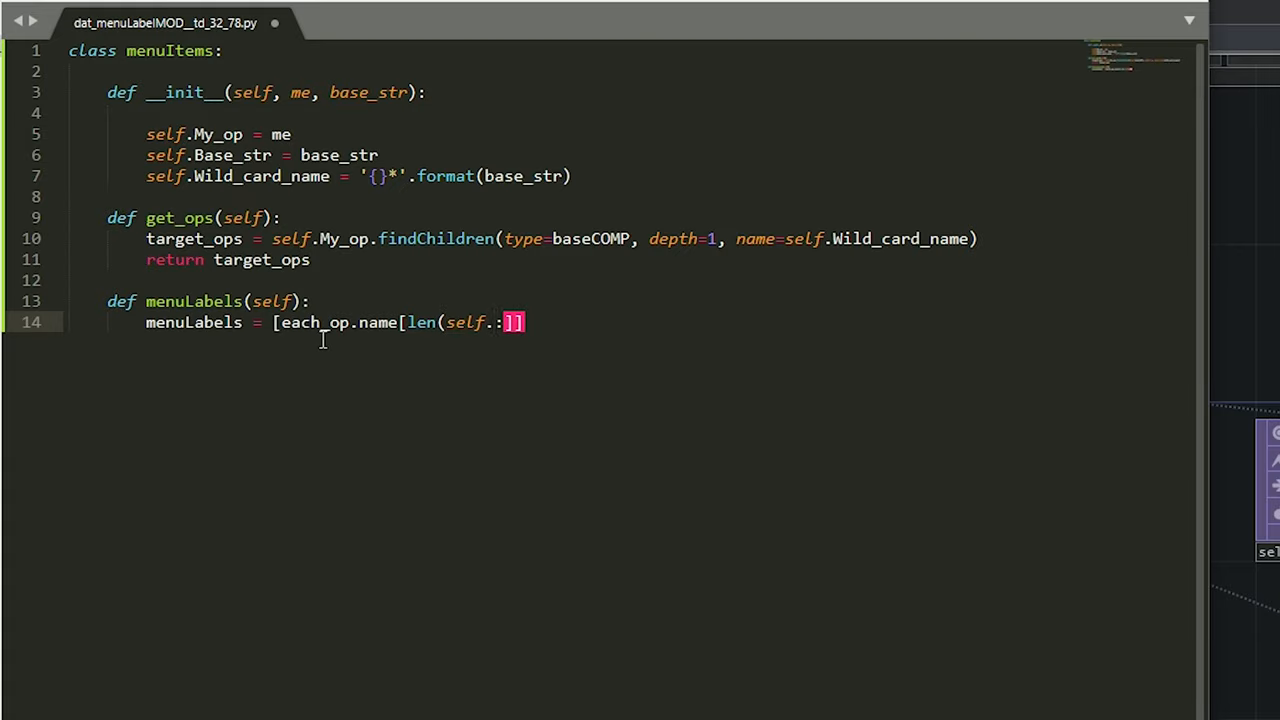
pyautogui.write('Wild')
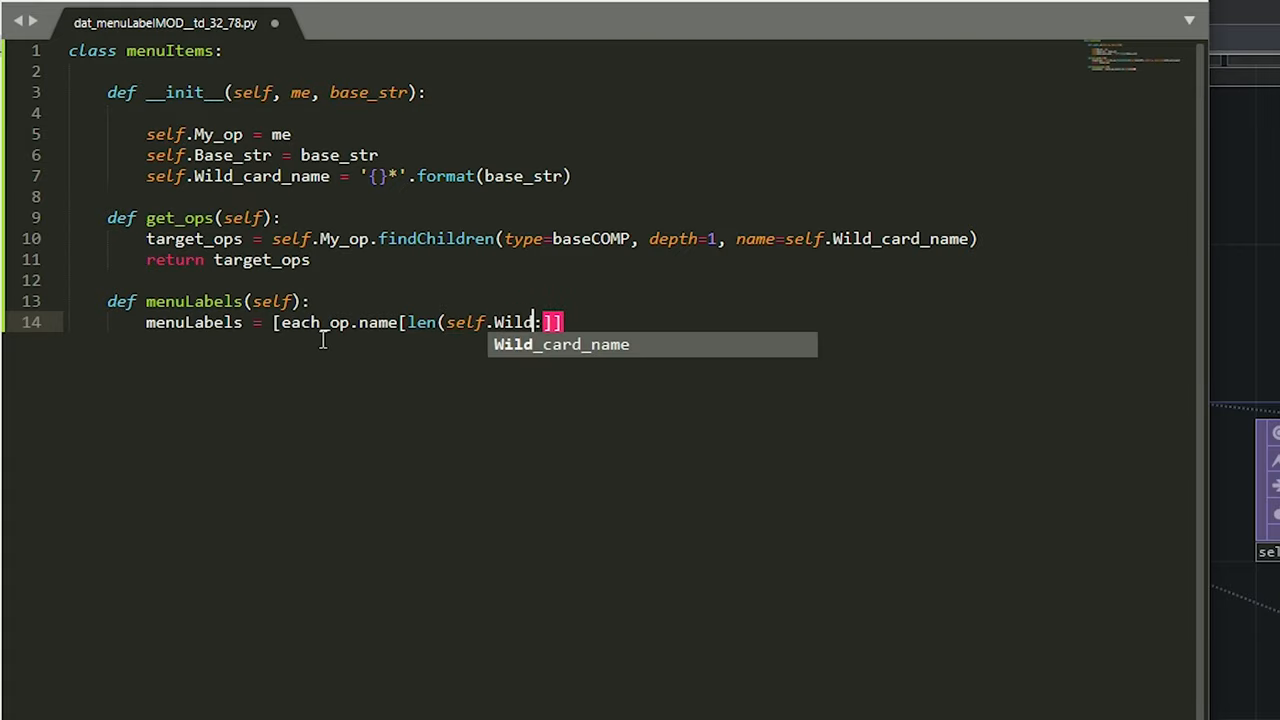
pyautogui.press('Tab')
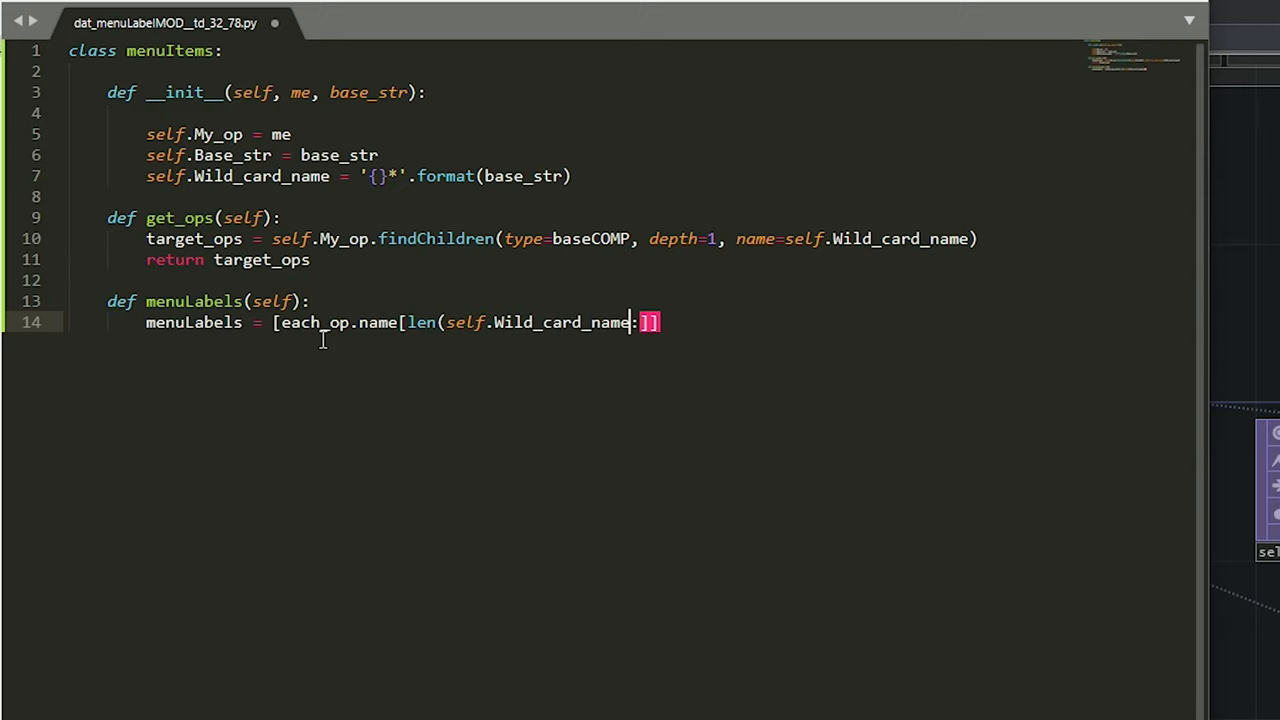
pyautogui.write(')')
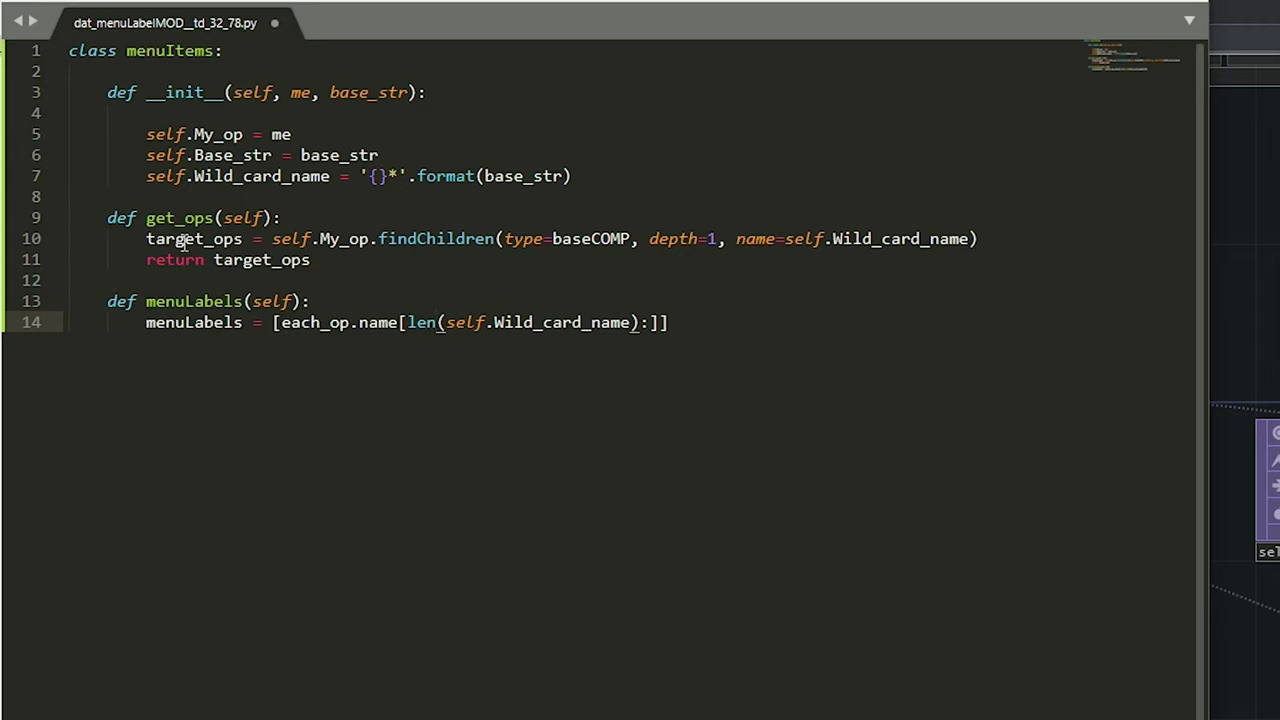
pyautogui.moveTo(699, 340)
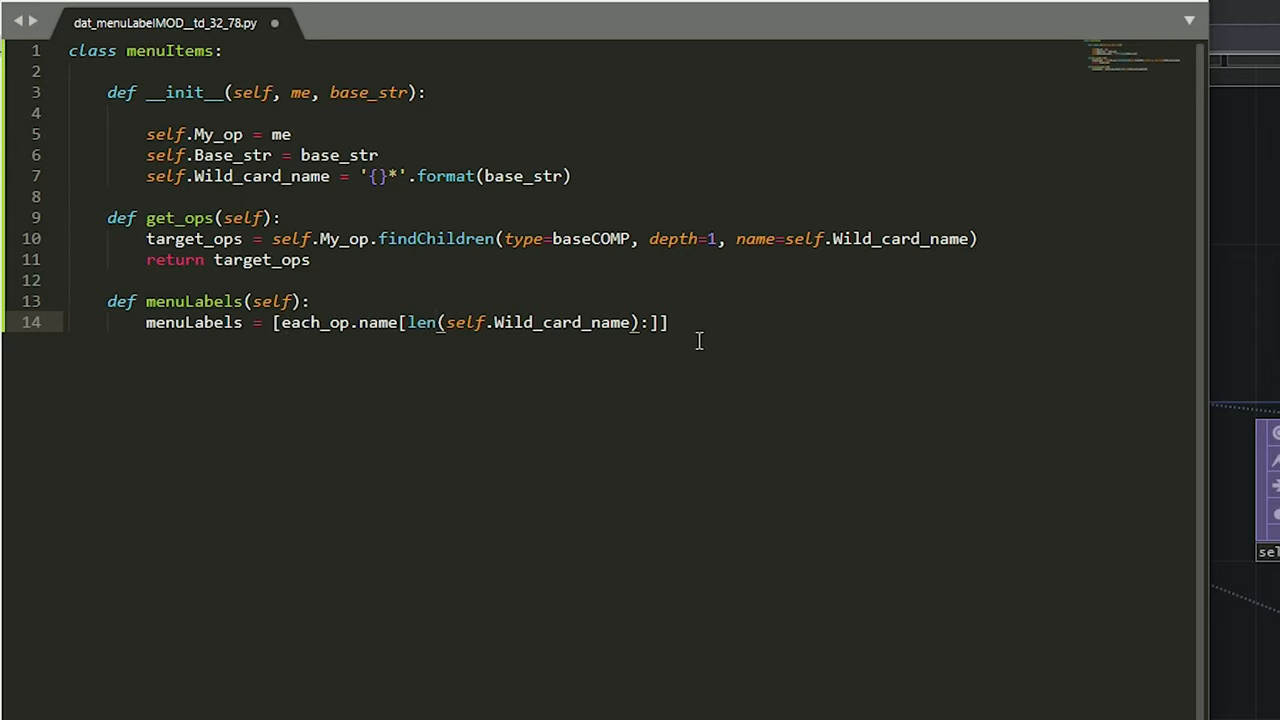
# Step: Finish the comprehension with for each_op in self.get_ops() and start the return
pyautogui.write('for each_op in')
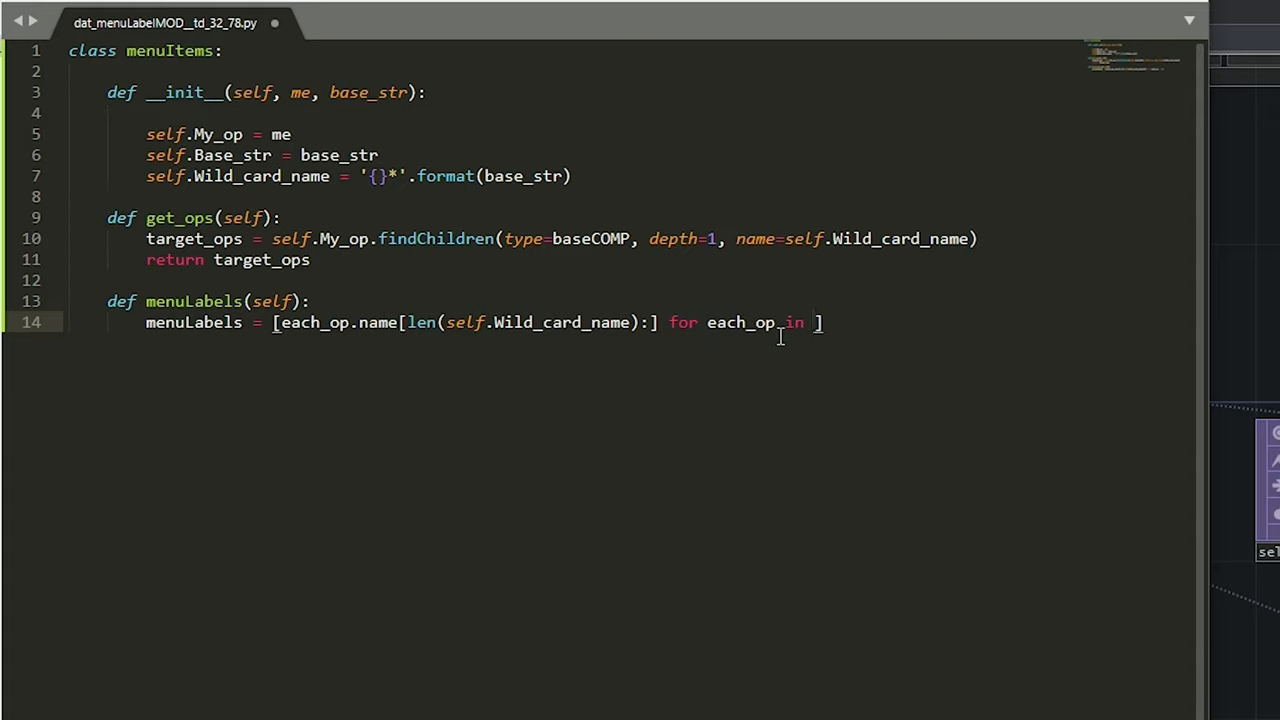
pyautogui.write('self.get_ops(')
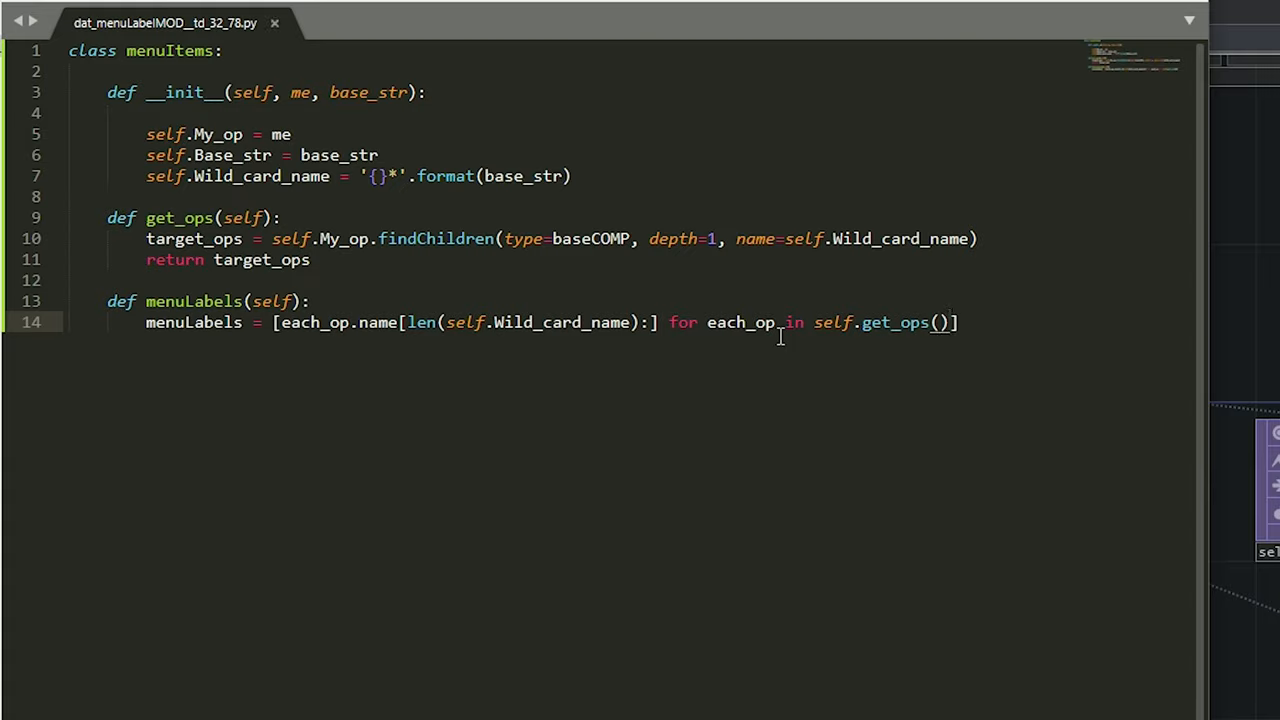
pyautogui.write('retu')
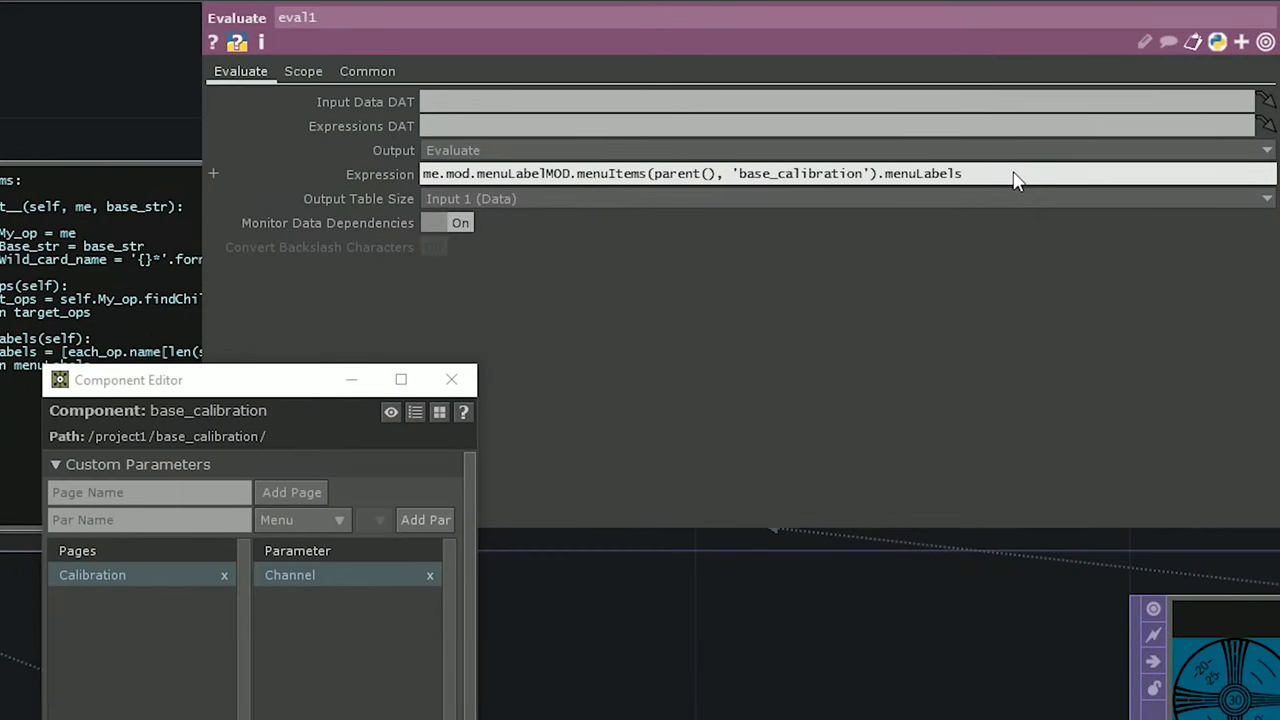
# Step: Make eval1 call menuItems(parent(), 'base_calibration').menuLabels
pyautogui.write('()]')
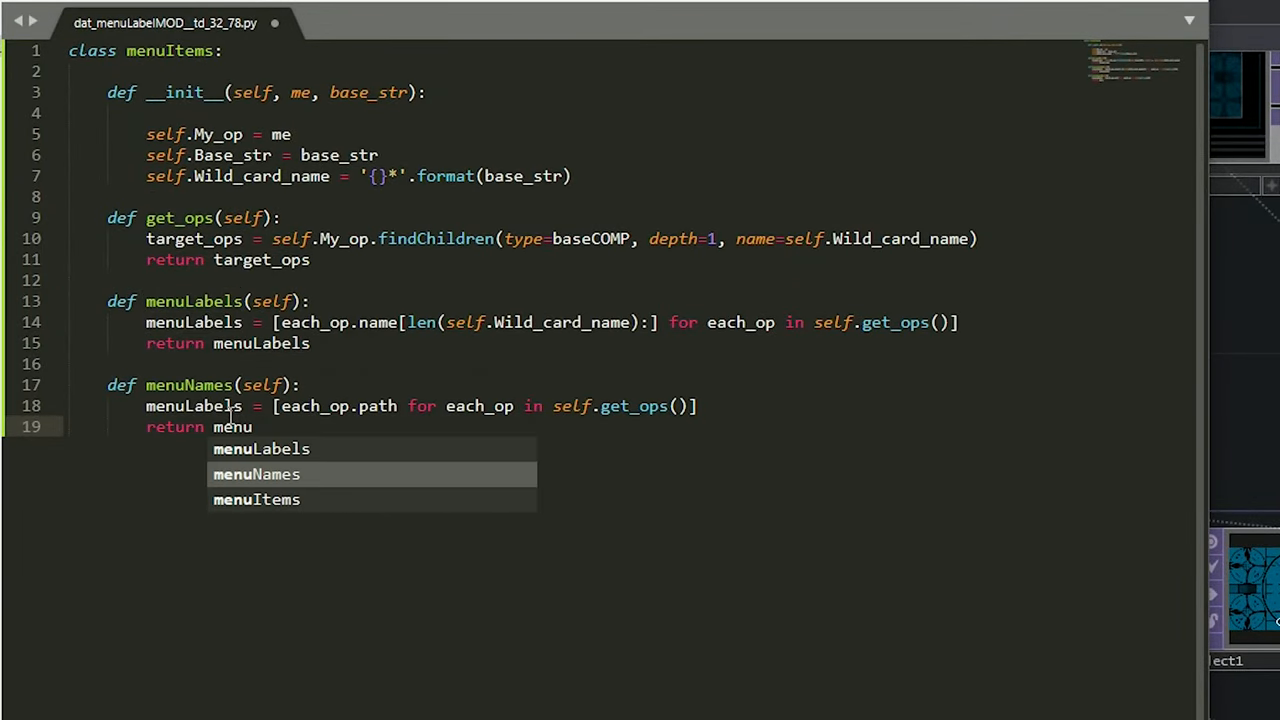
# Step: Correct the list variable name in menuNames and place the cursor above menuLabels
pyautogui.click(256, 474)
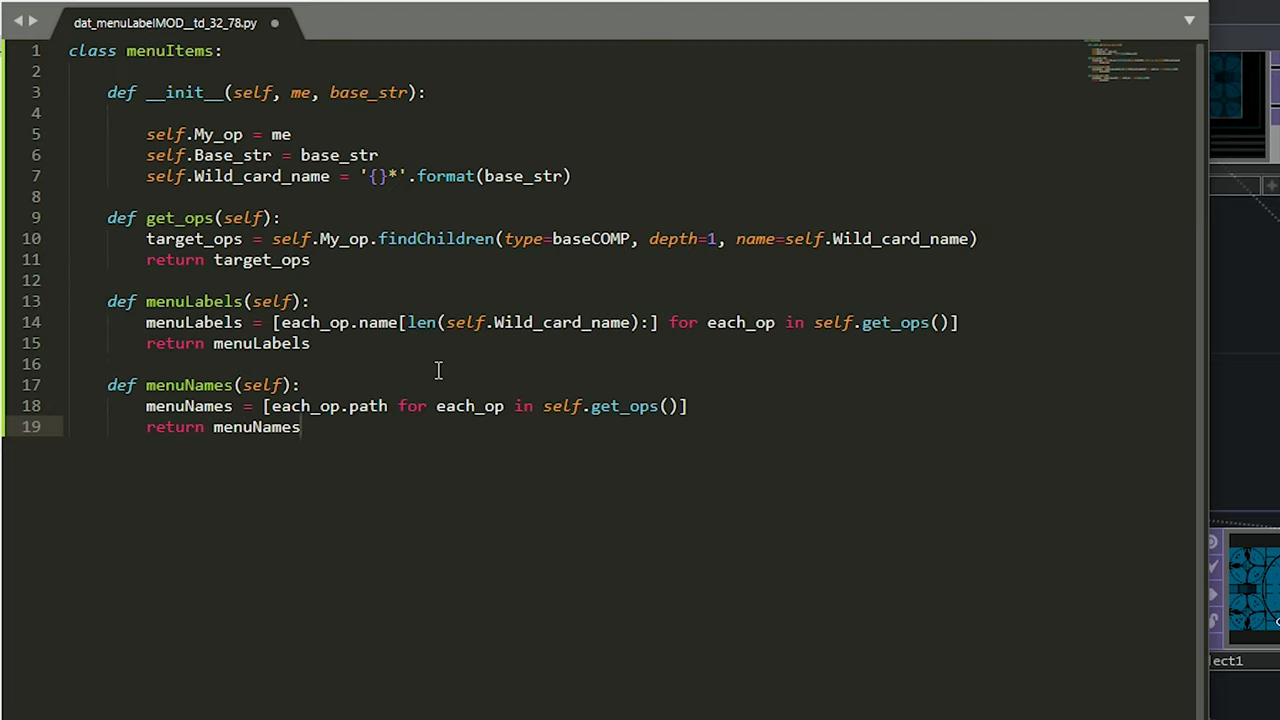
pyautogui.click(300, 426)
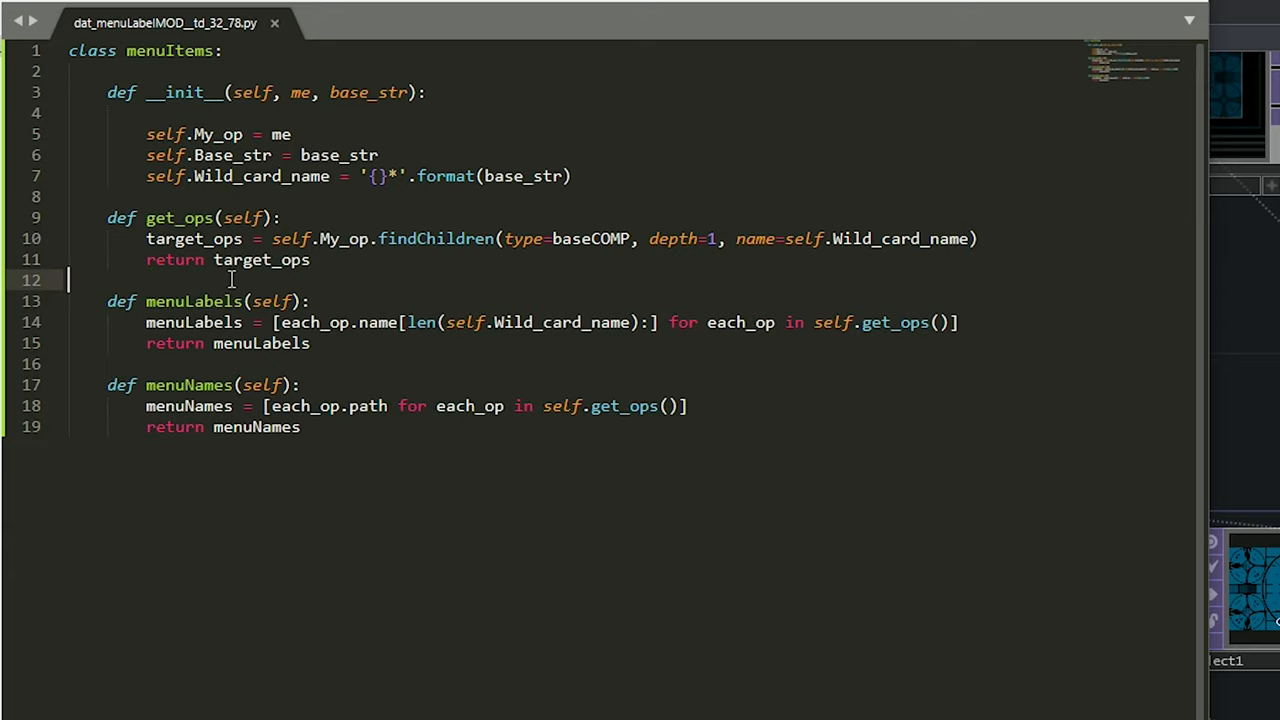
pyautogui.press('enter')
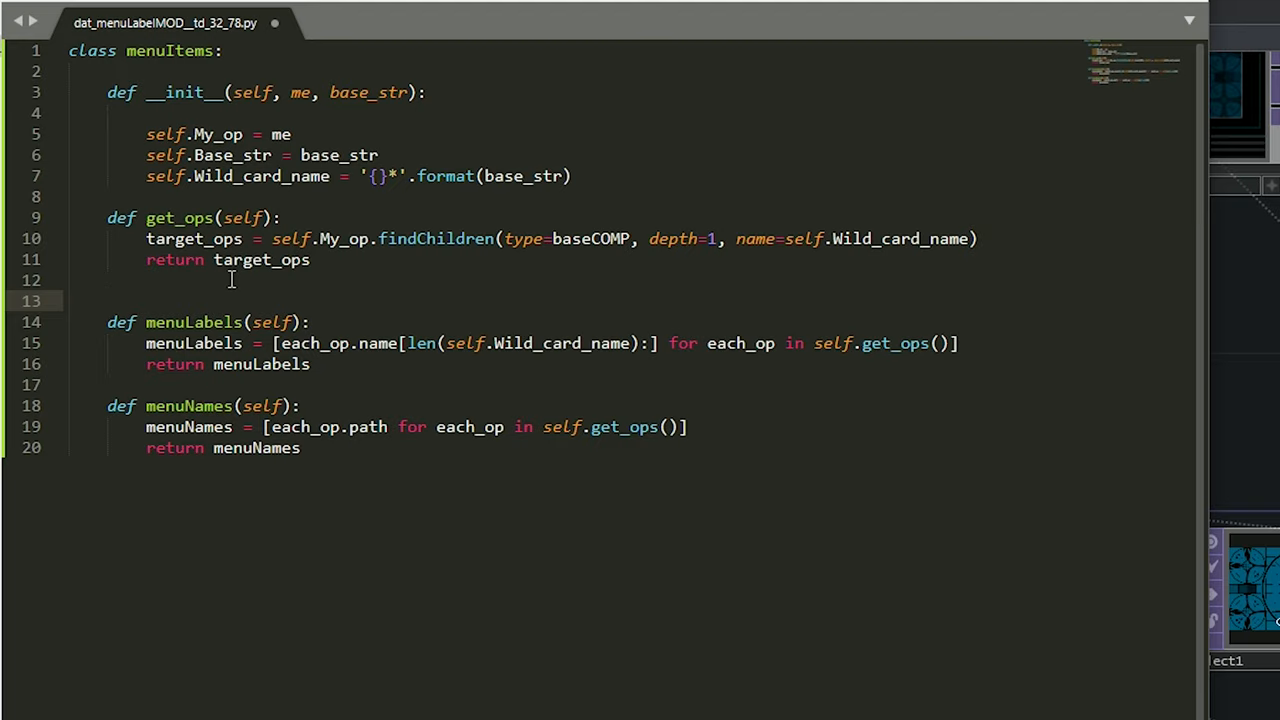
pyautogui.write('@prope')
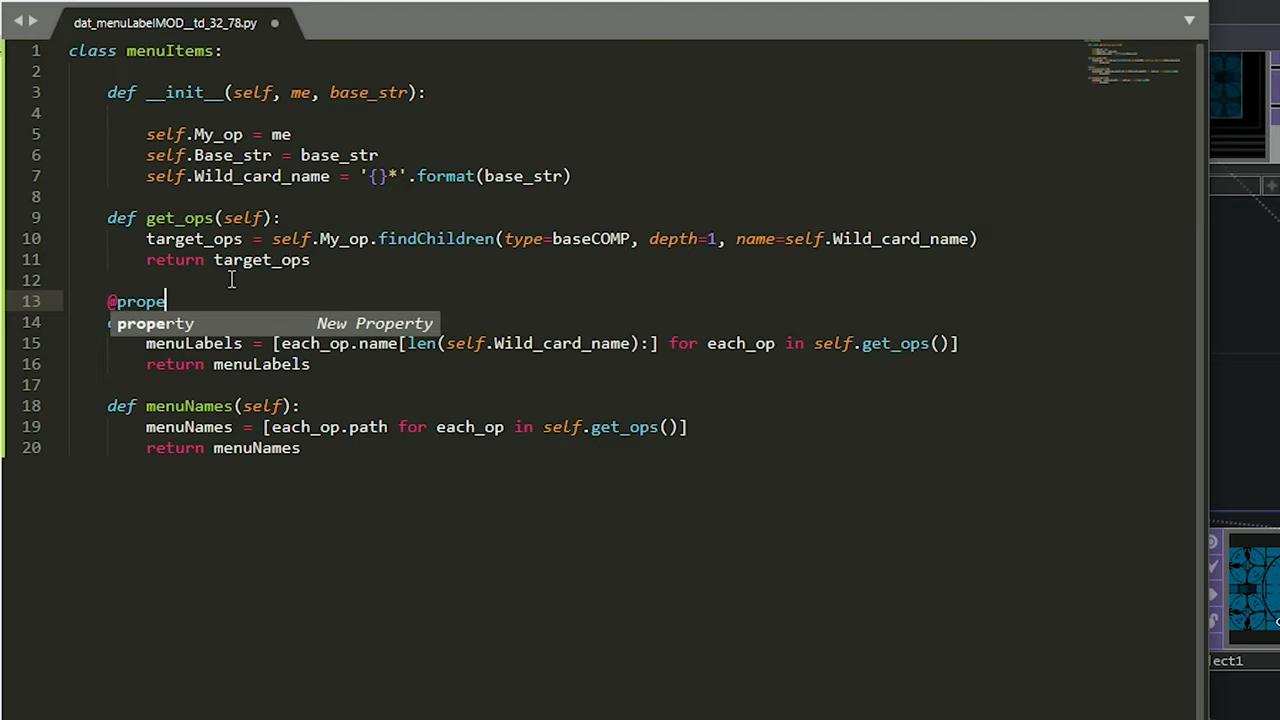
pyautogui.press('Tab')
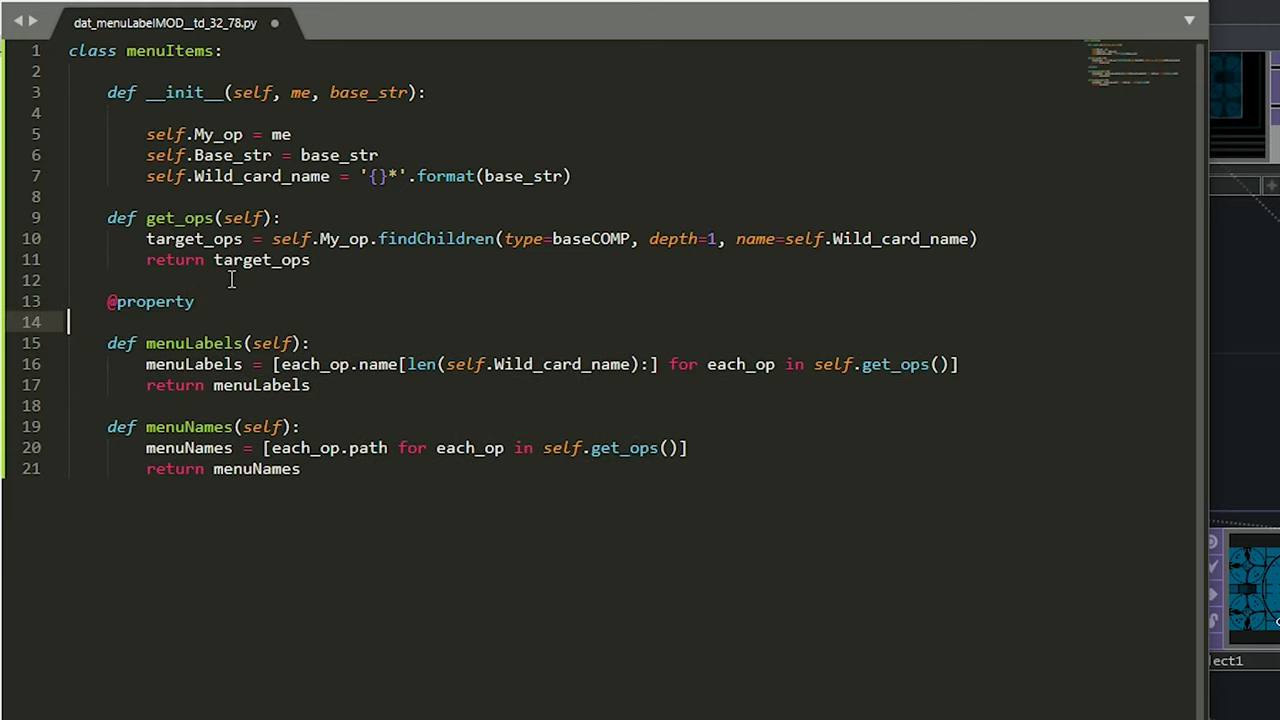
pyautogui.press('Backspace')
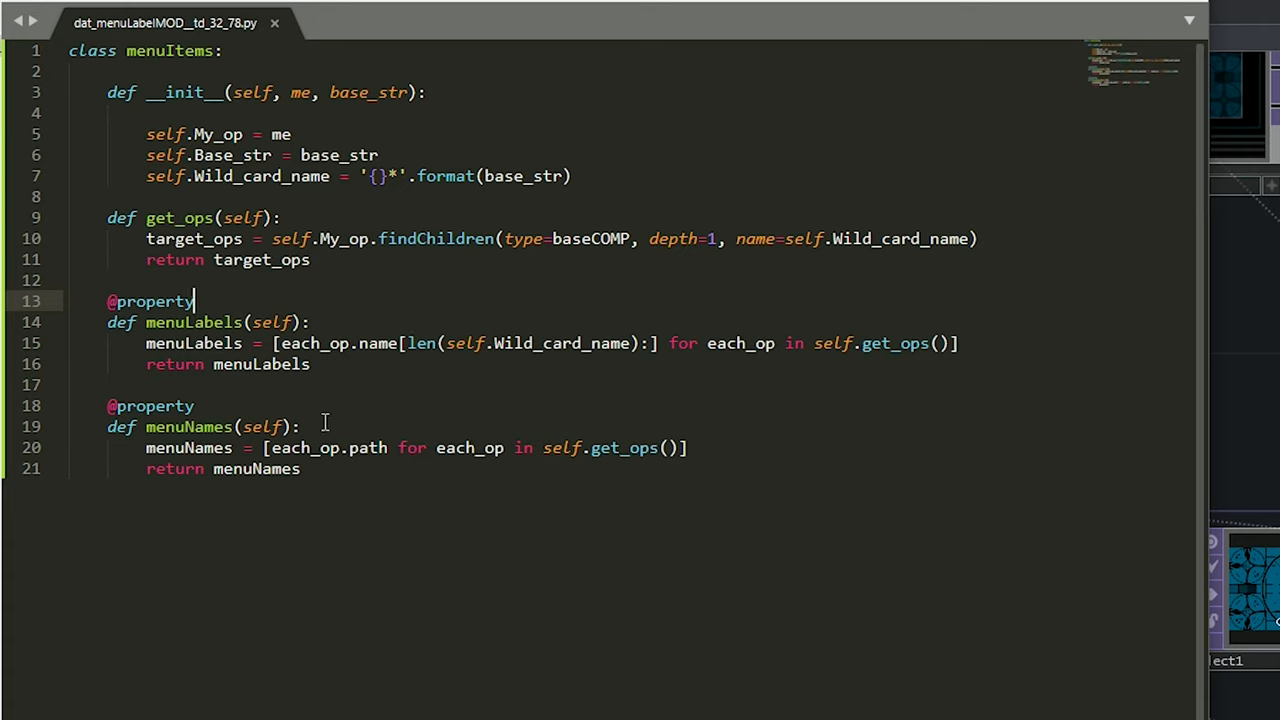
pyautogui.moveTo(282, 313)
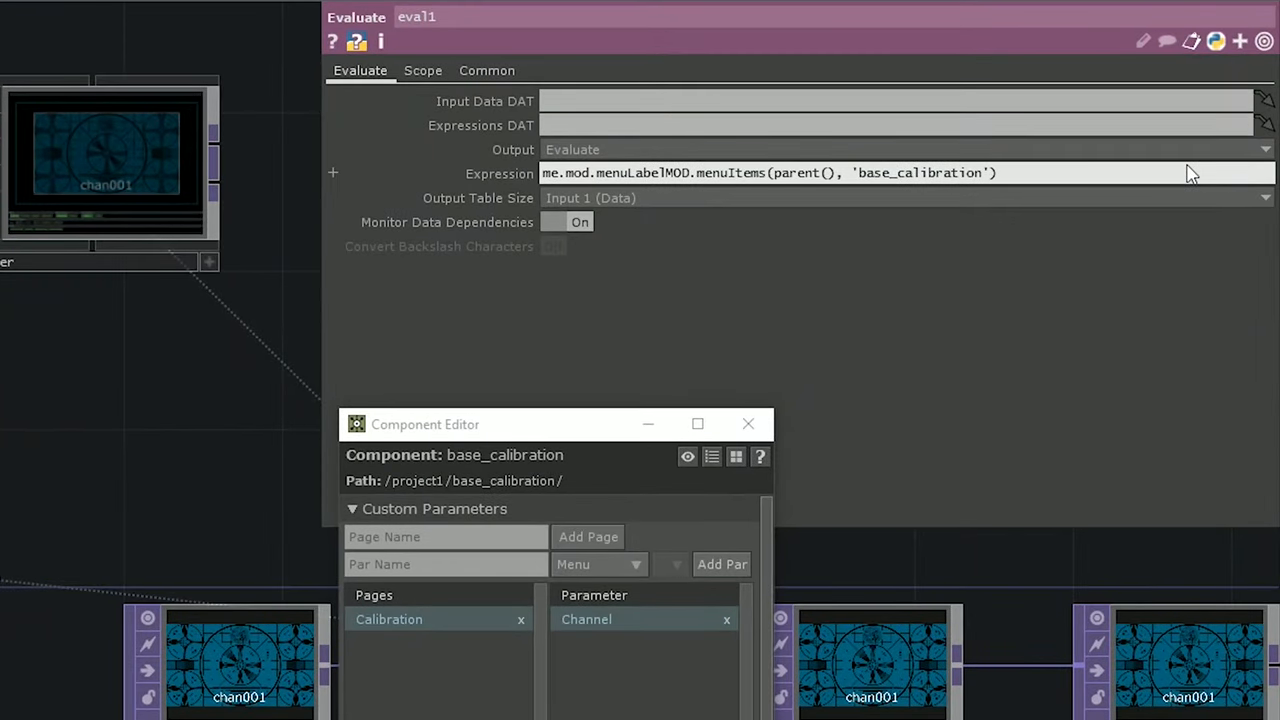
# Step: Append .menuLabels, without parentheses, to eval1's menuItems(parent(), 'base_calibration') expression
pyautogui.write('.menuLabelMOD.menuItems(pare')
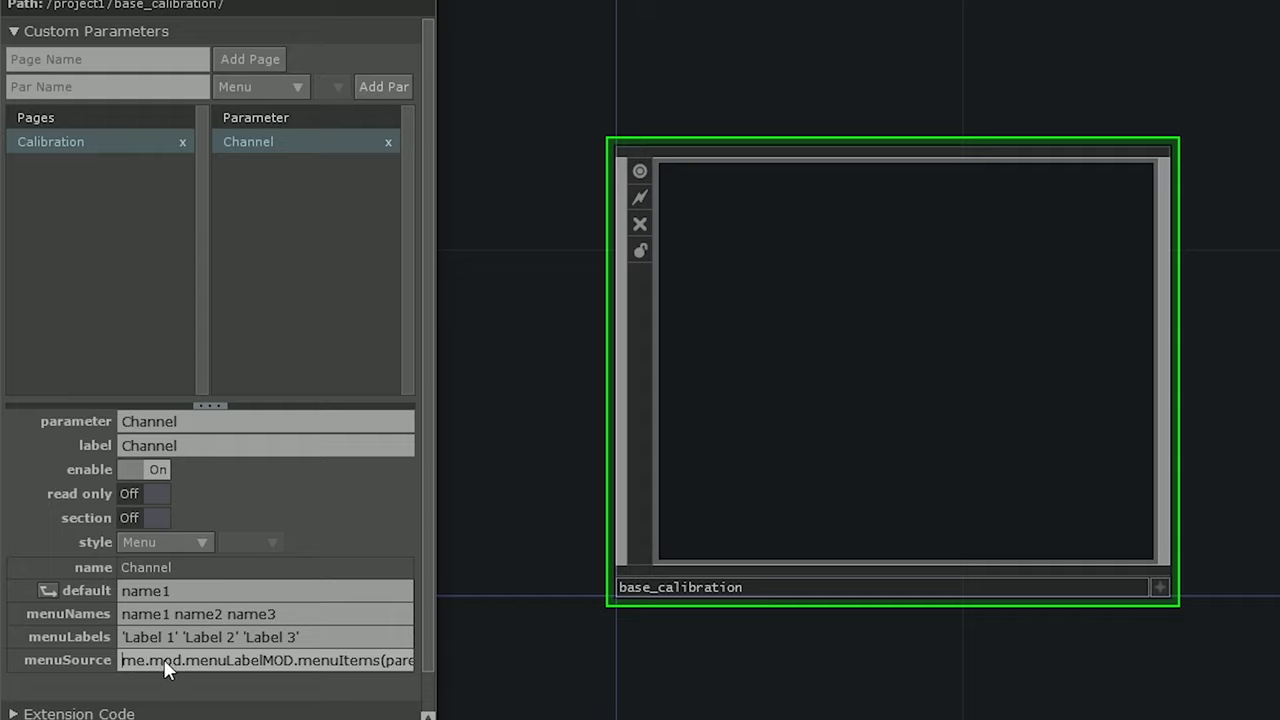
pyautogui.moveTo(293, 680)
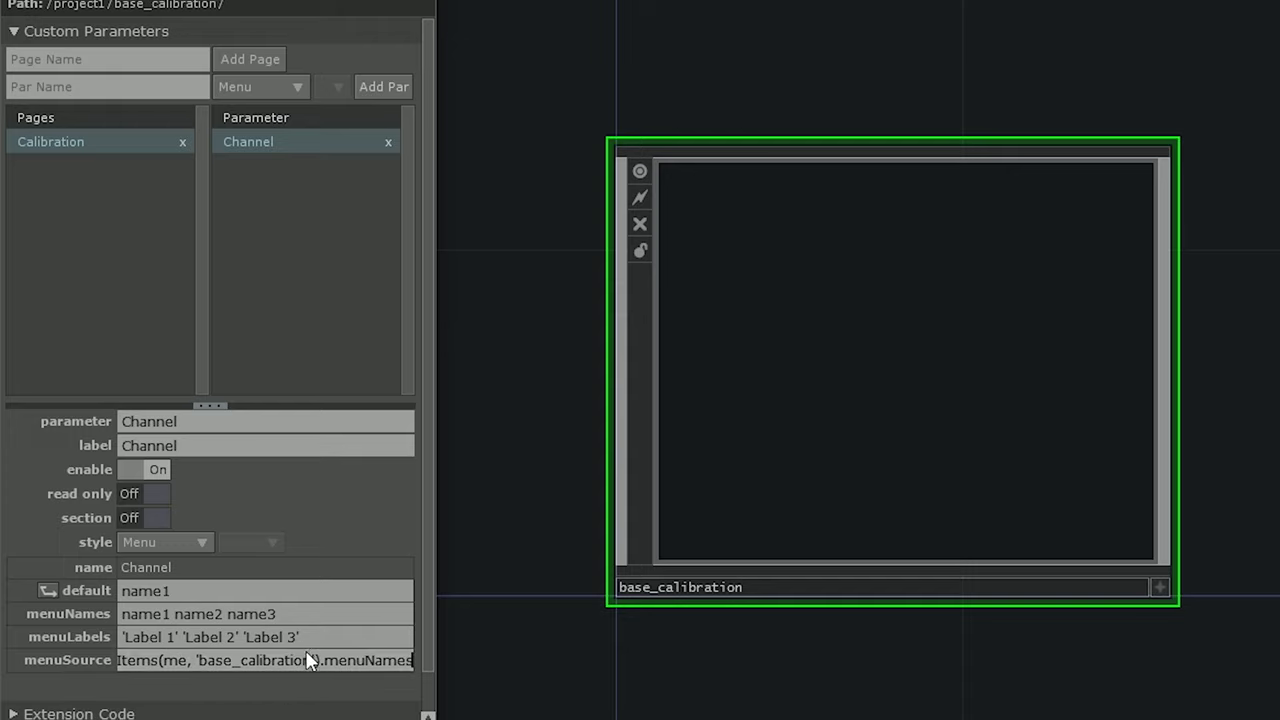
# Step: Source the Channel menu from menuLabelMOD.menuItems(me, 'base_calibration') and choose chan001
pyautogui.doubleClick(354, 660)
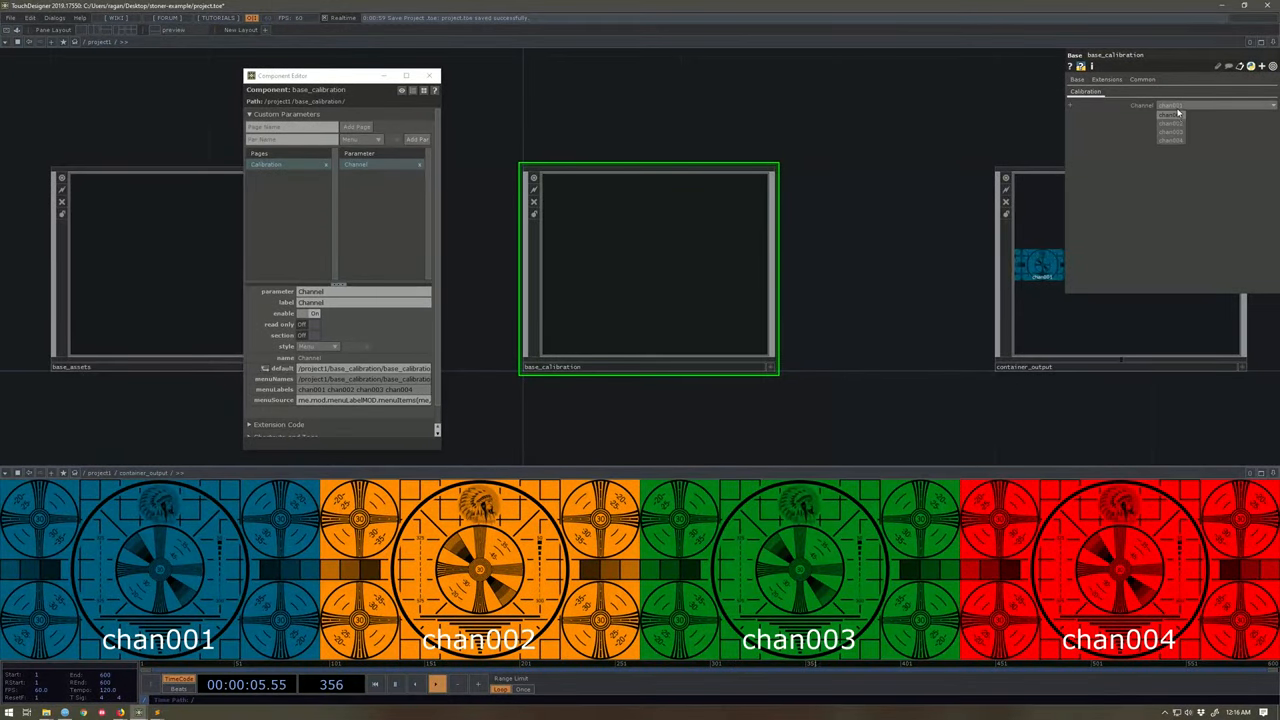
pyautogui.click(1170, 107)
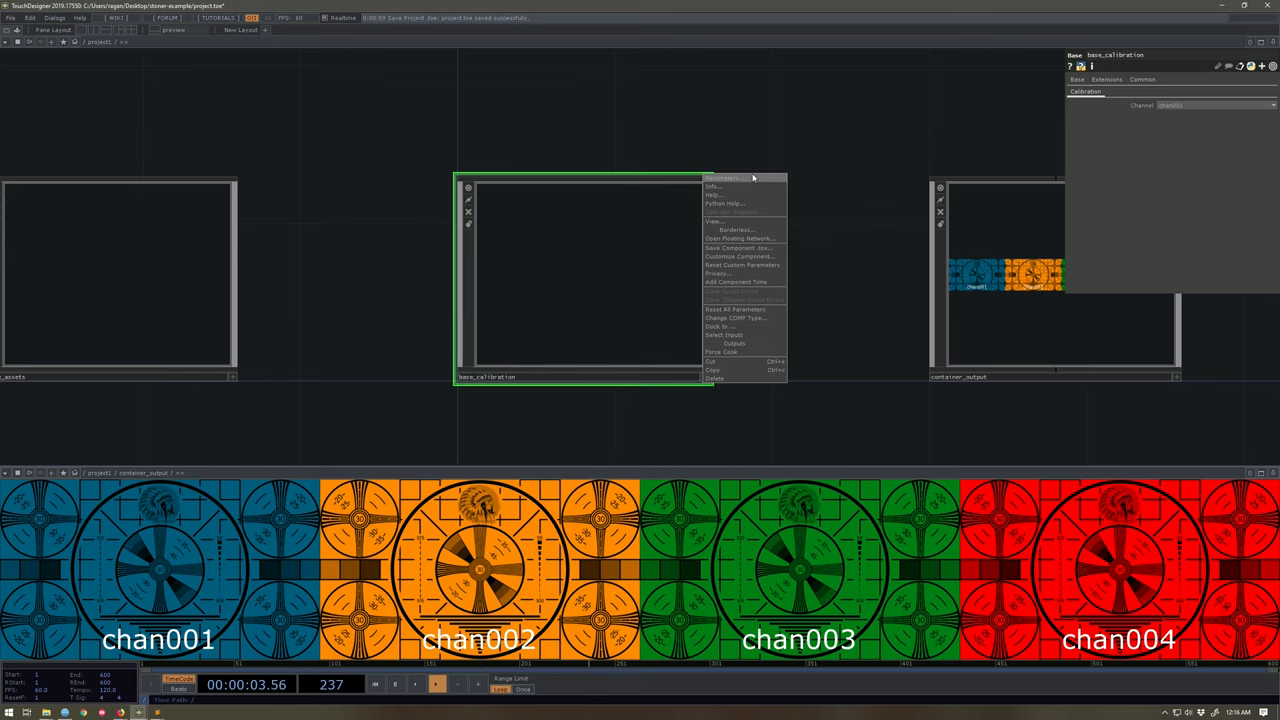
# Step: Open a floating parameter window for base_calibration
pyautogui.click(723, 186)
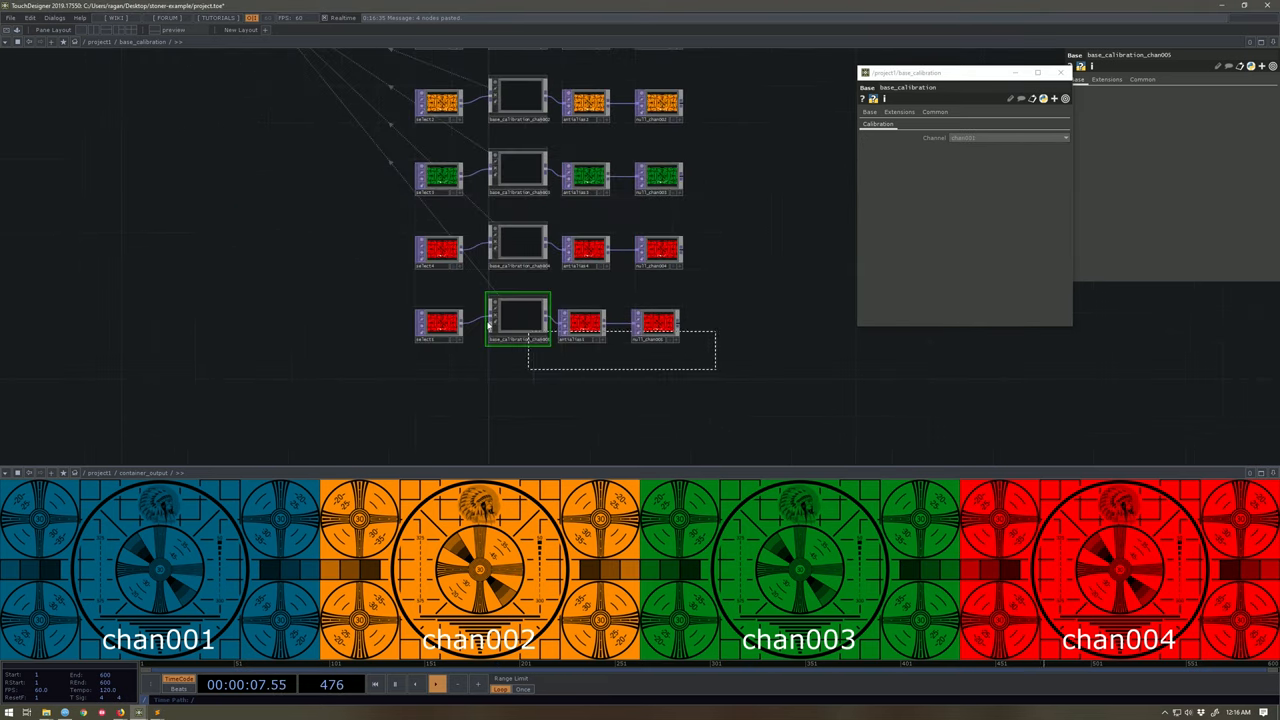
# Step: Delete the eval1 test operator and set Channel to chan002
pyautogui.press('Delete')
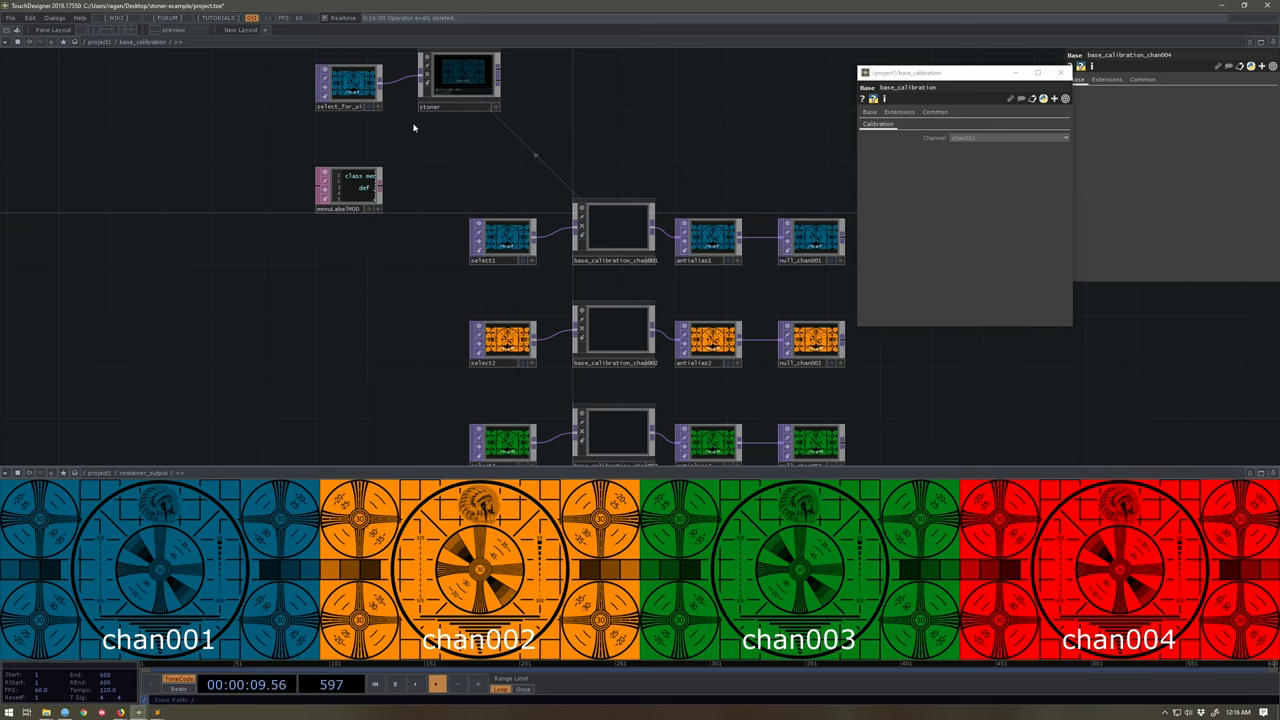
pyautogui.click(357, 663)
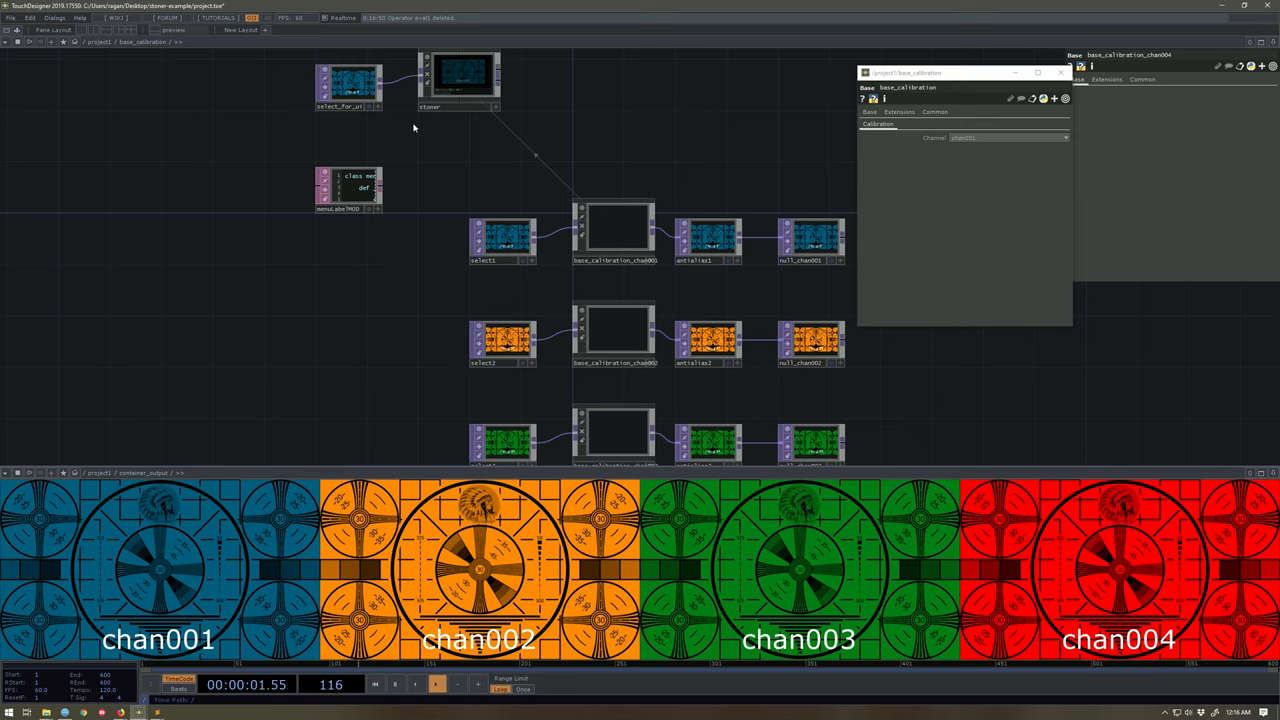